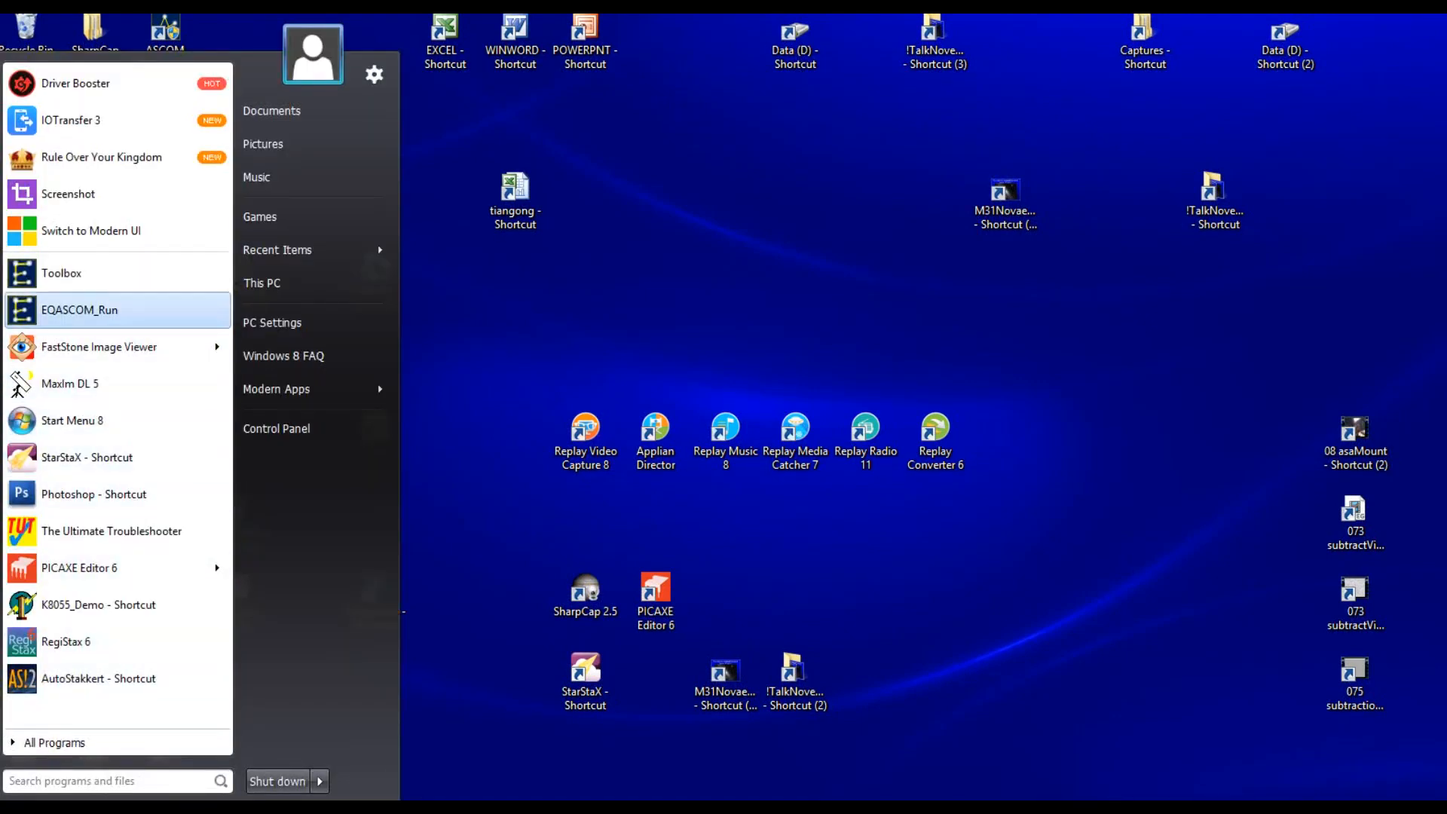
mouse_move(61, 272)
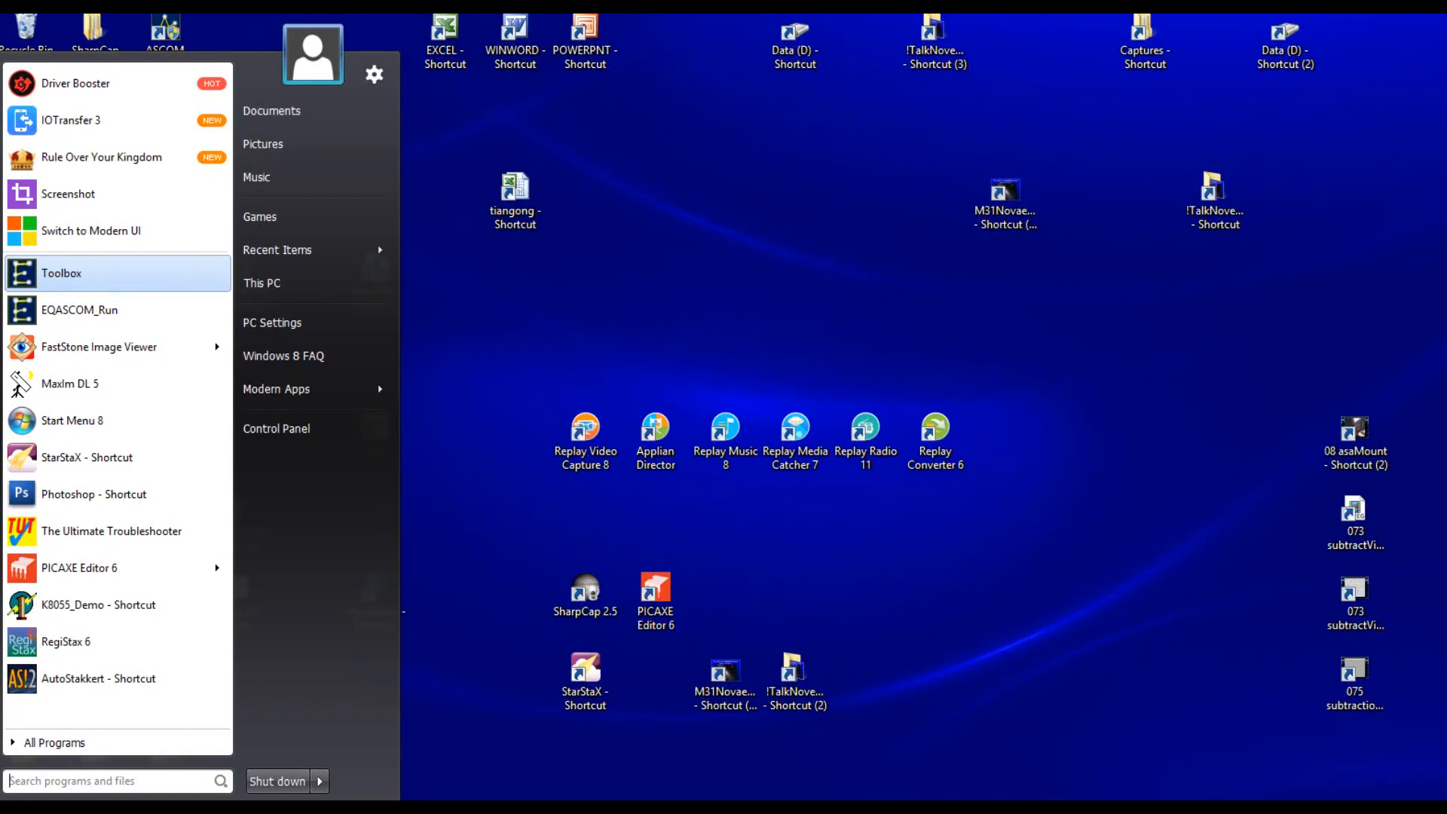
- Launch the EQASCOM Toolbox from the Start menu and move its window toward the centre
click(61, 273)
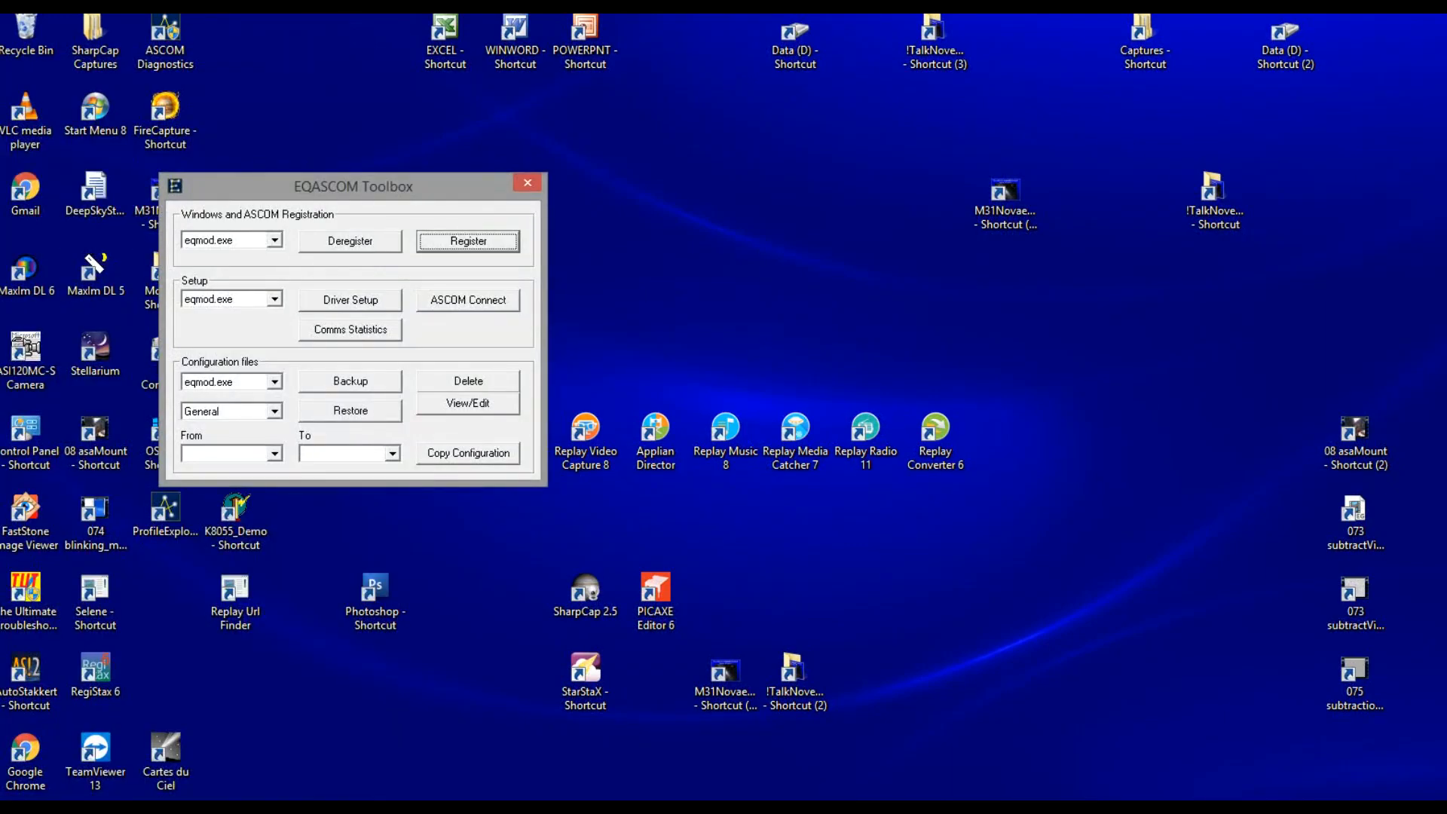
drag(353, 187, 538, 156)
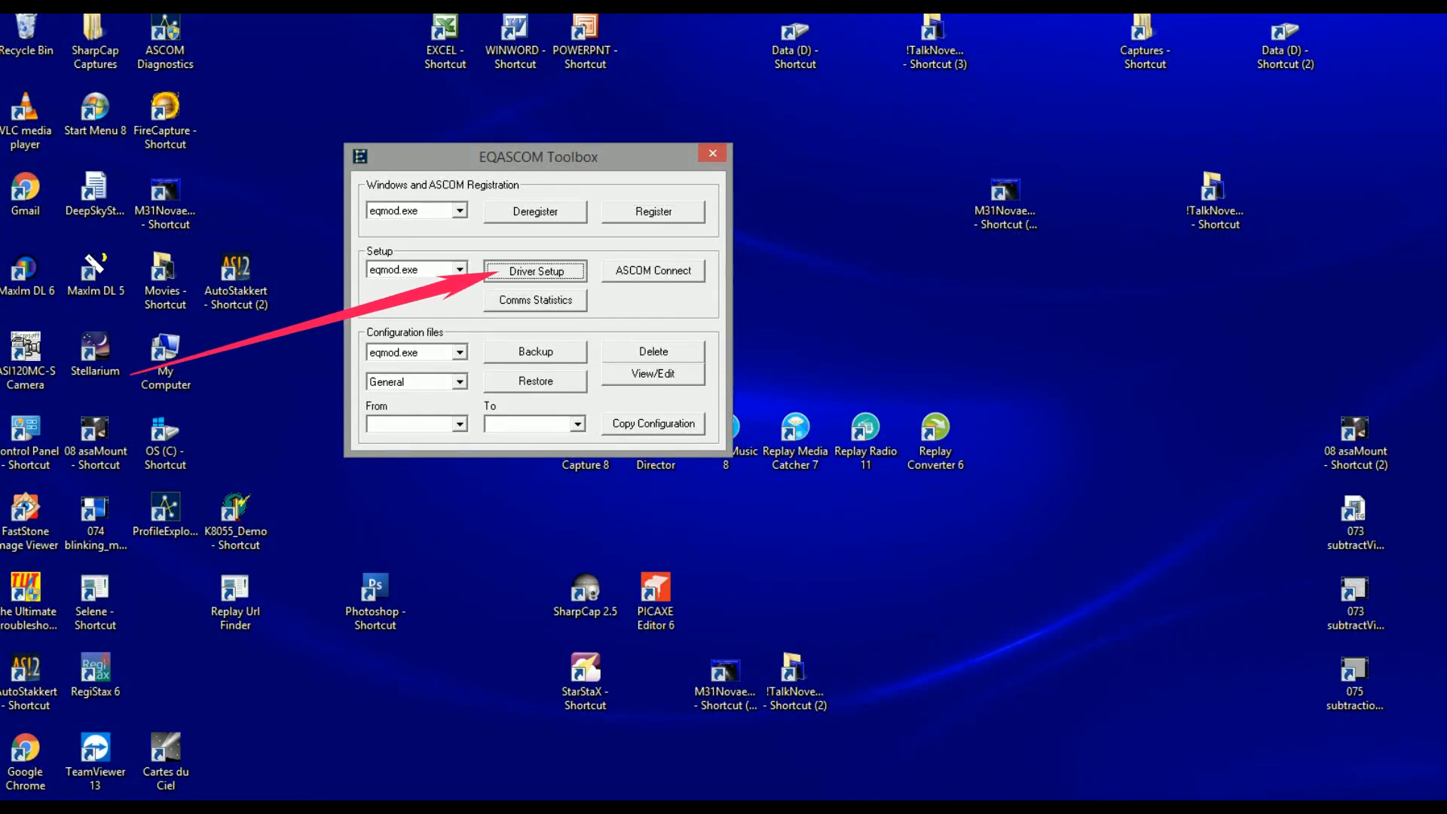
- Open the EQMOD driver setup and keep the port Retry count at 2
click(535, 270)
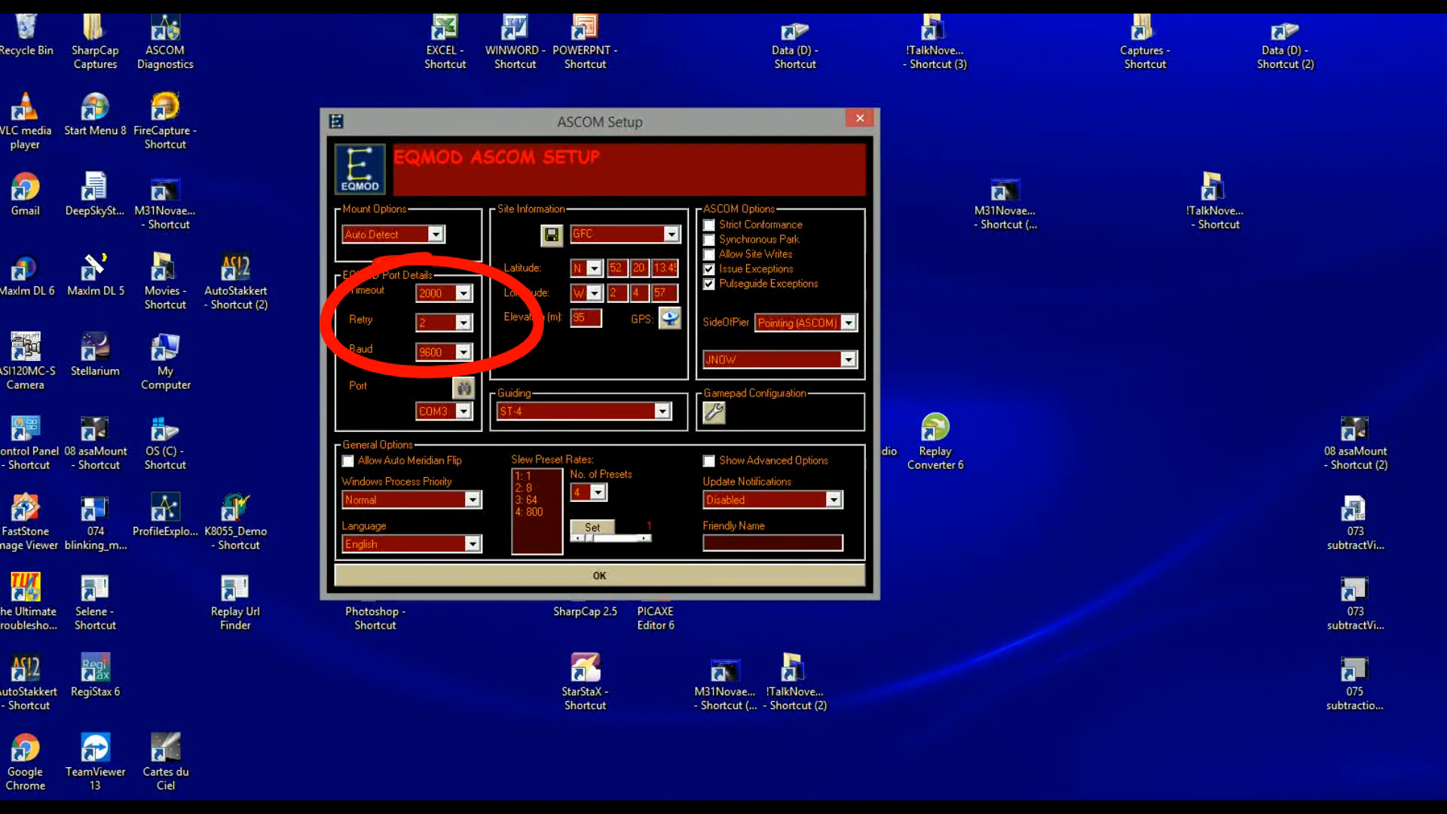
click(469, 322)
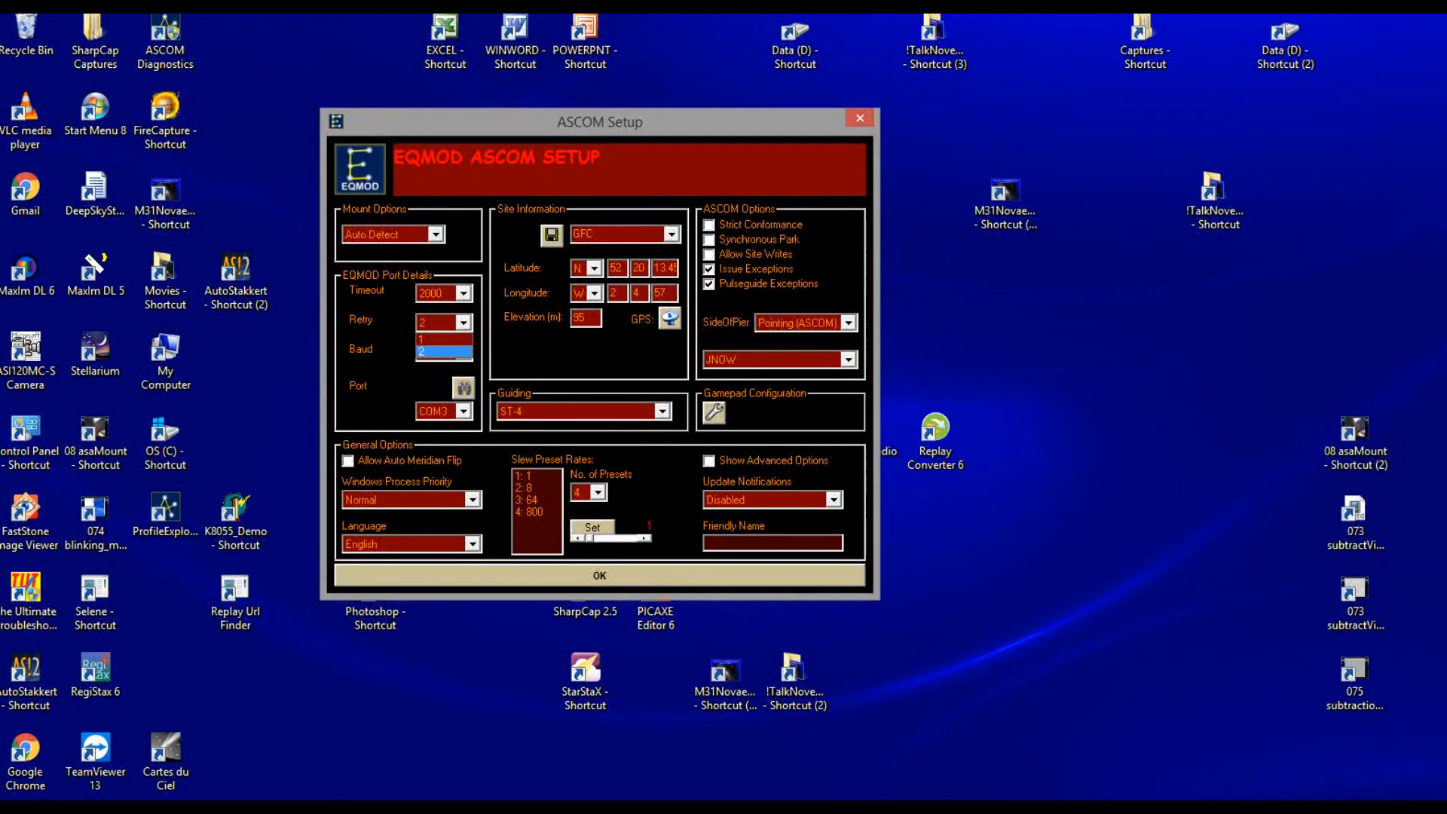
click(437, 350)
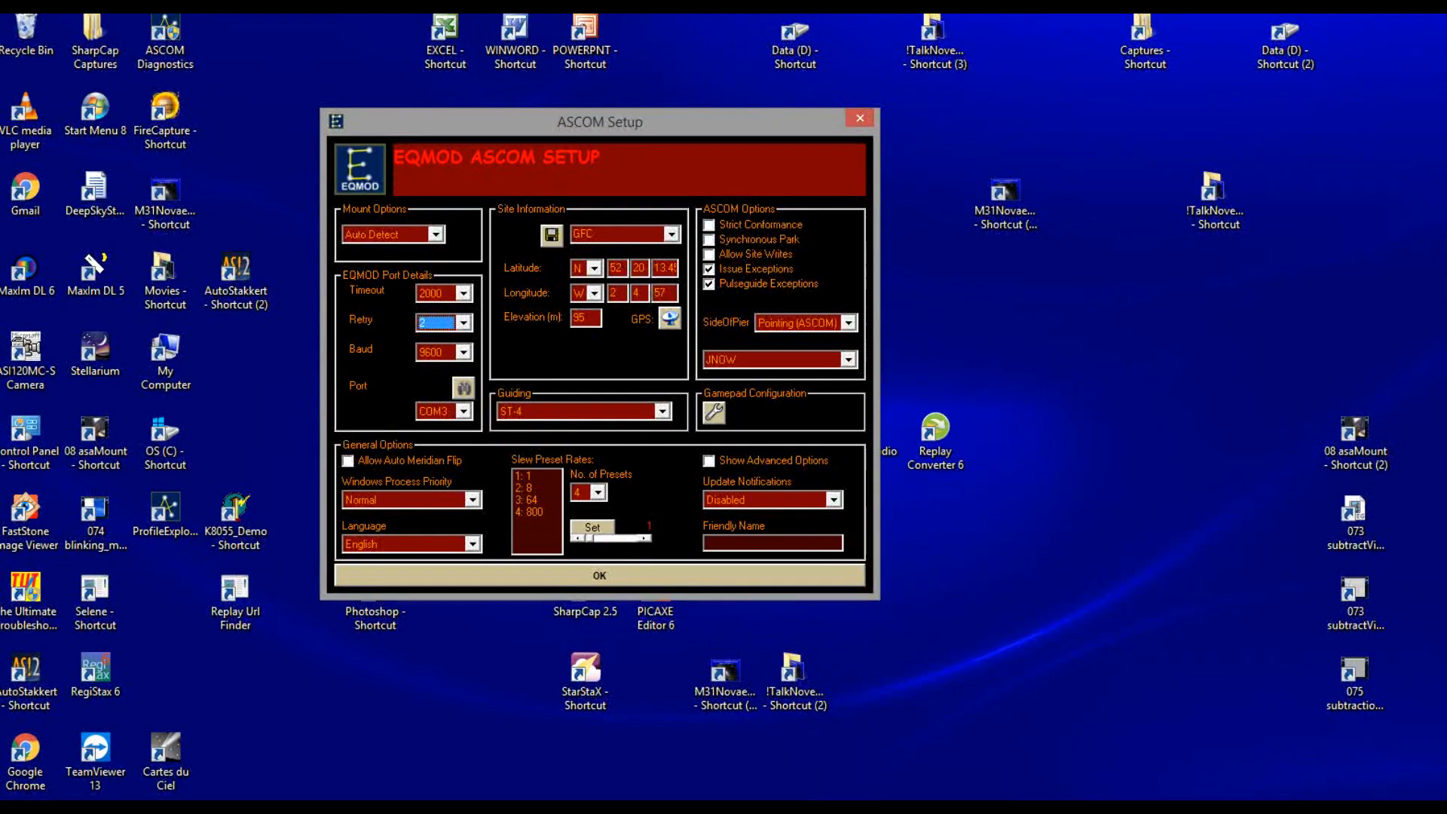
- Run the port search so EQMOD finds the mount on COM3
click(469, 351)
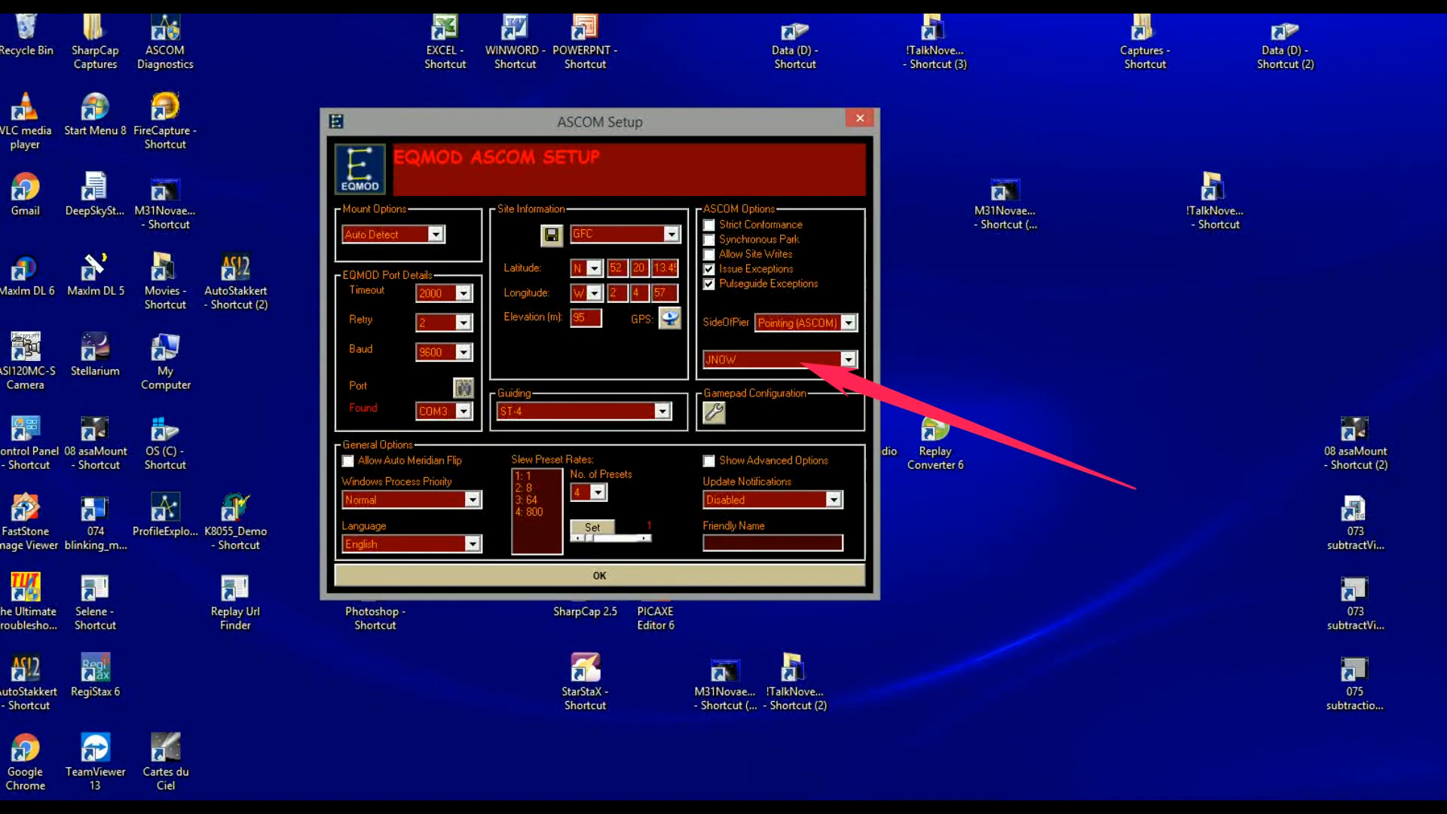
- Keep the ASCOM coordinate epoch at JNOW and leave ASCOM Setup
click(846, 360)
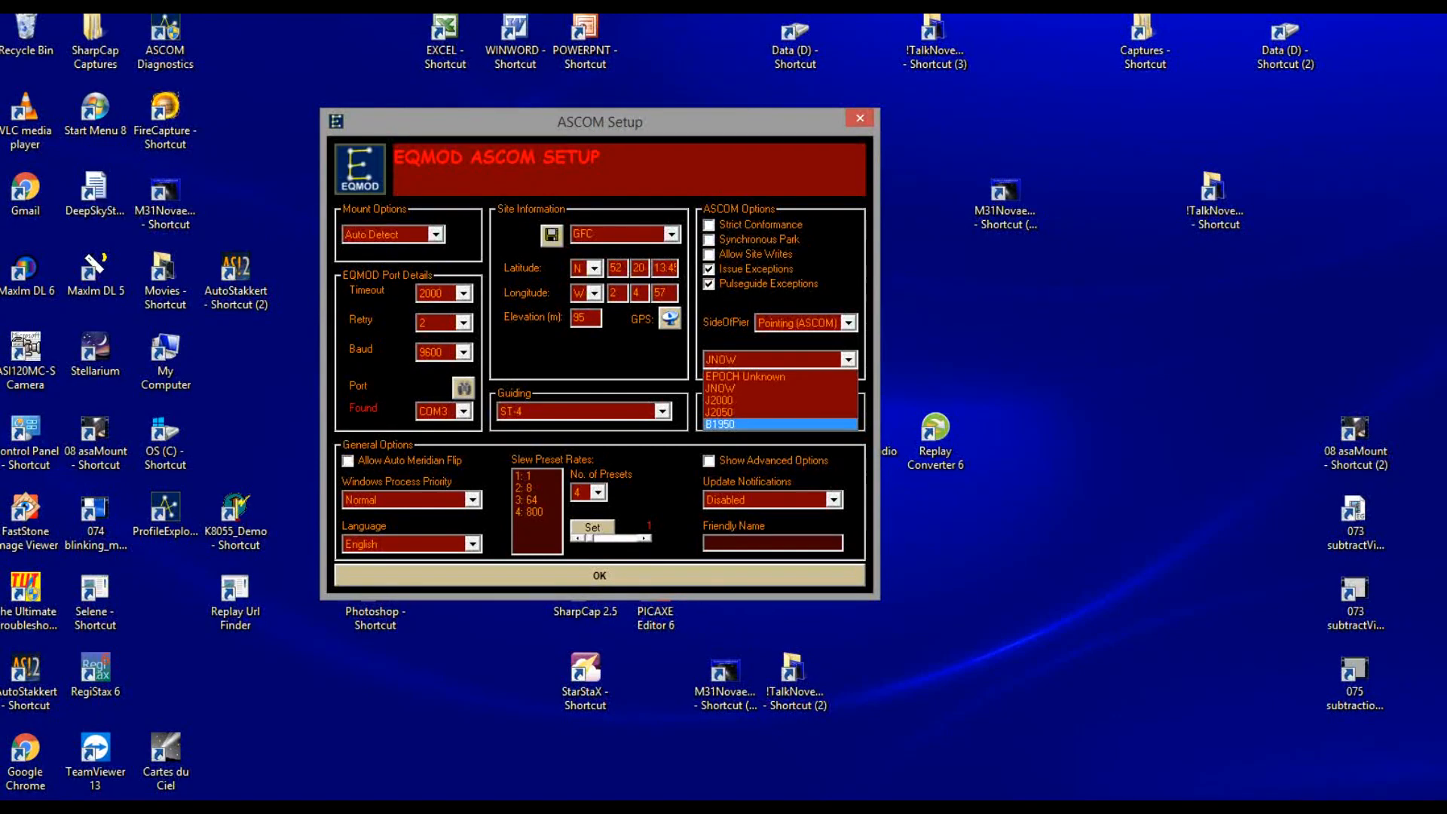
click(721, 400)
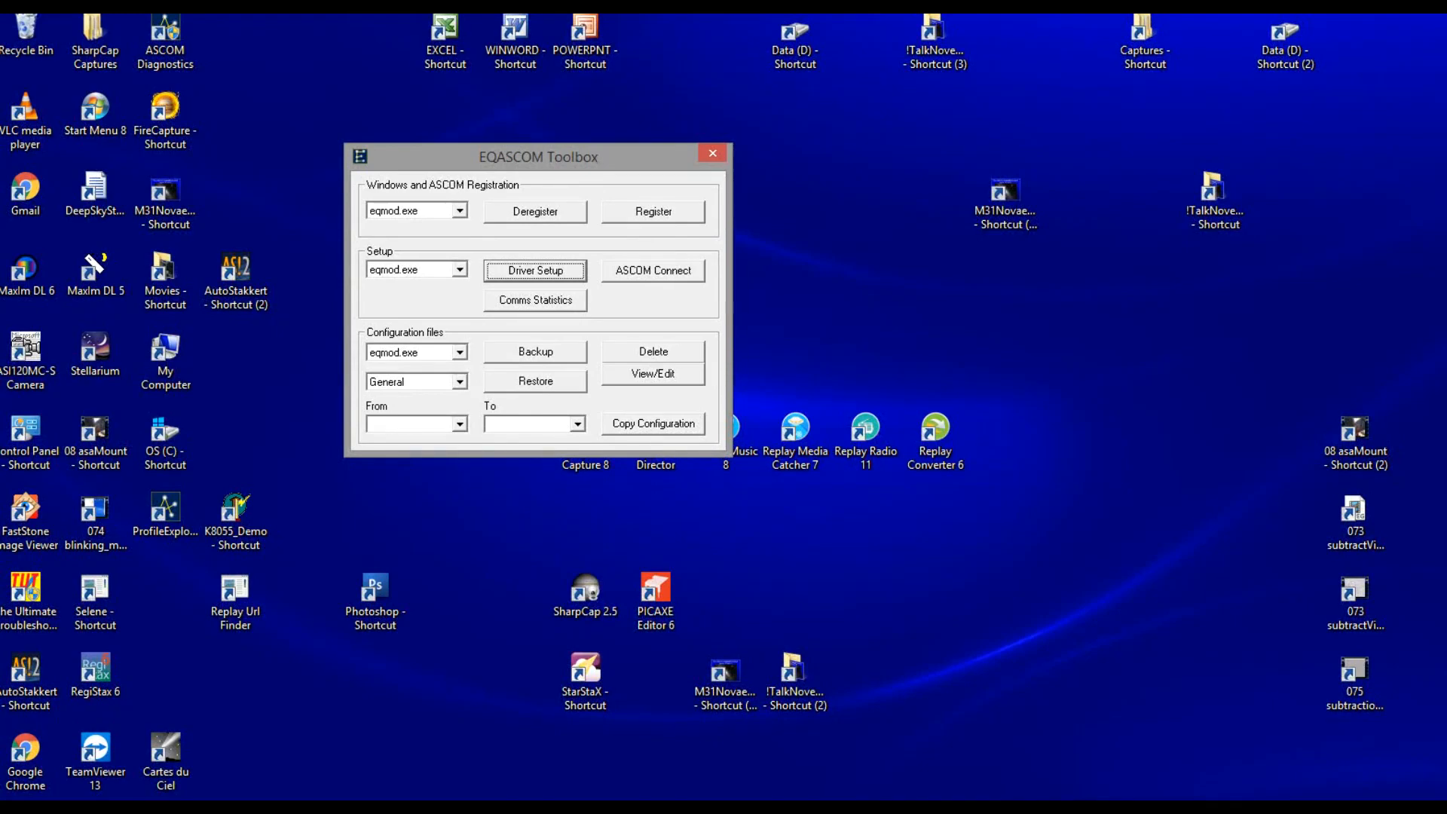
- Use ASCOM Connect to open the EQMOD HEQ5/6 mount control panel
click(654, 271)
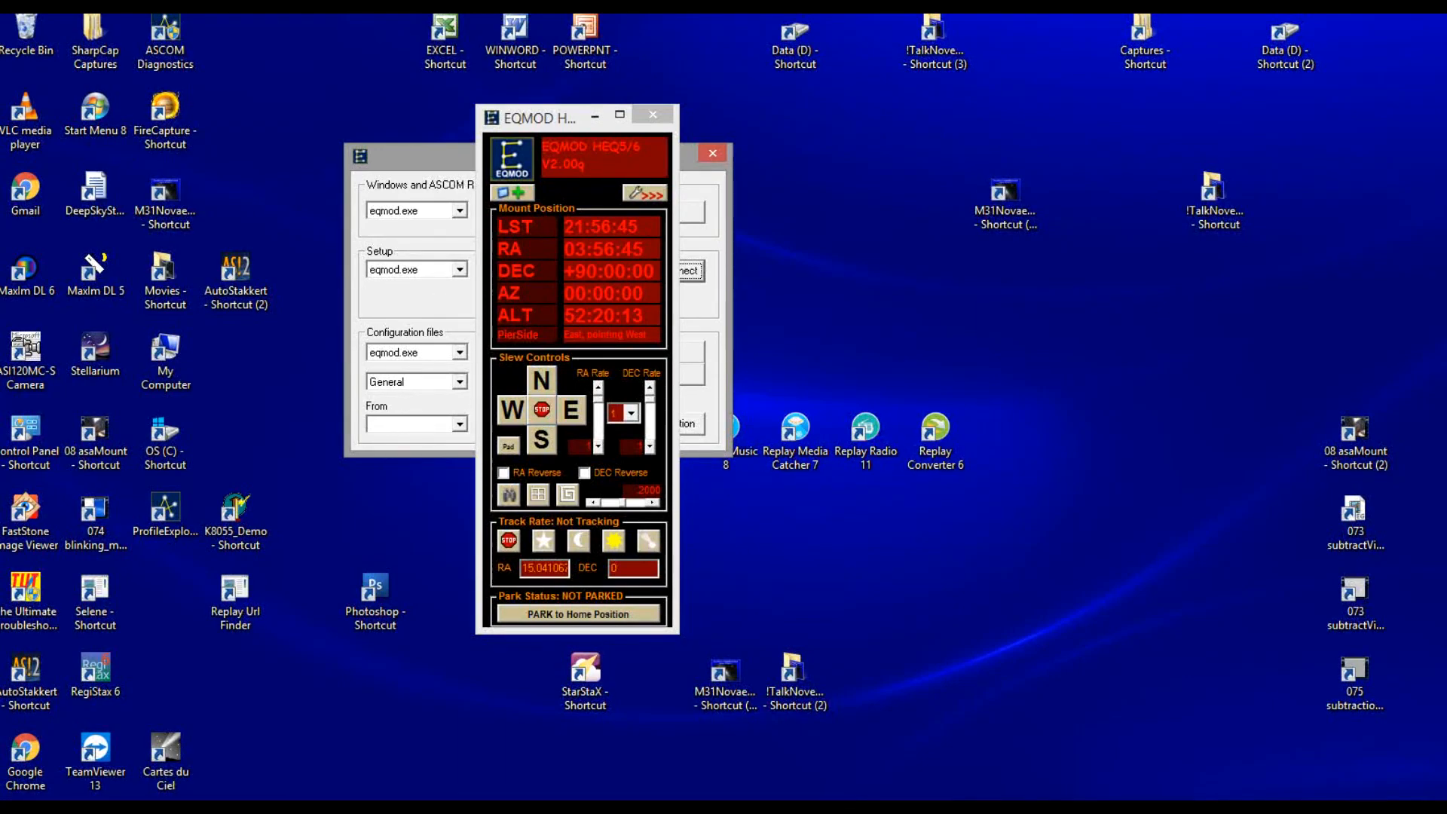
- Park the mount at home, then unpark it to DEC +52:47:53, ALT 39:05:22
click(578, 613)
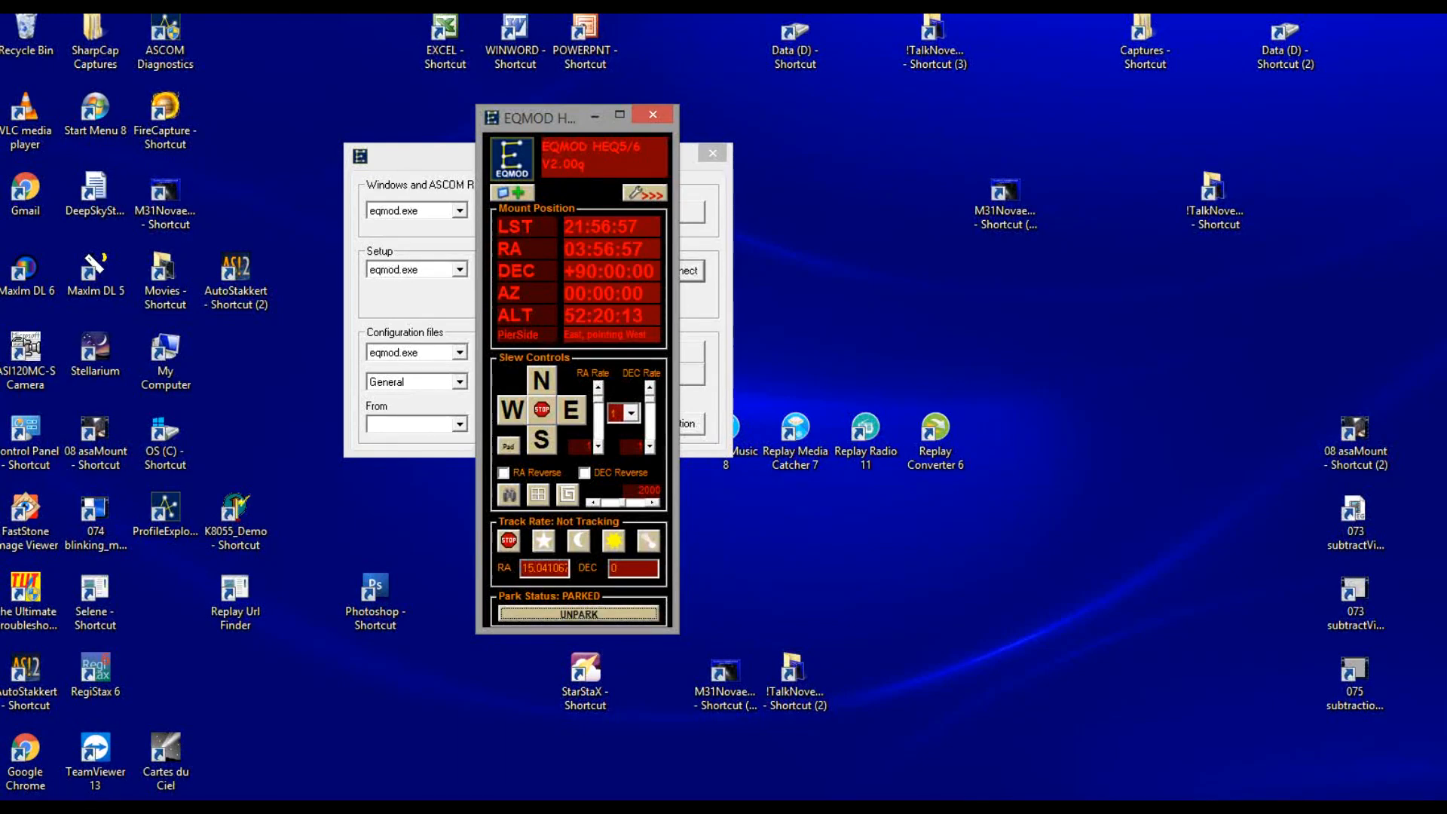
click(579, 613)
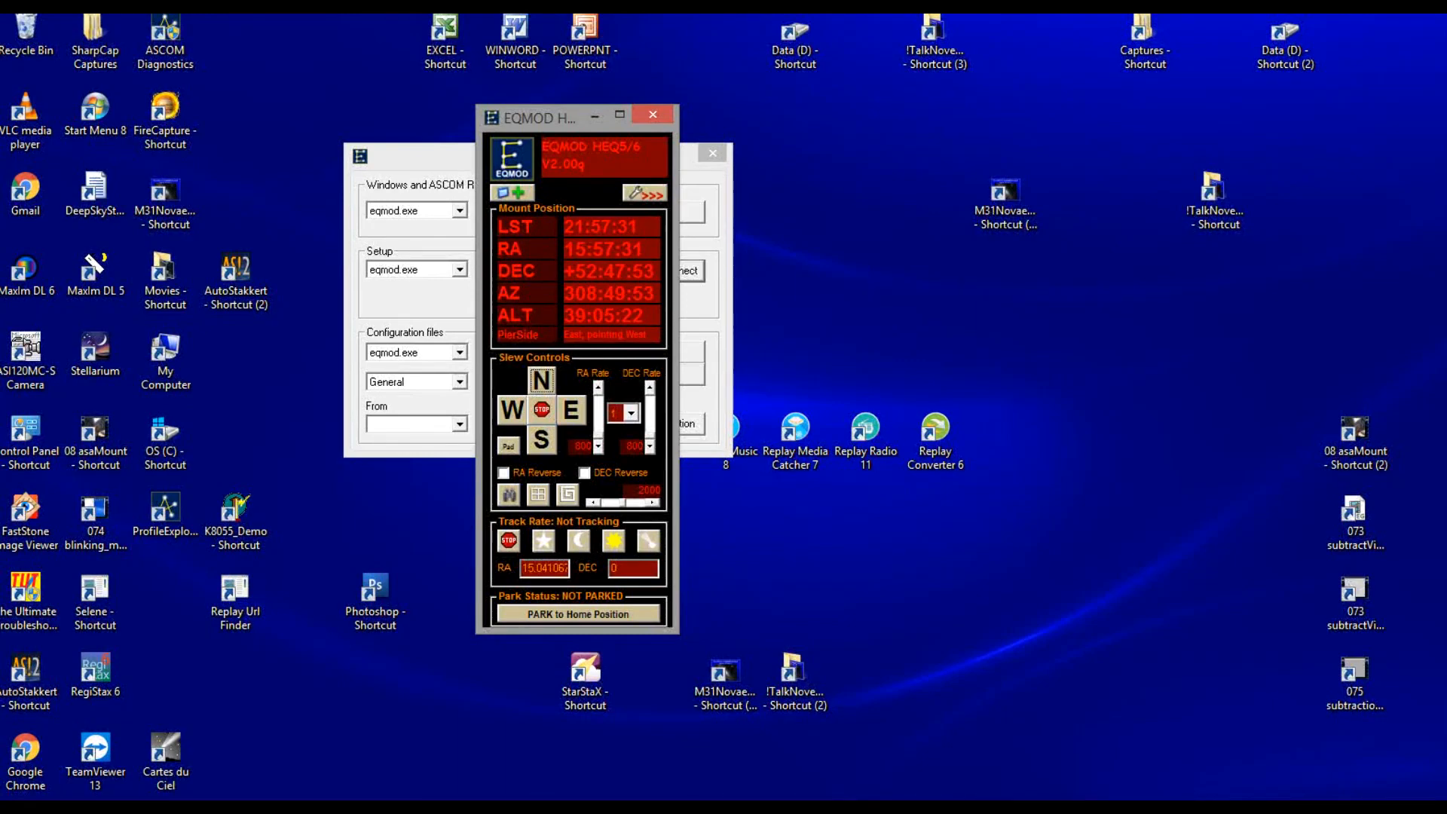
- Bring the toolbox forward and park the mount at home (DEC +90:00:00, AZ 00:00:00)
click(511, 410)
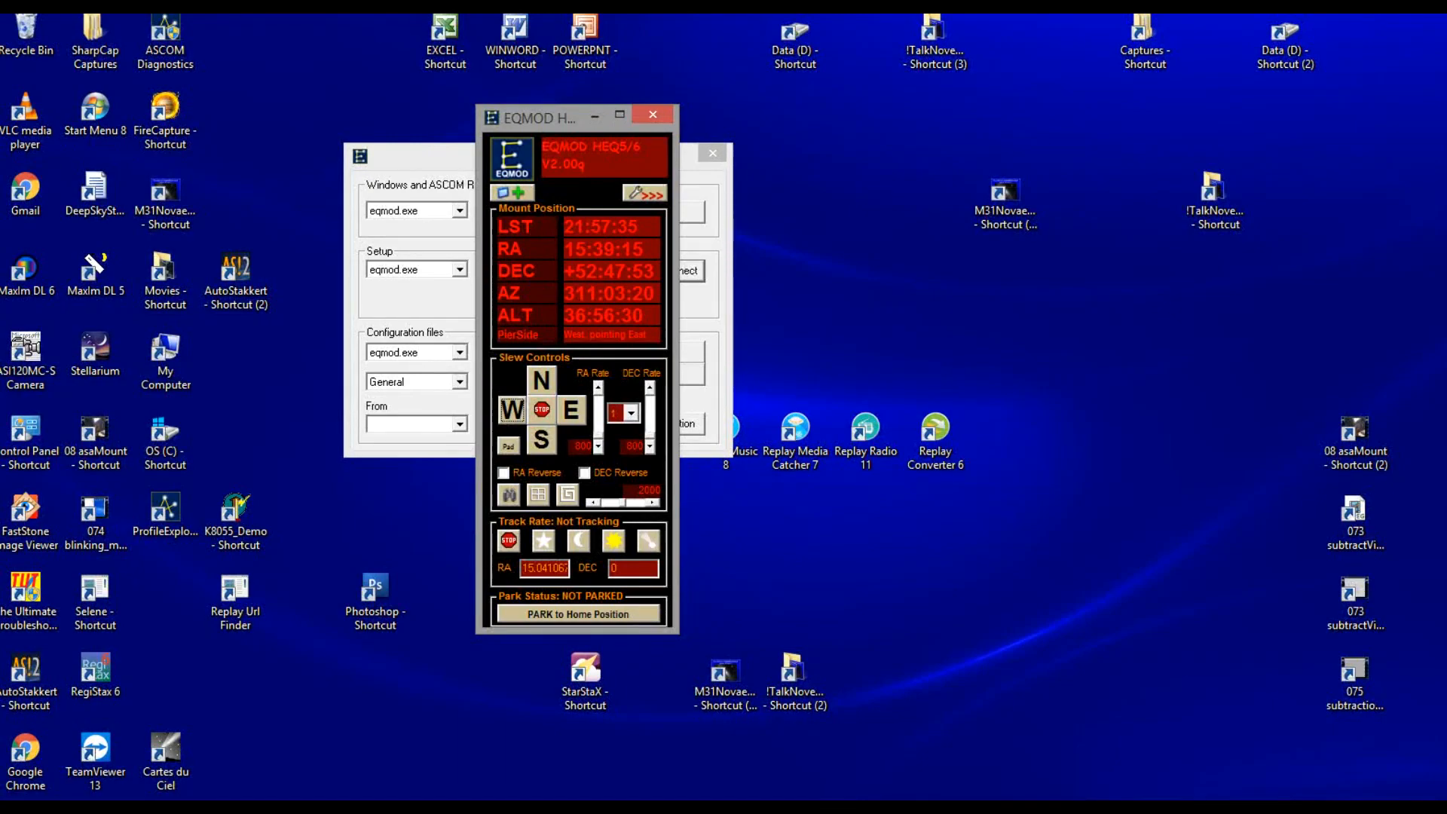
click(578, 614)
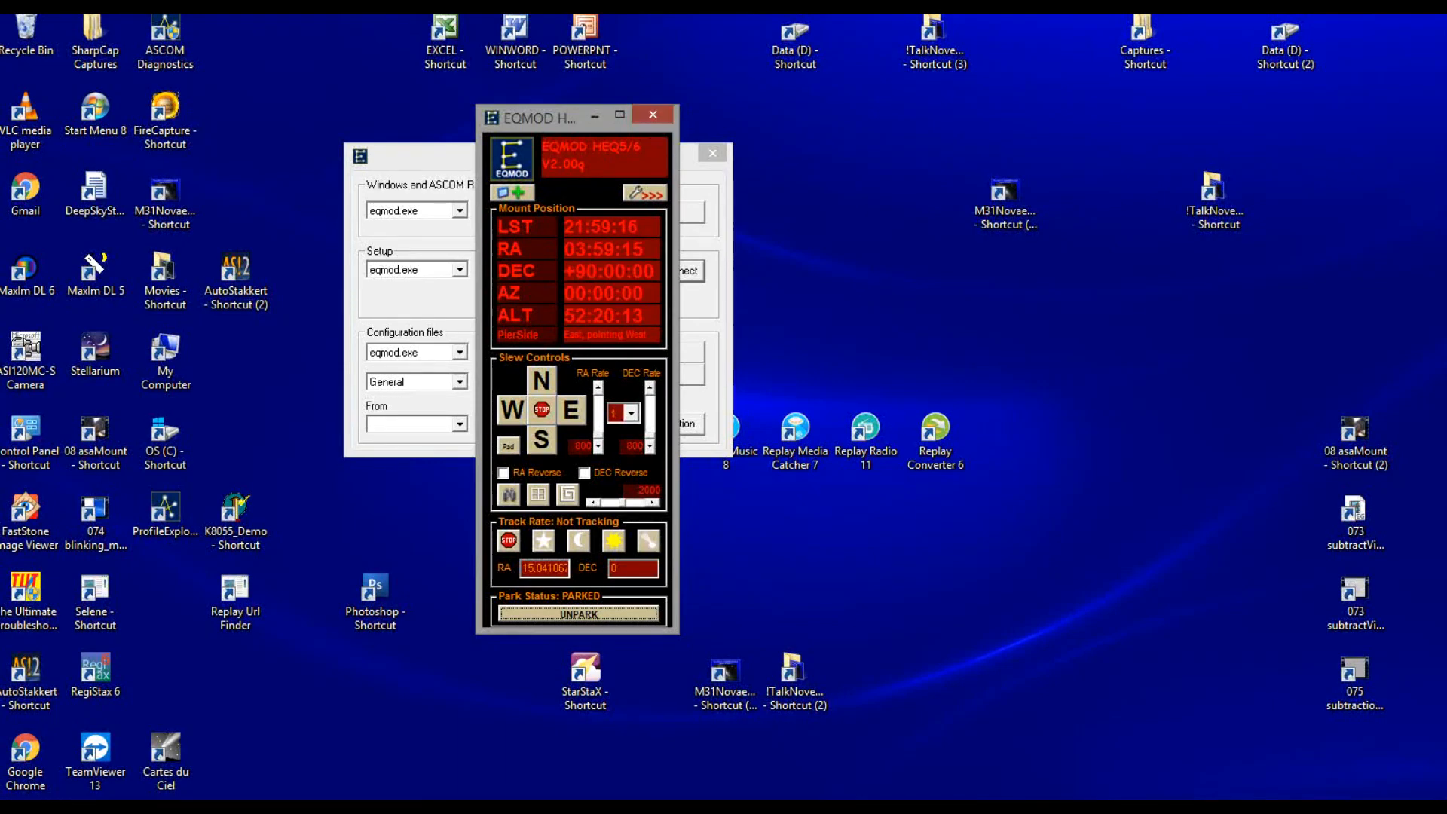
mouse_move(651, 114)
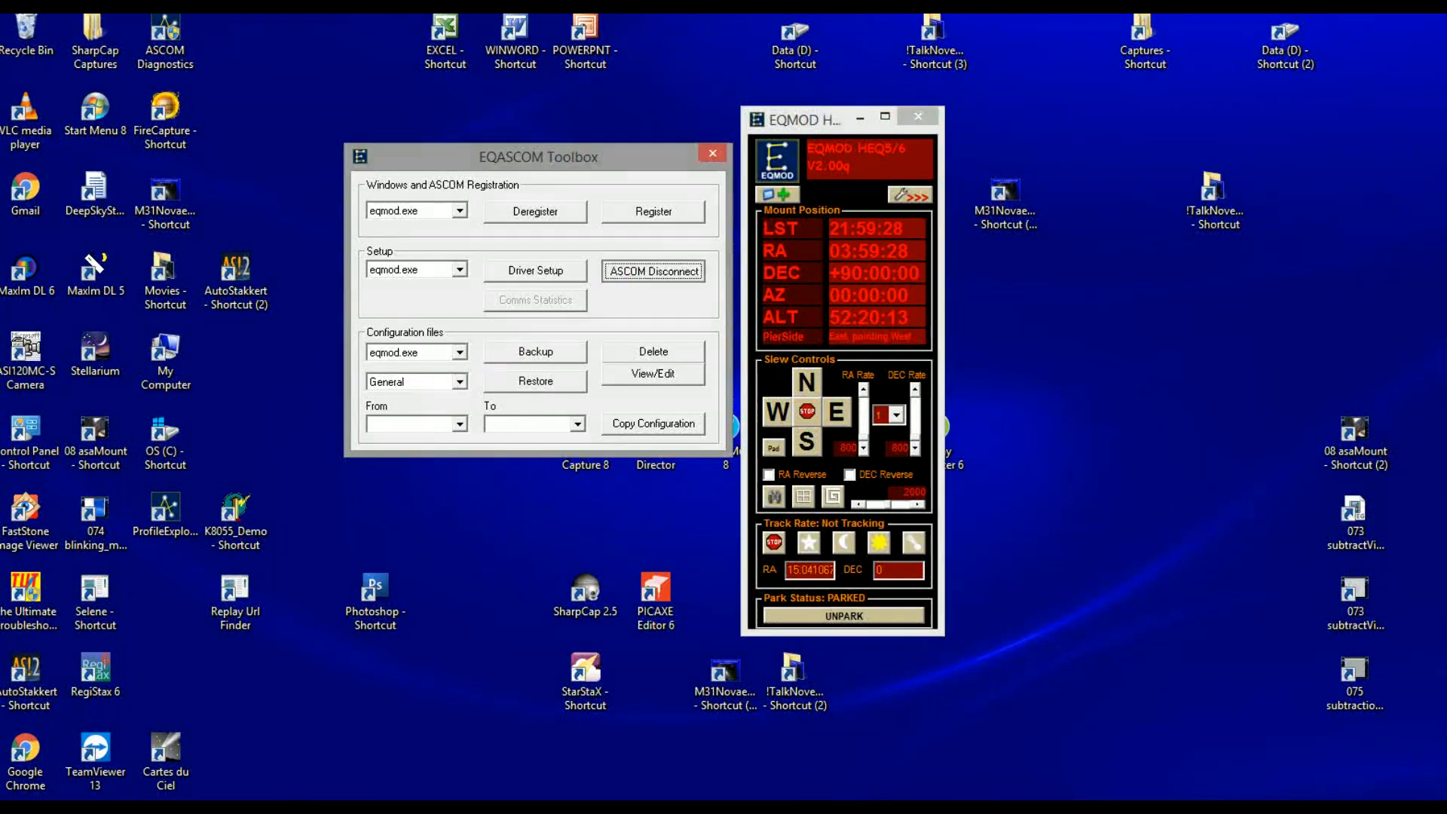
- Disconnect the EQMOD driver, then reconnect so the panel reopens showing PARKED
click(653, 271)
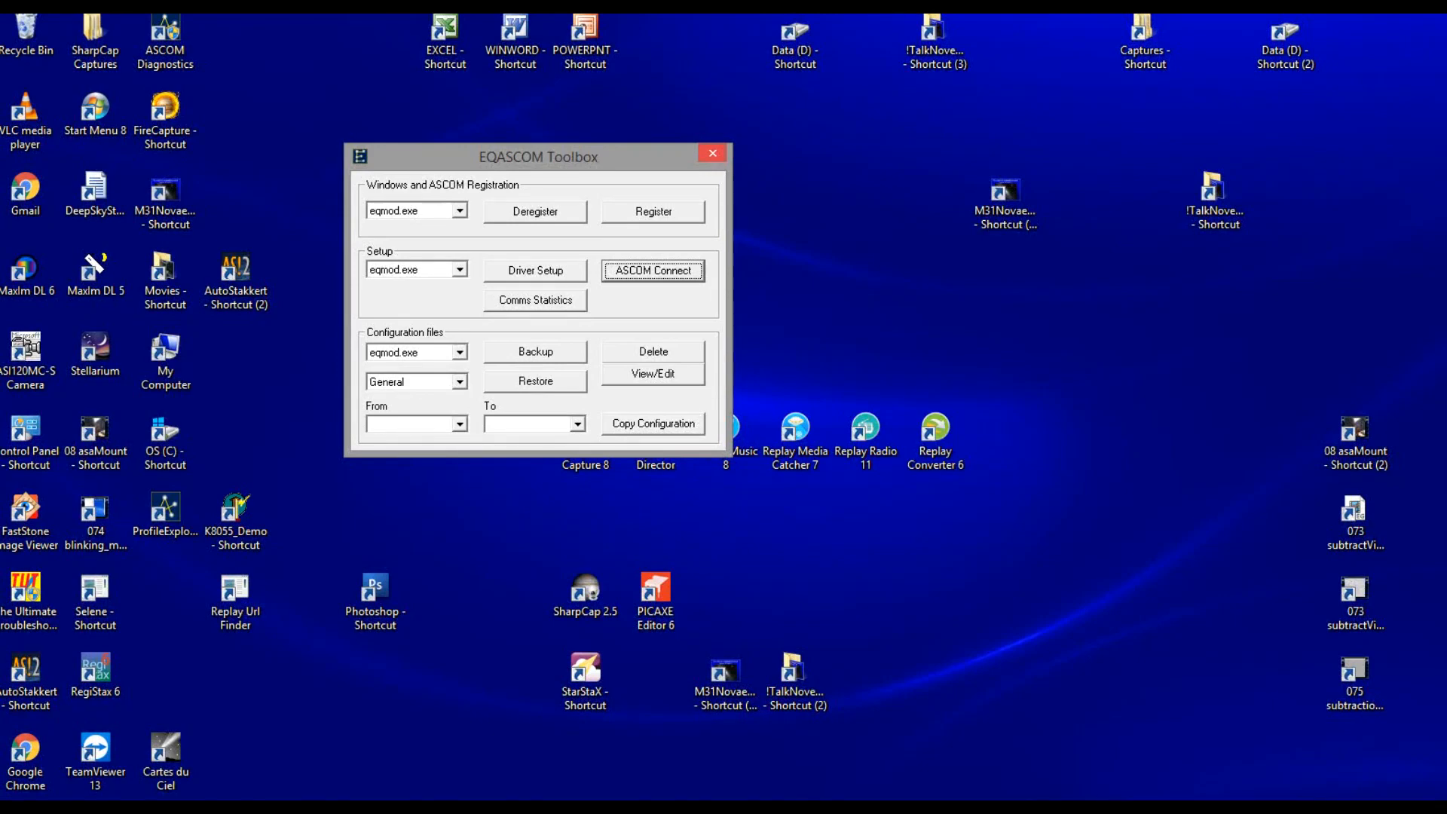
click(712, 153)
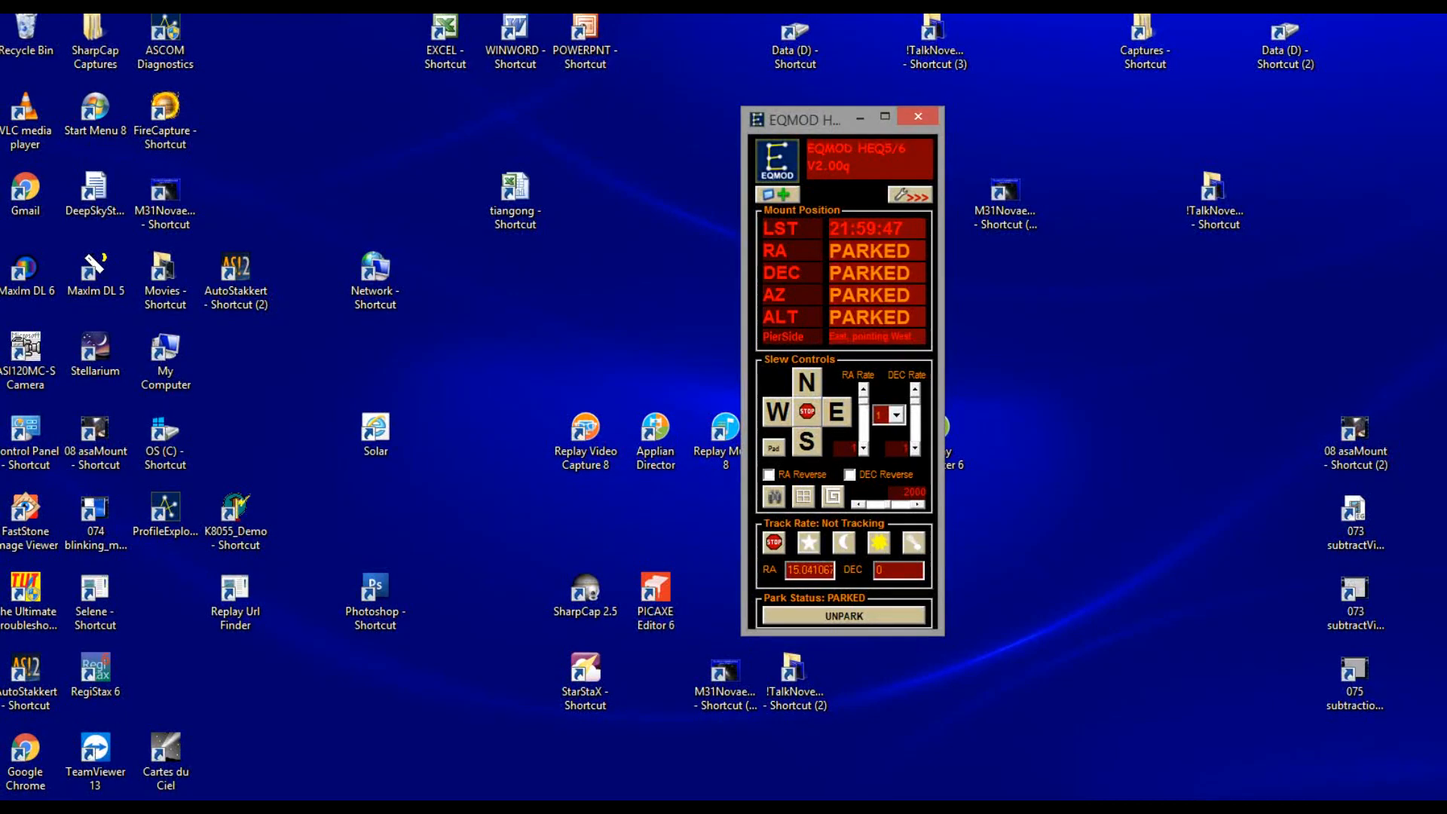
click(908, 194)
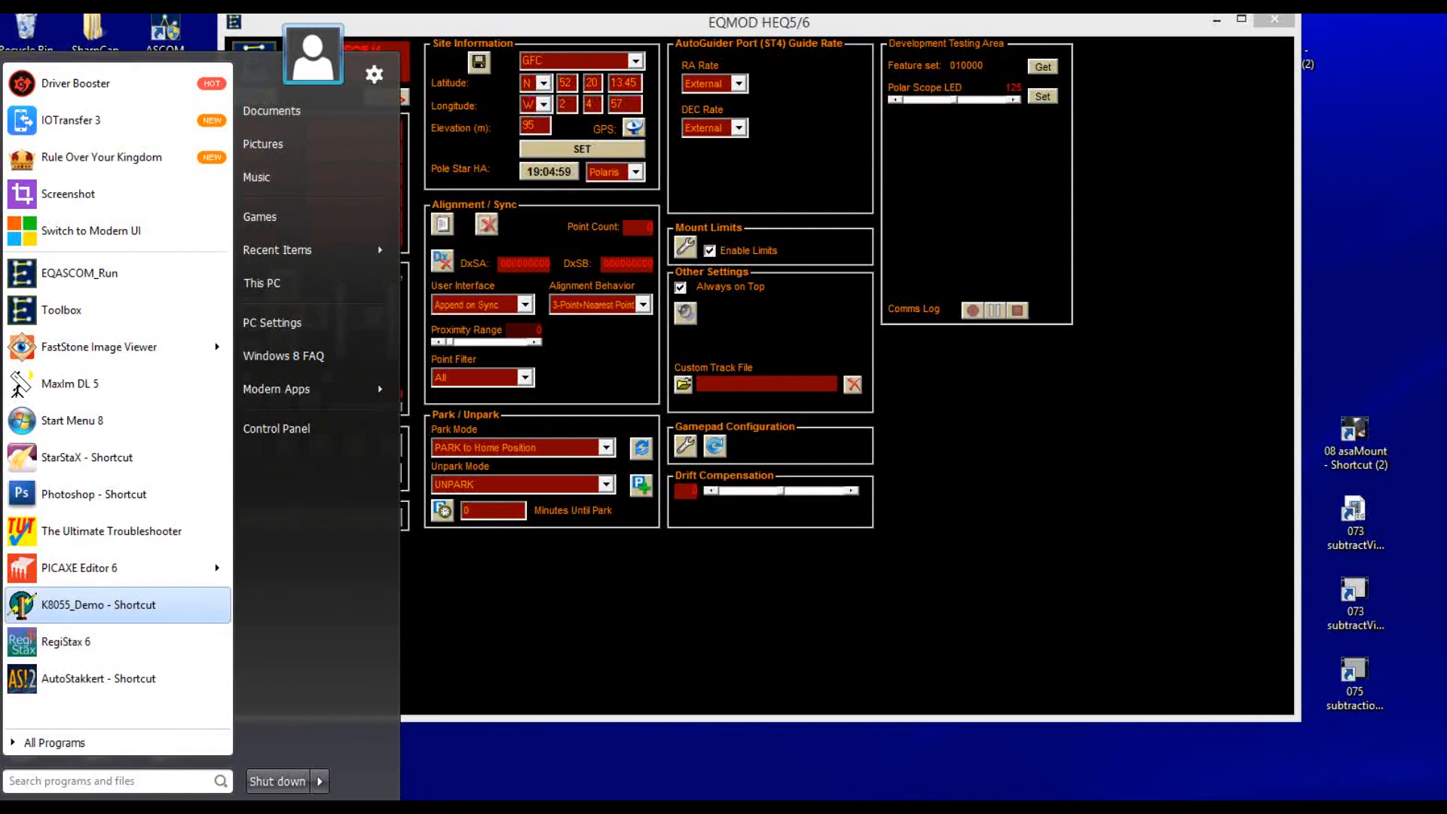
mouse_move(62, 310)
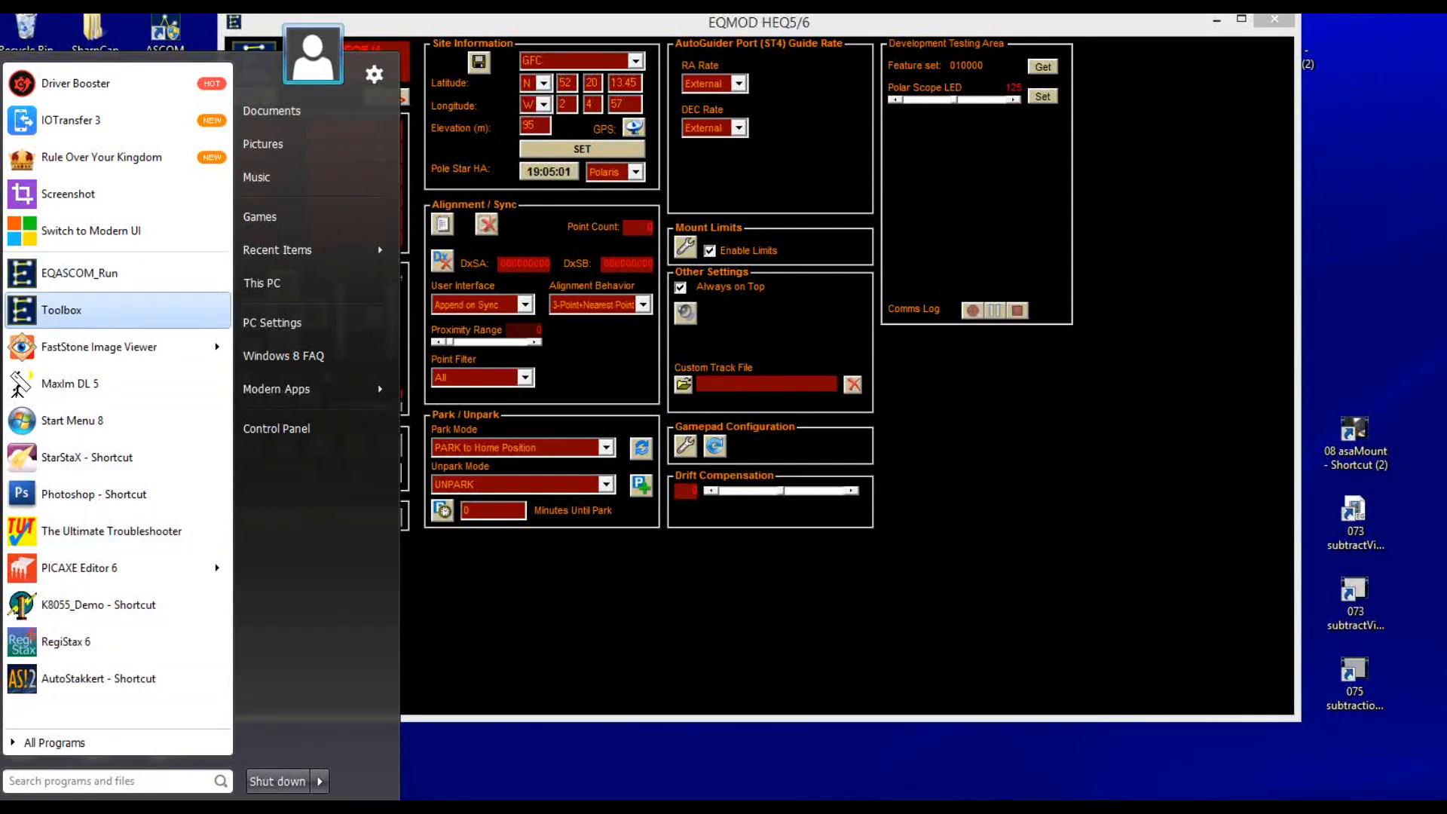
- Launch Cartes du Ciel from its folder under All Programs
click(56, 743)
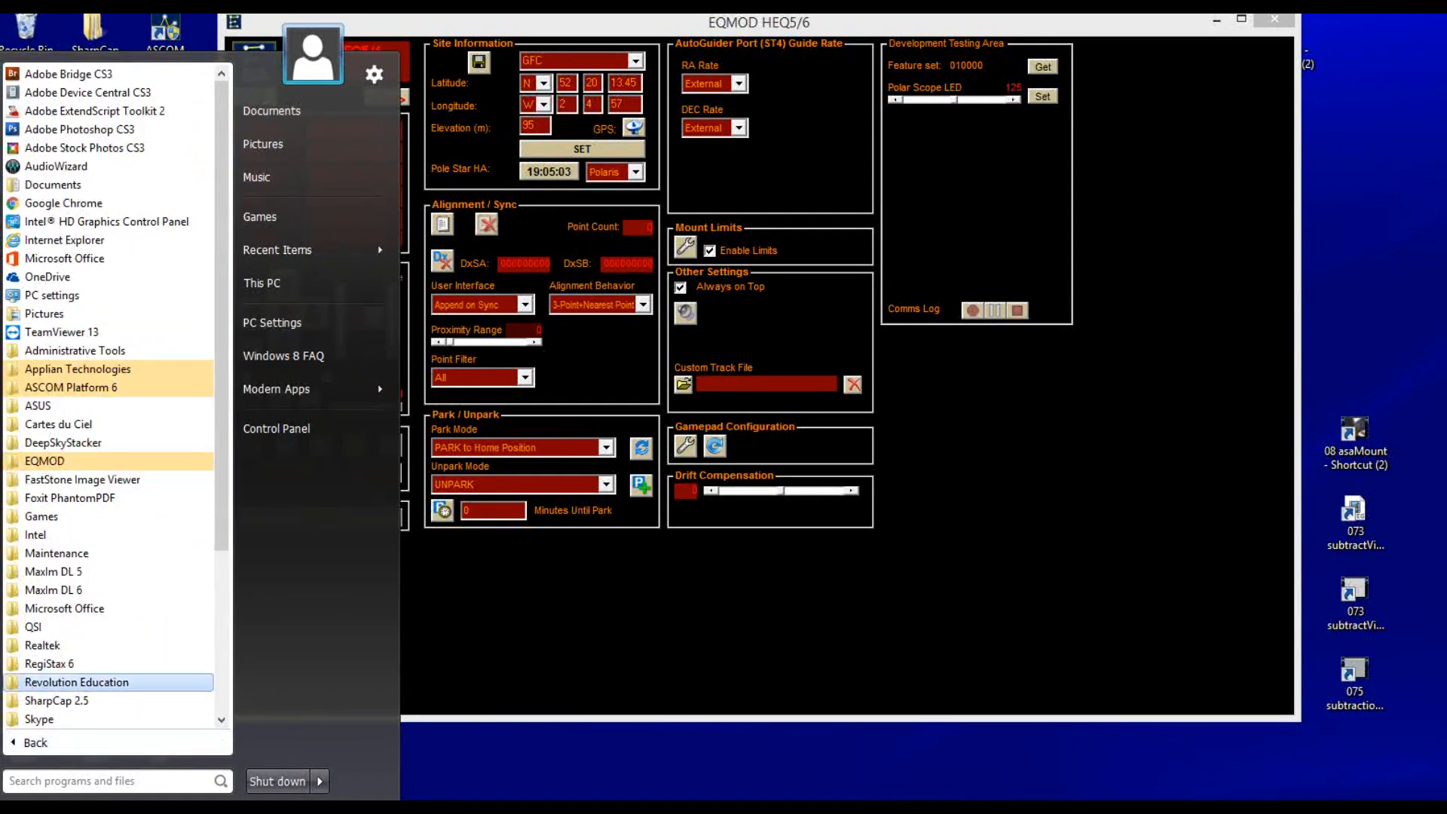
mouse_move(60, 424)
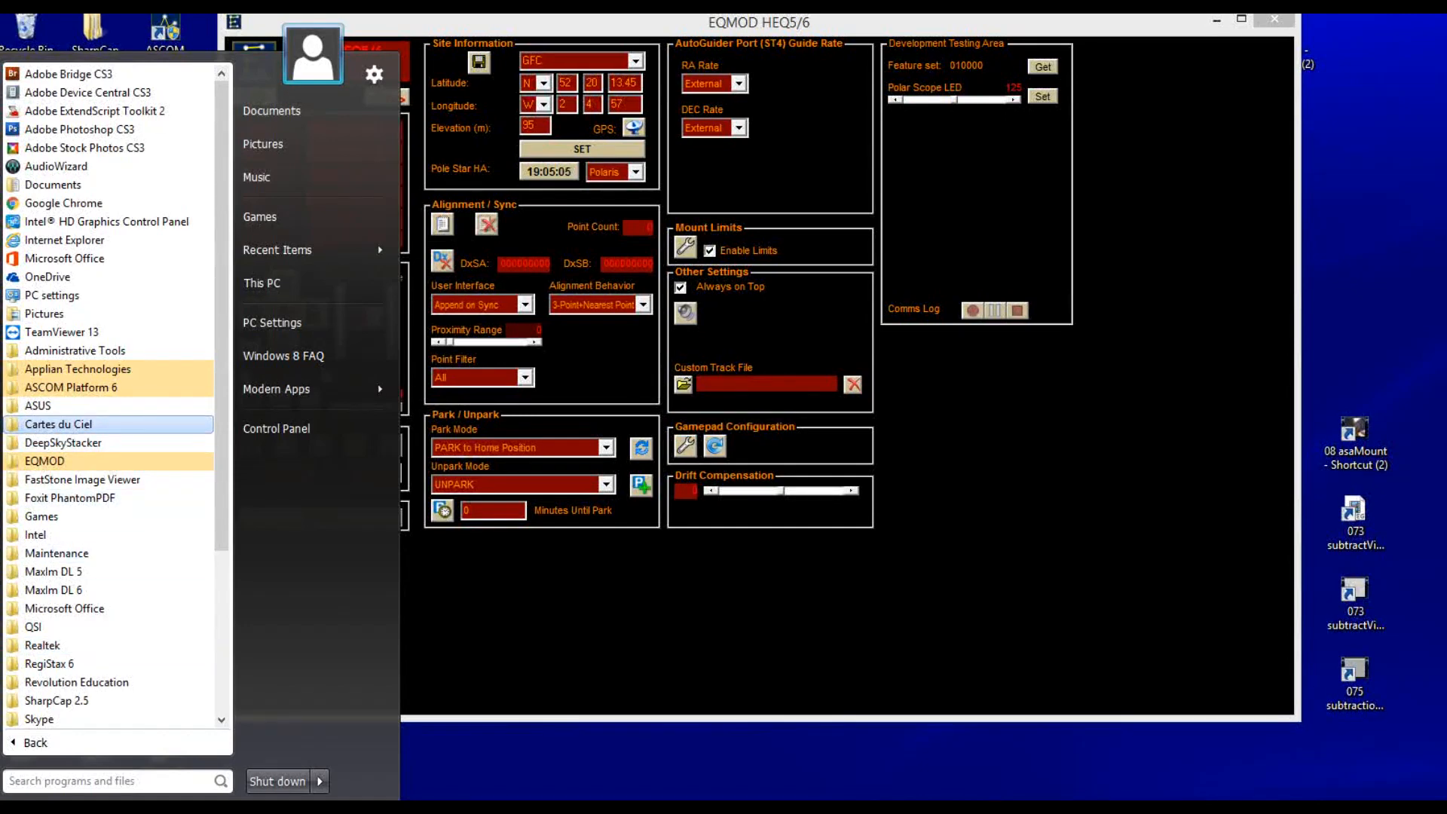
click(61, 425)
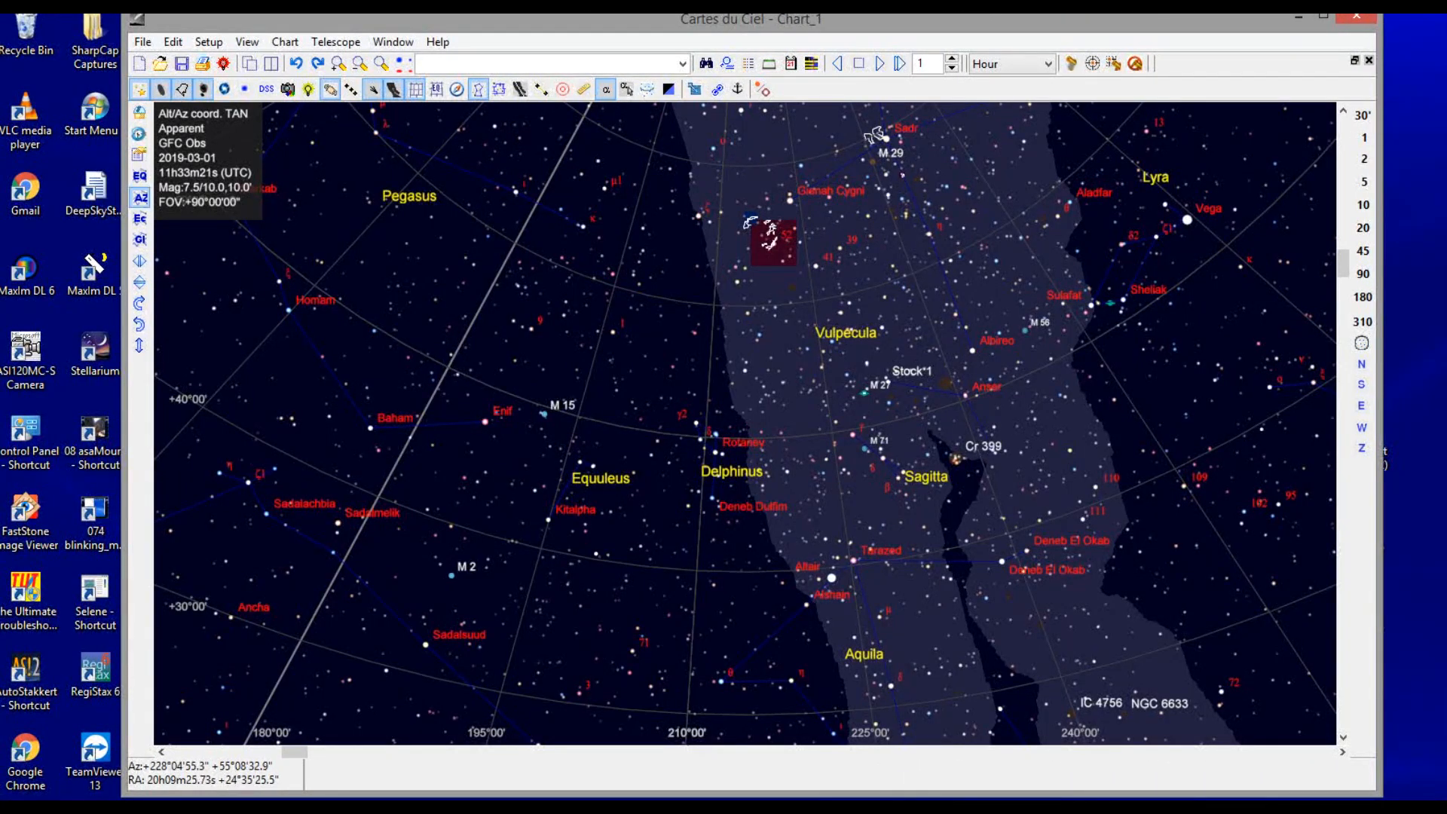
mouse_move(839, 365)
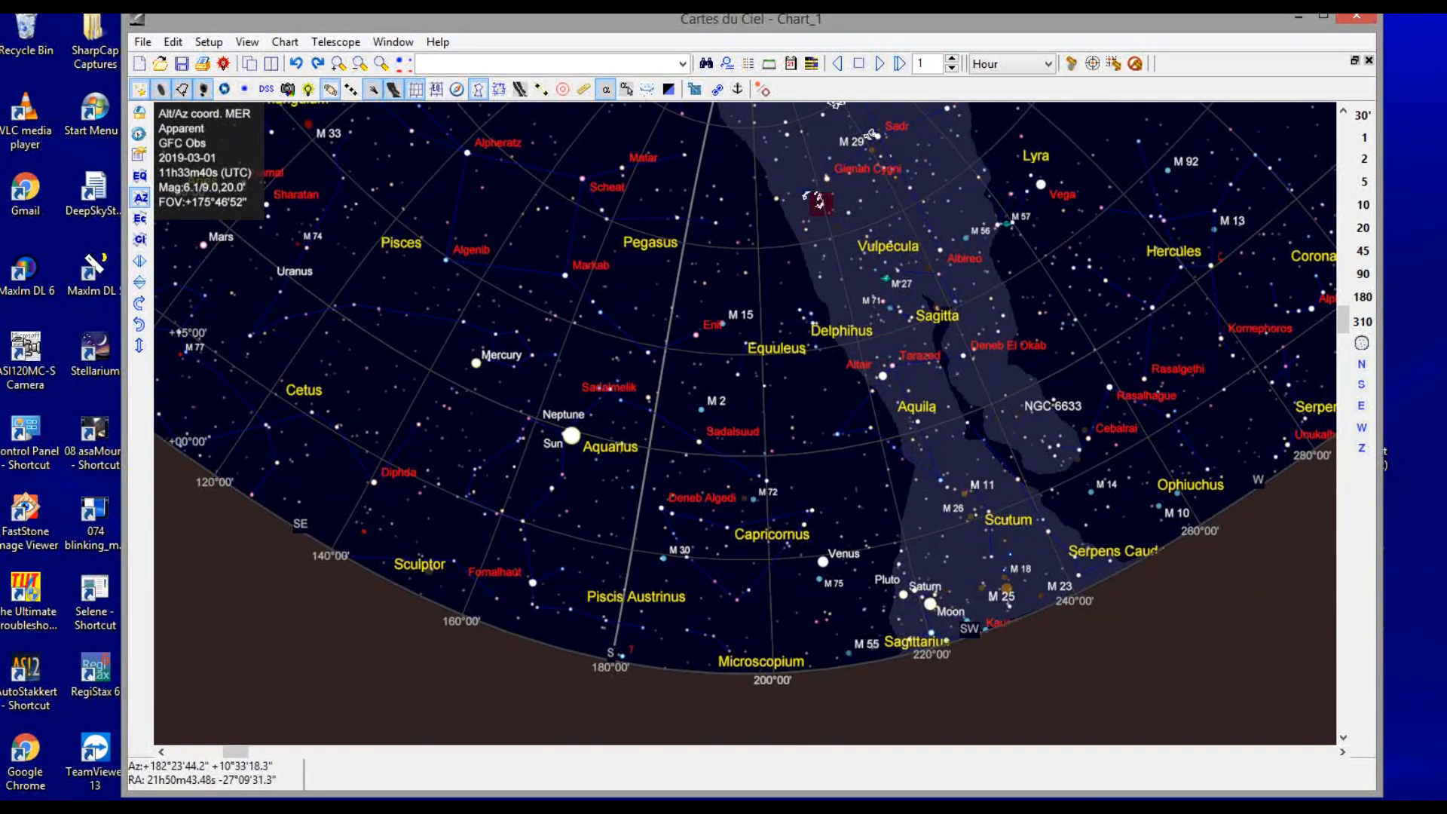
- Drag the GFC Obs chart to the southern sky showing Aquarius, Capricornus, Venus and Saturn
drag(640, 572, 723, 627)
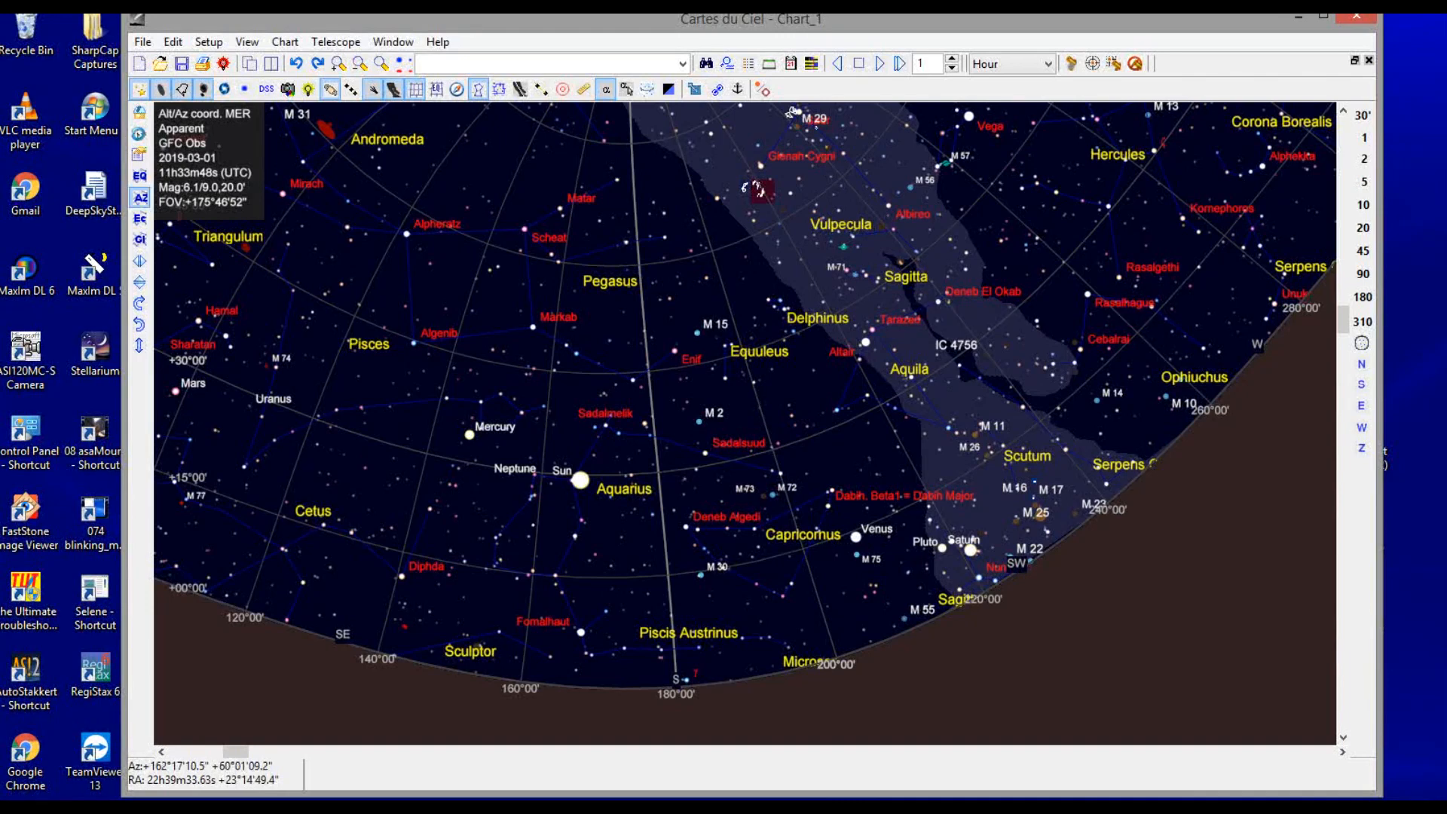
- Open the Telescope control panel and the POTH.Telescope driver's Configure setup
click(334, 41)
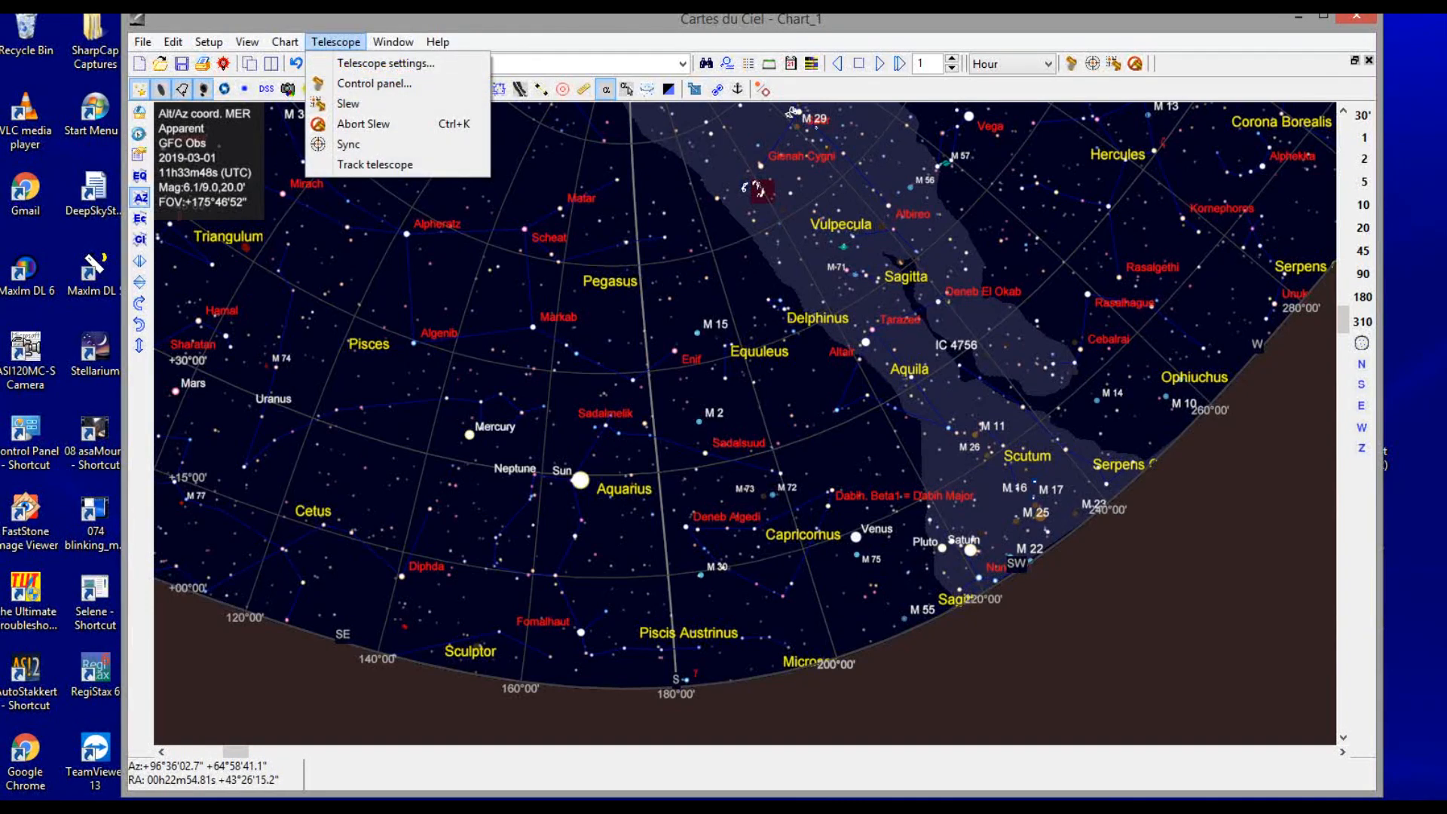
mouse_move(396, 84)
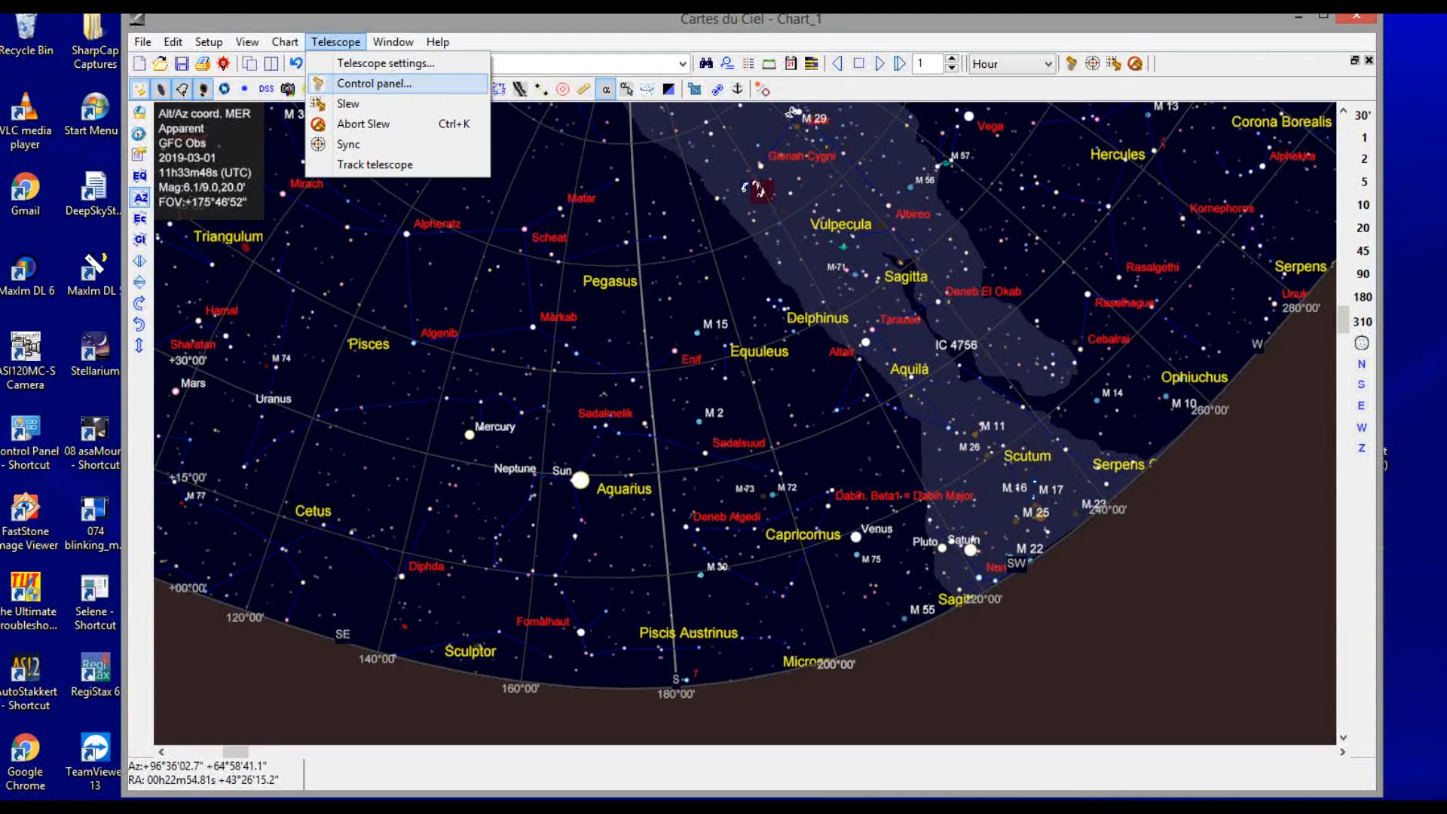
click(376, 82)
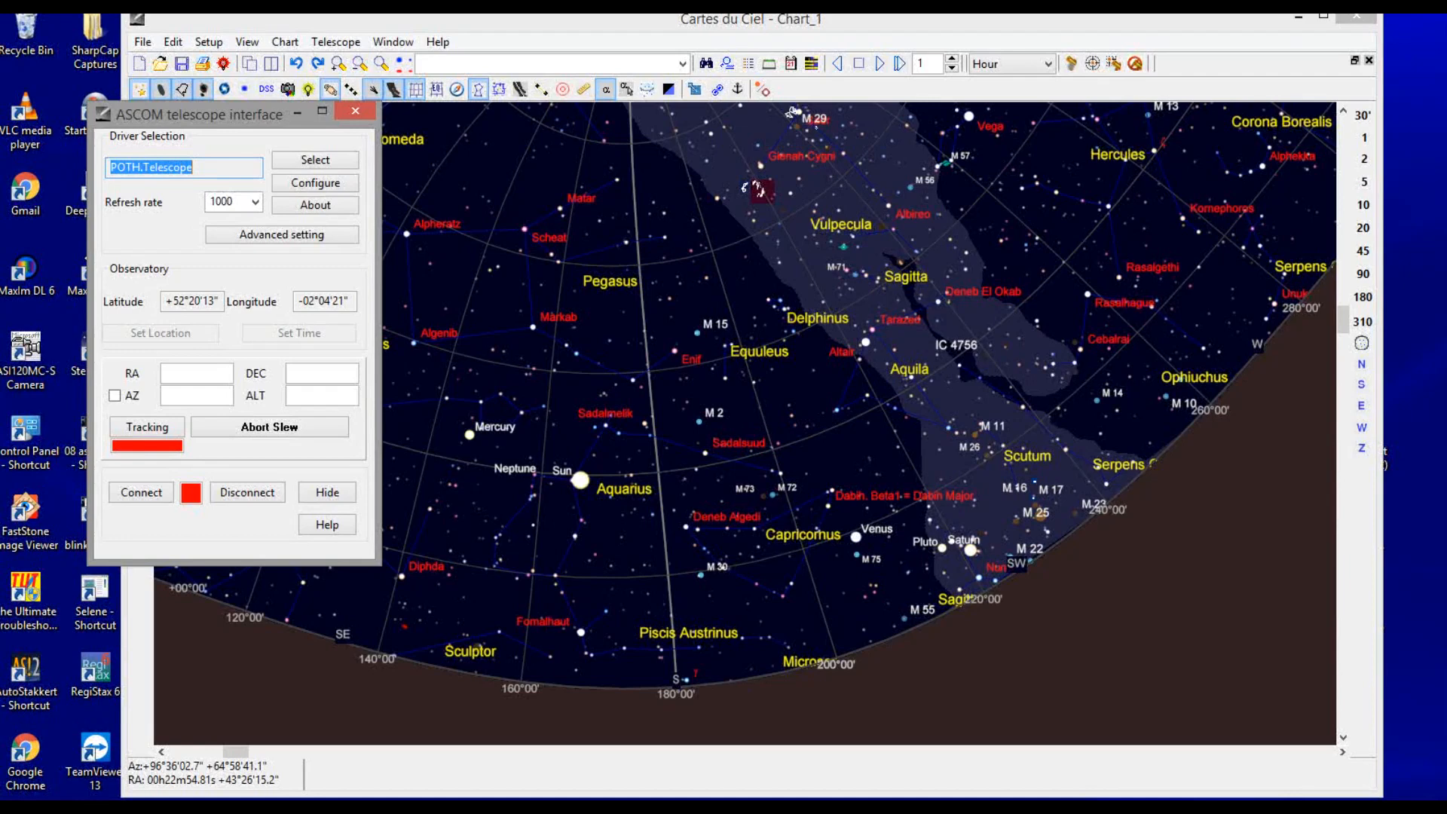
right_click(184, 167)
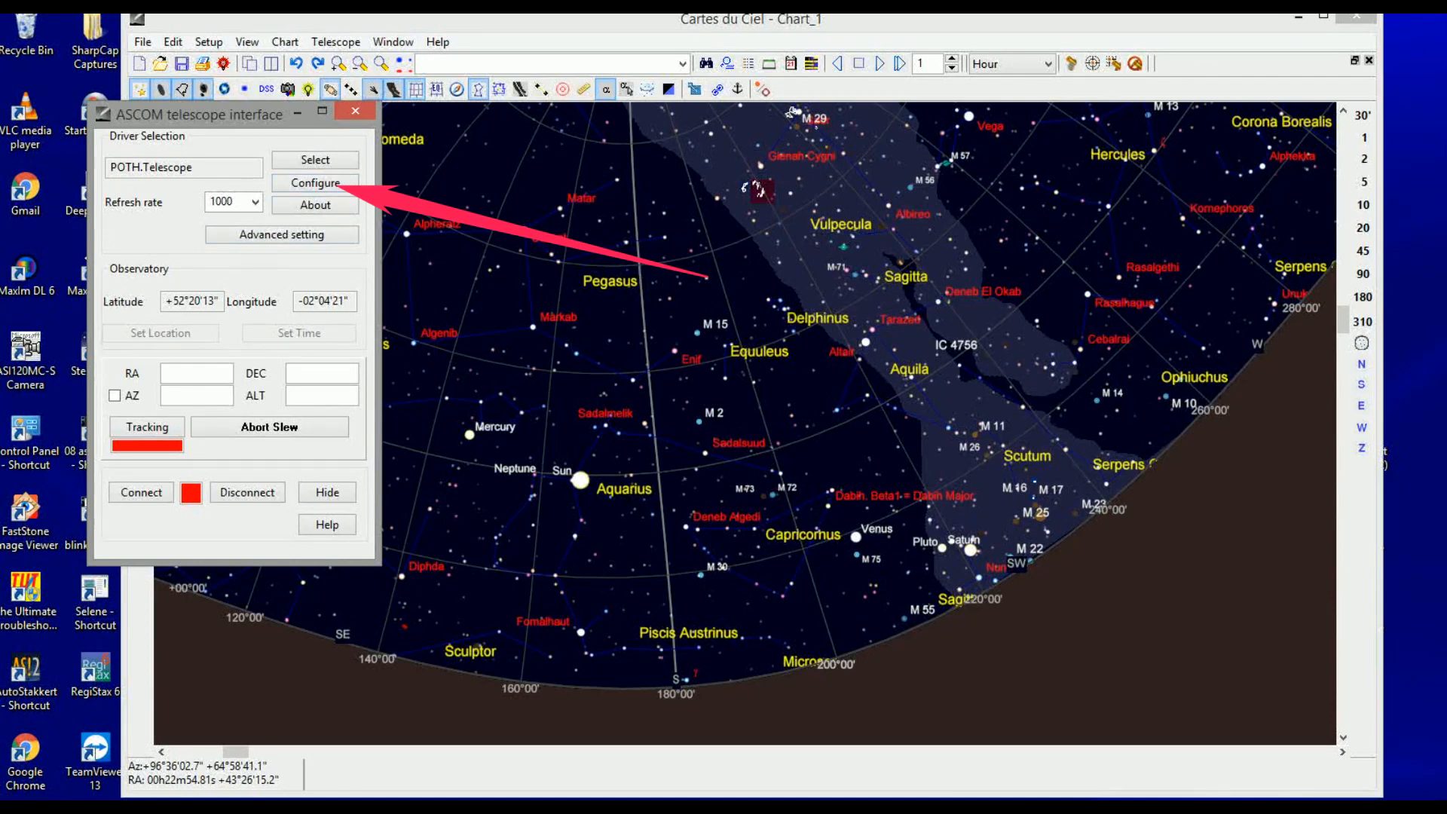
click(314, 183)
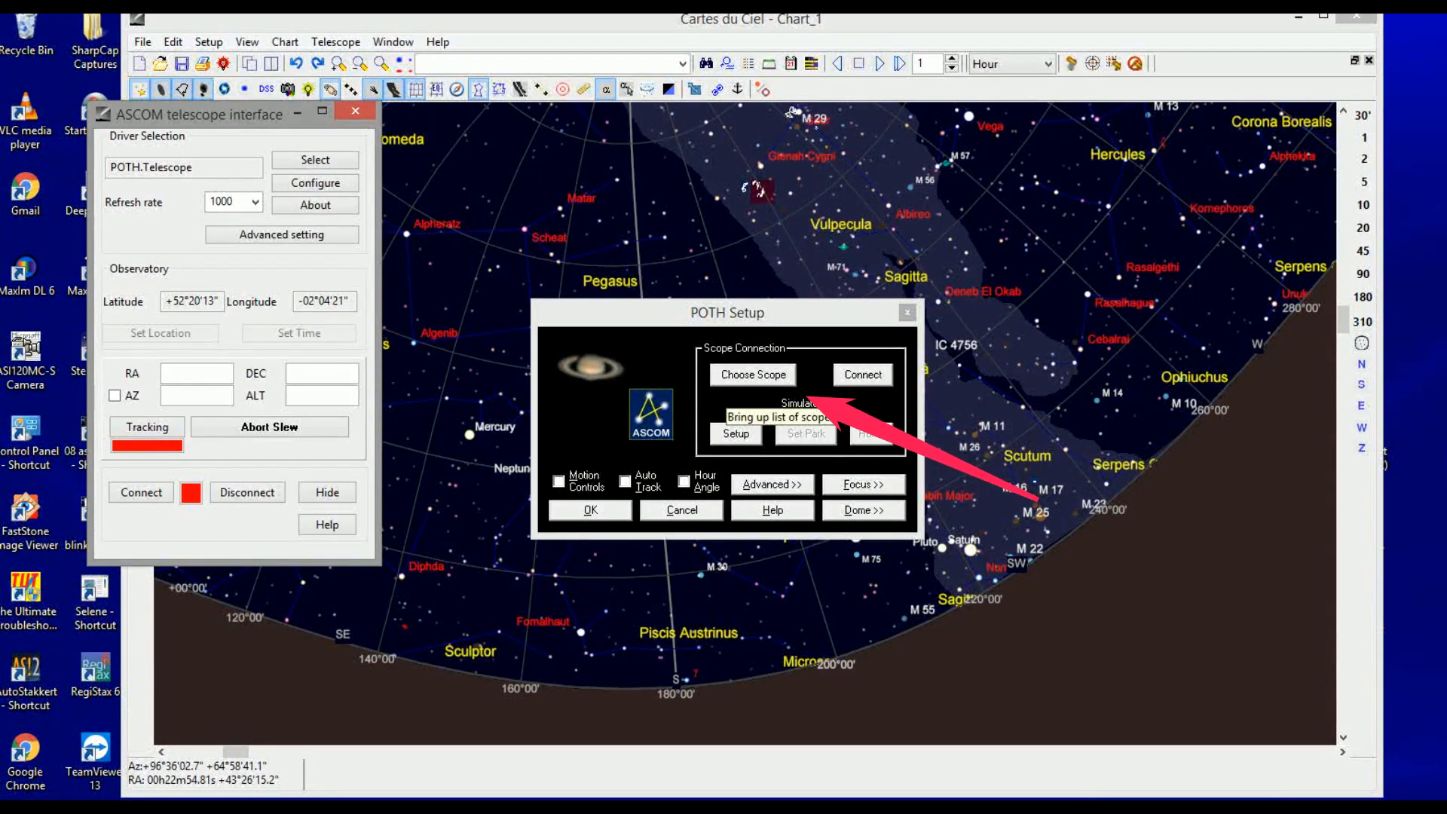
- Open Choose Scope from POTH Setup and dismiss the Simulator not-responding warning
click(751, 375)
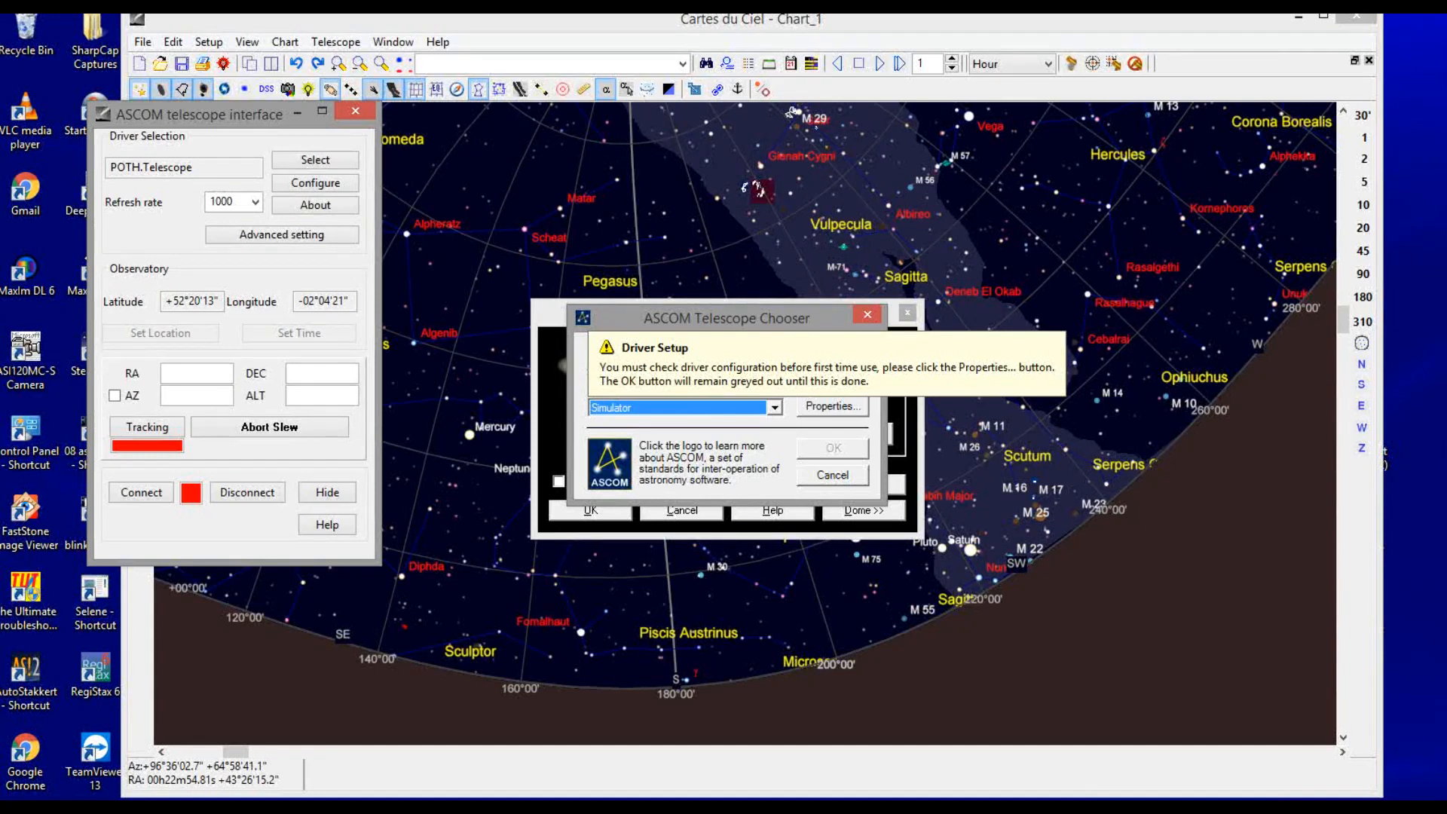
click(831, 407)
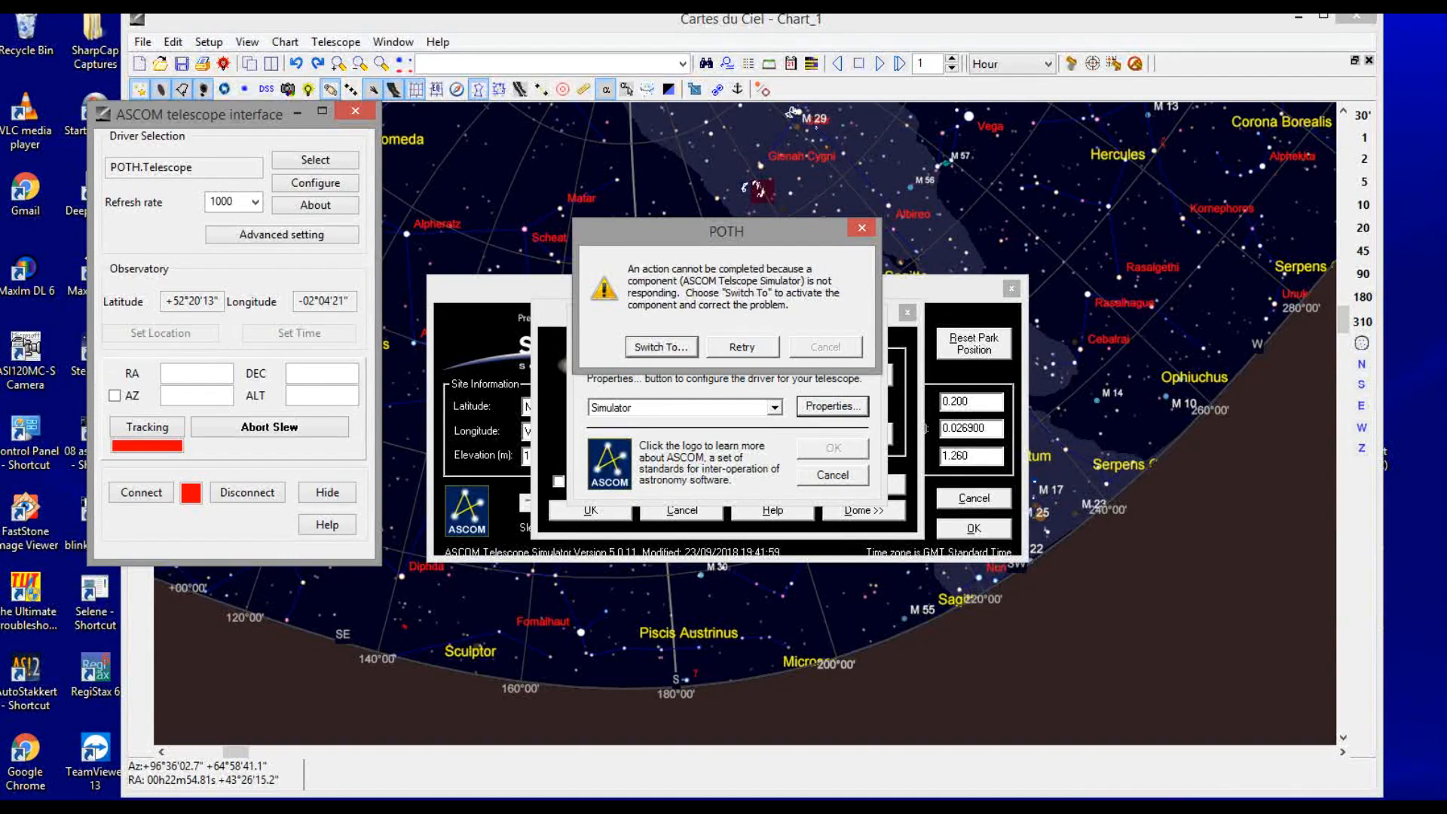
click(661, 346)
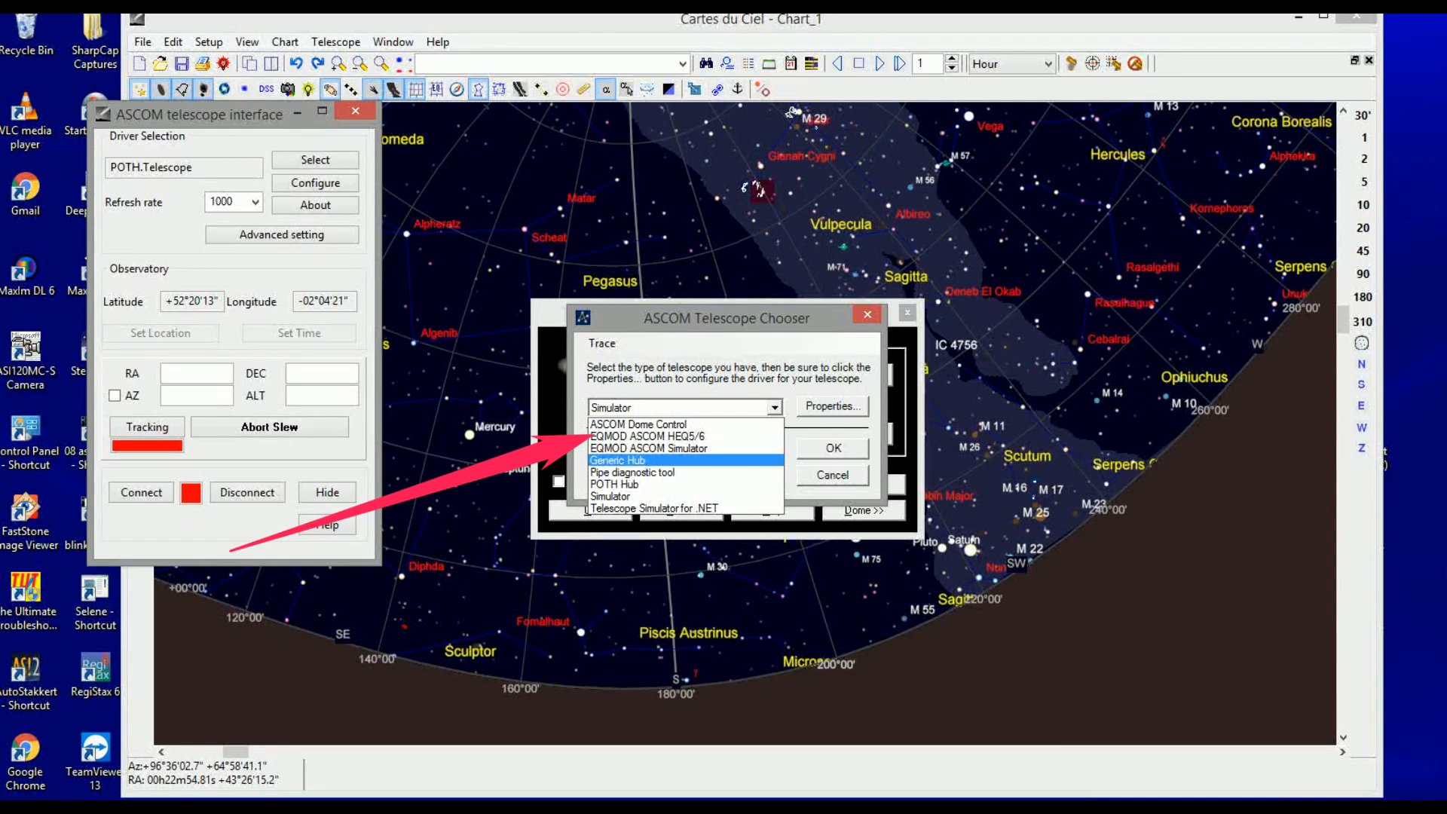
- Select EQMOD ASCOM HEQ5/6 as the scope and acknowledge the already-connected message
click(648, 448)
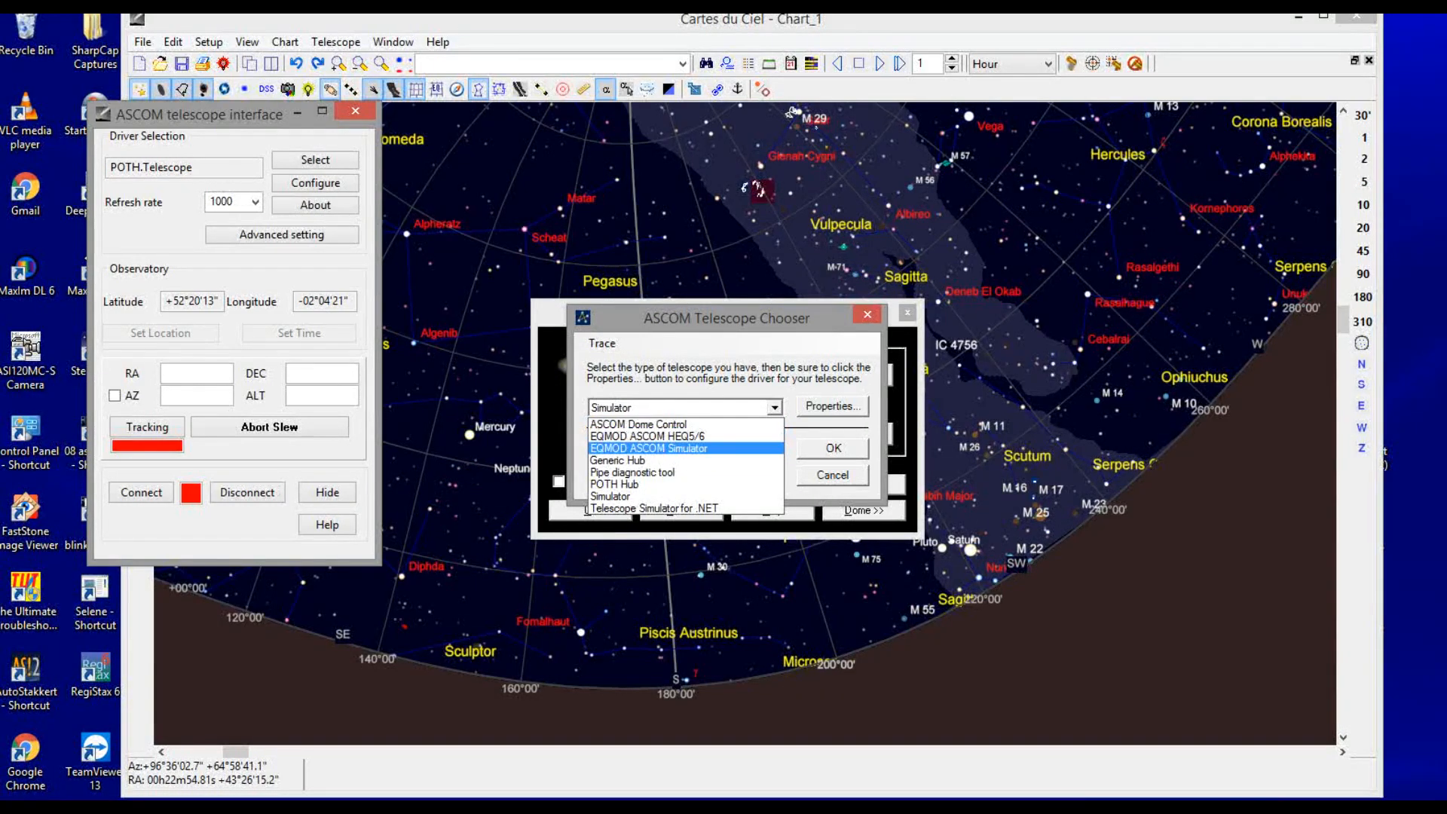
click(653, 435)
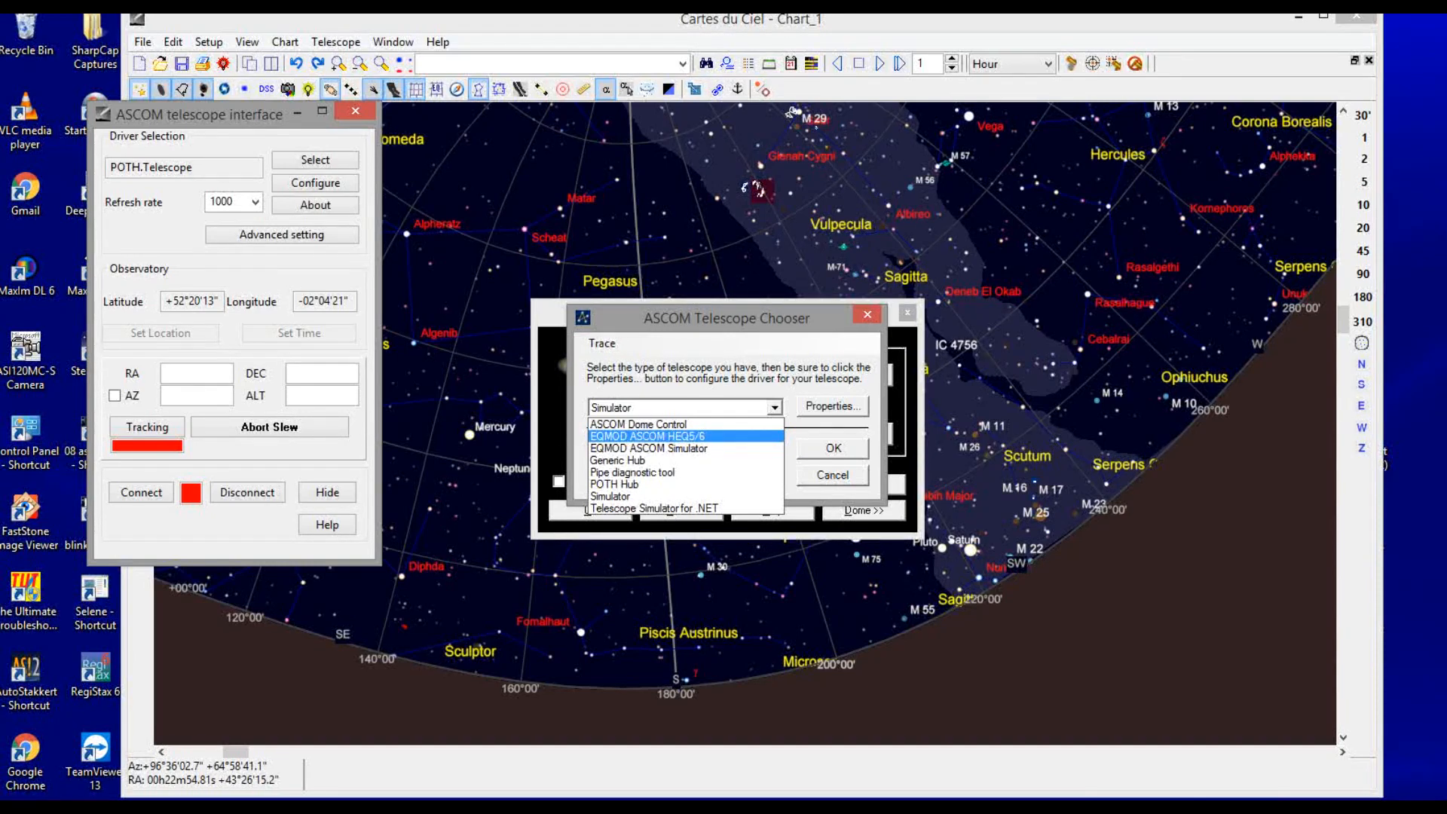
click(685, 435)
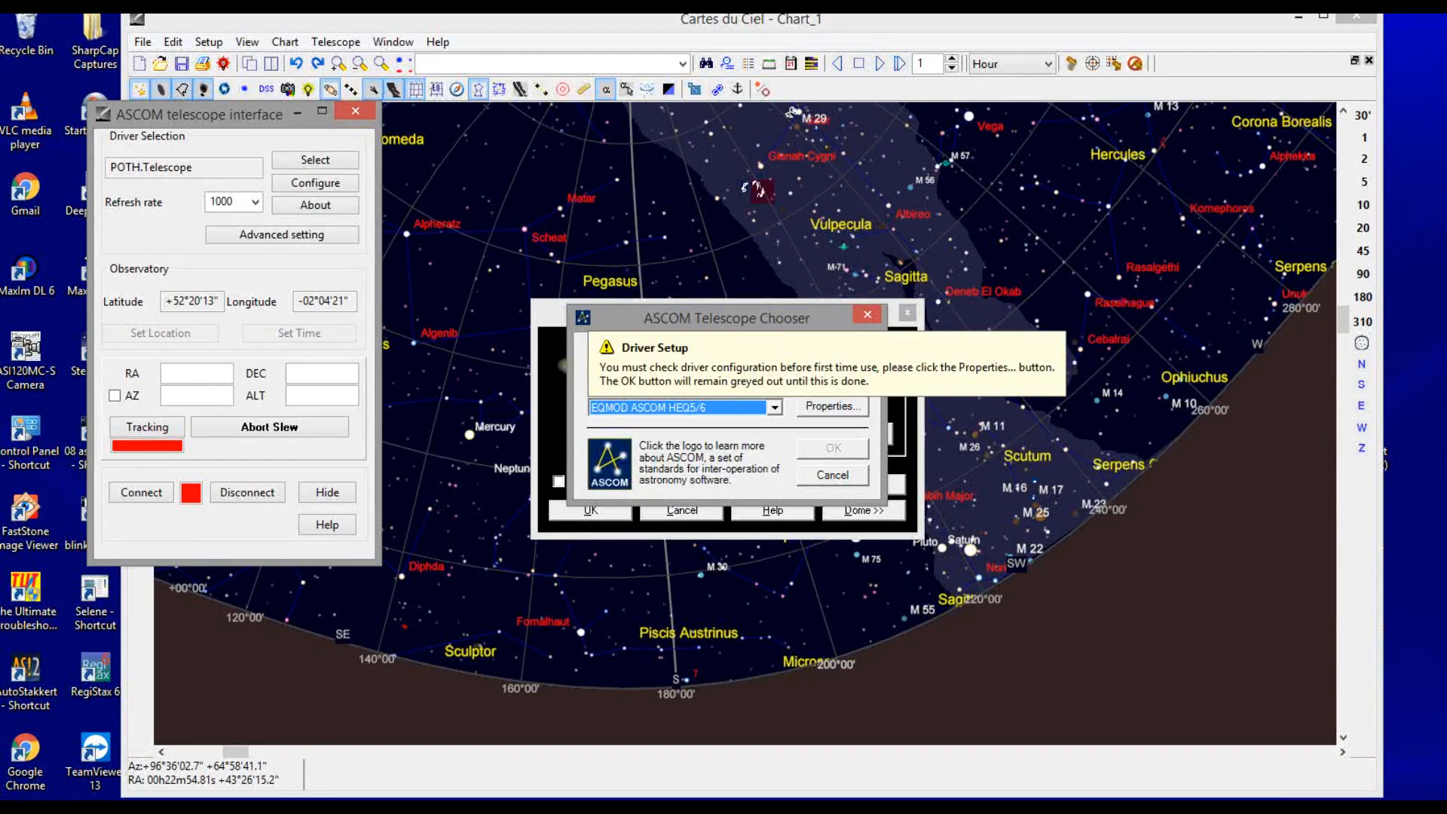
mouse_move(832, 406)
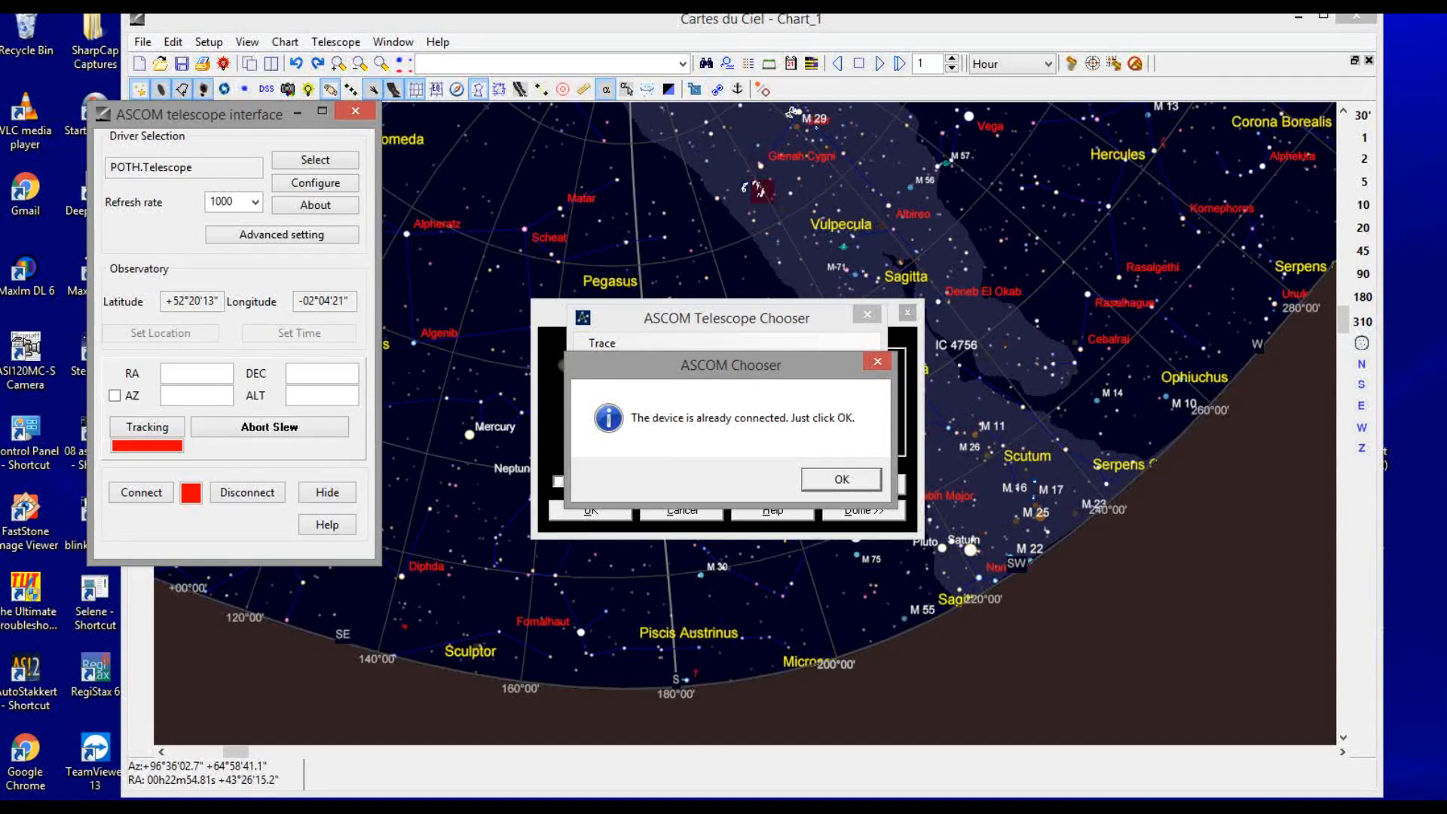
click(841, 479)
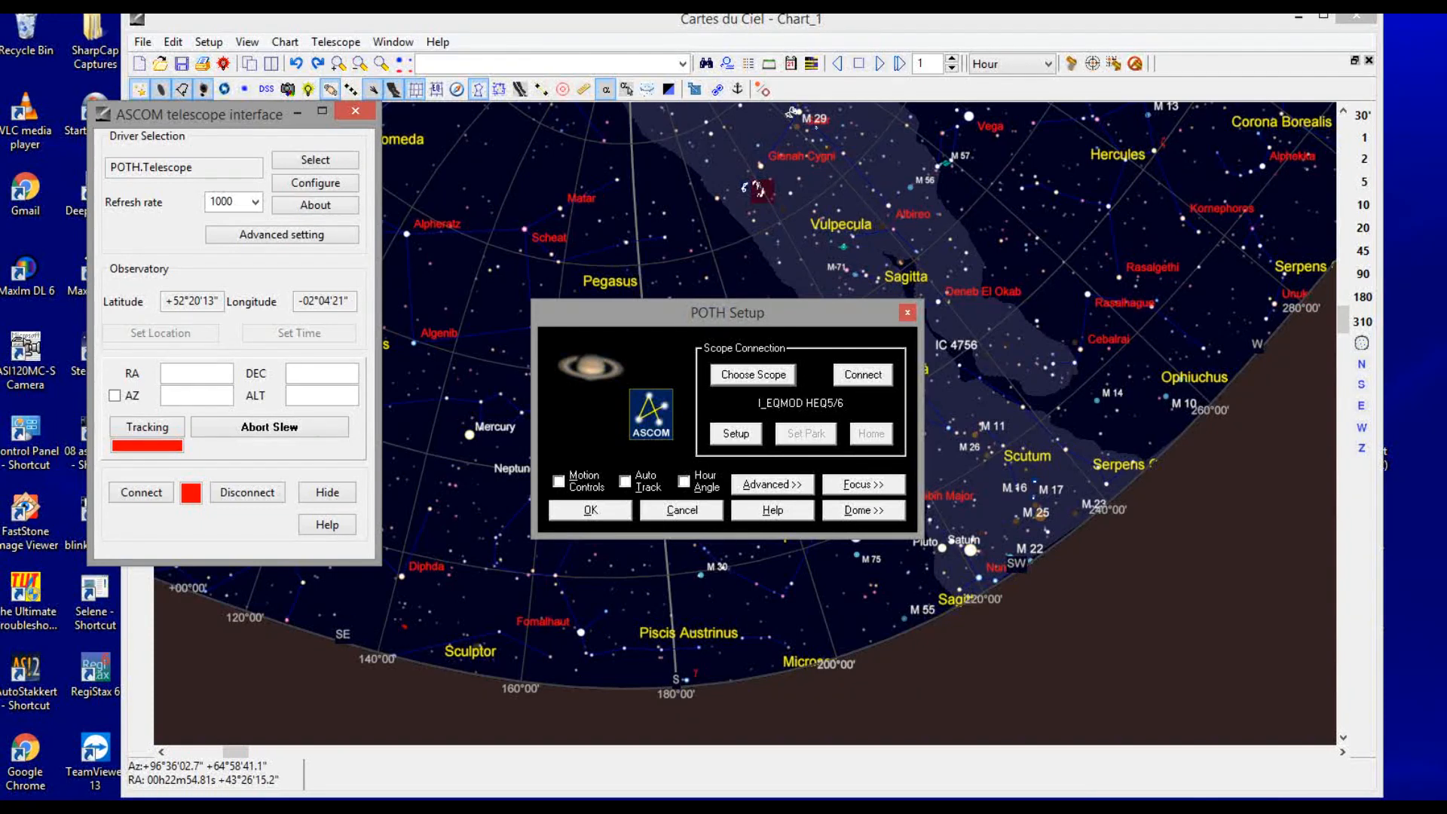
- Connect POTH to the mount, review EQMOD ASCOM Setup, then accept POTH Setup
click(862, 374)
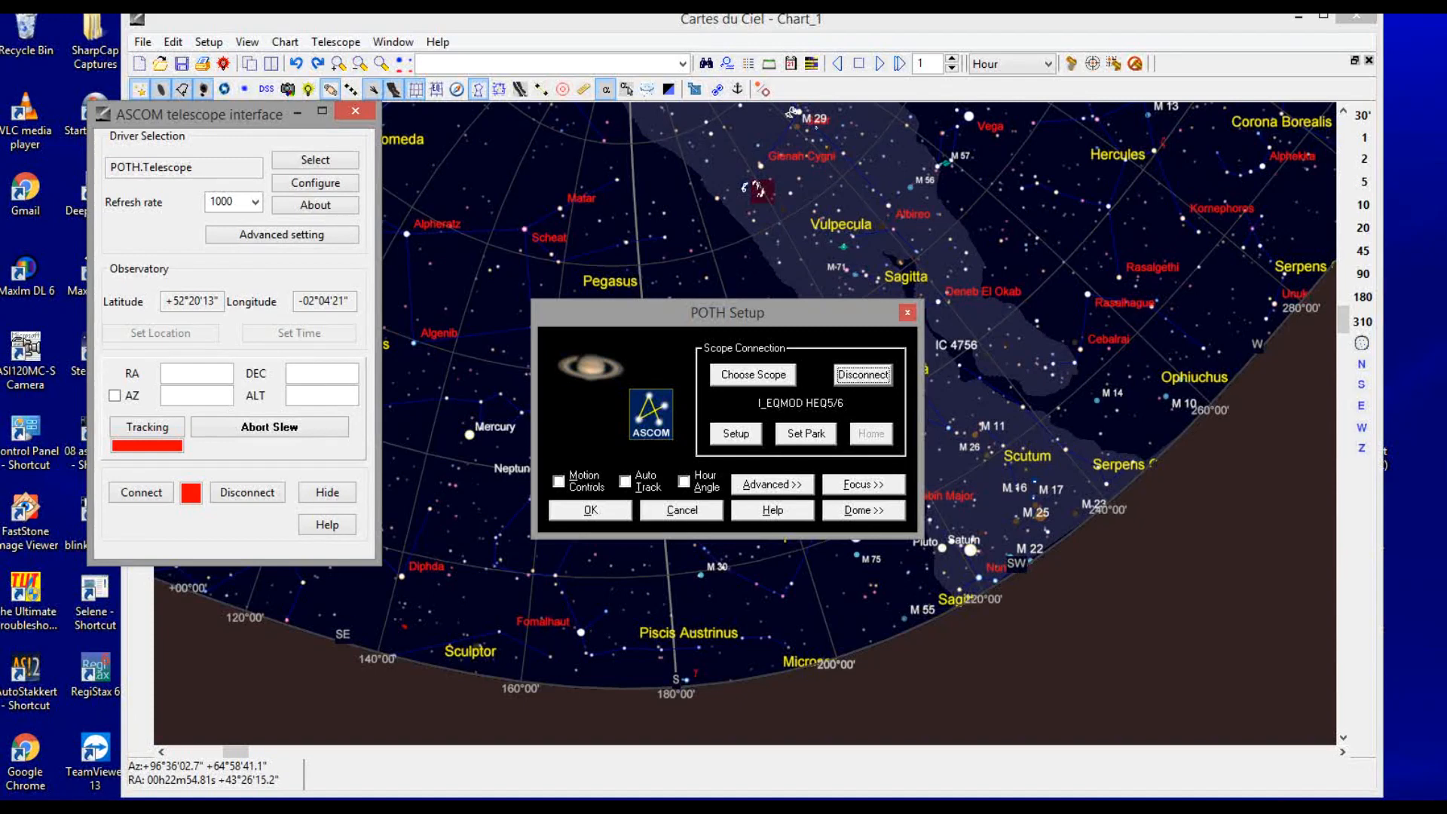
mouse_move(734, 433)
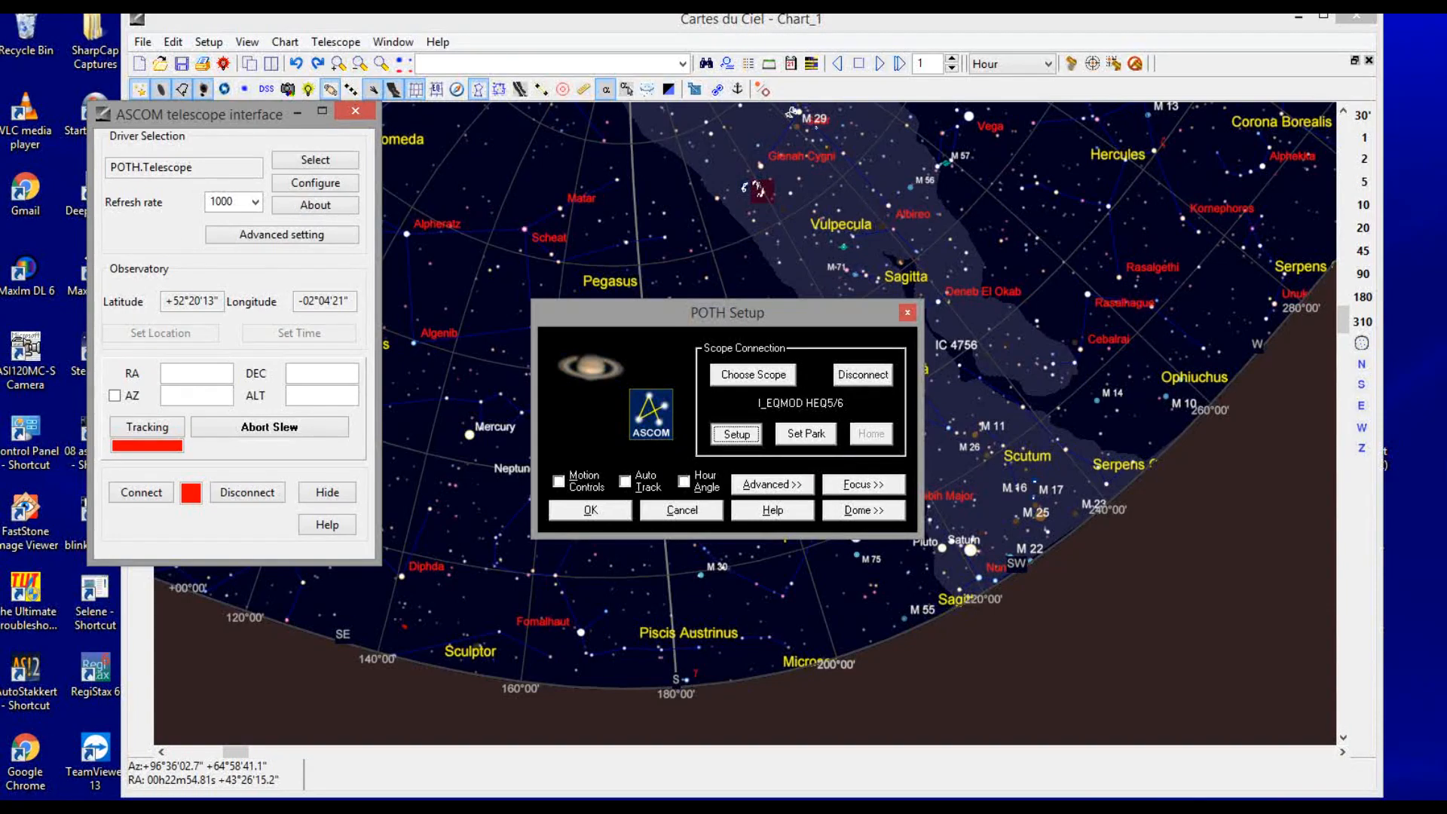
click(736, 434)
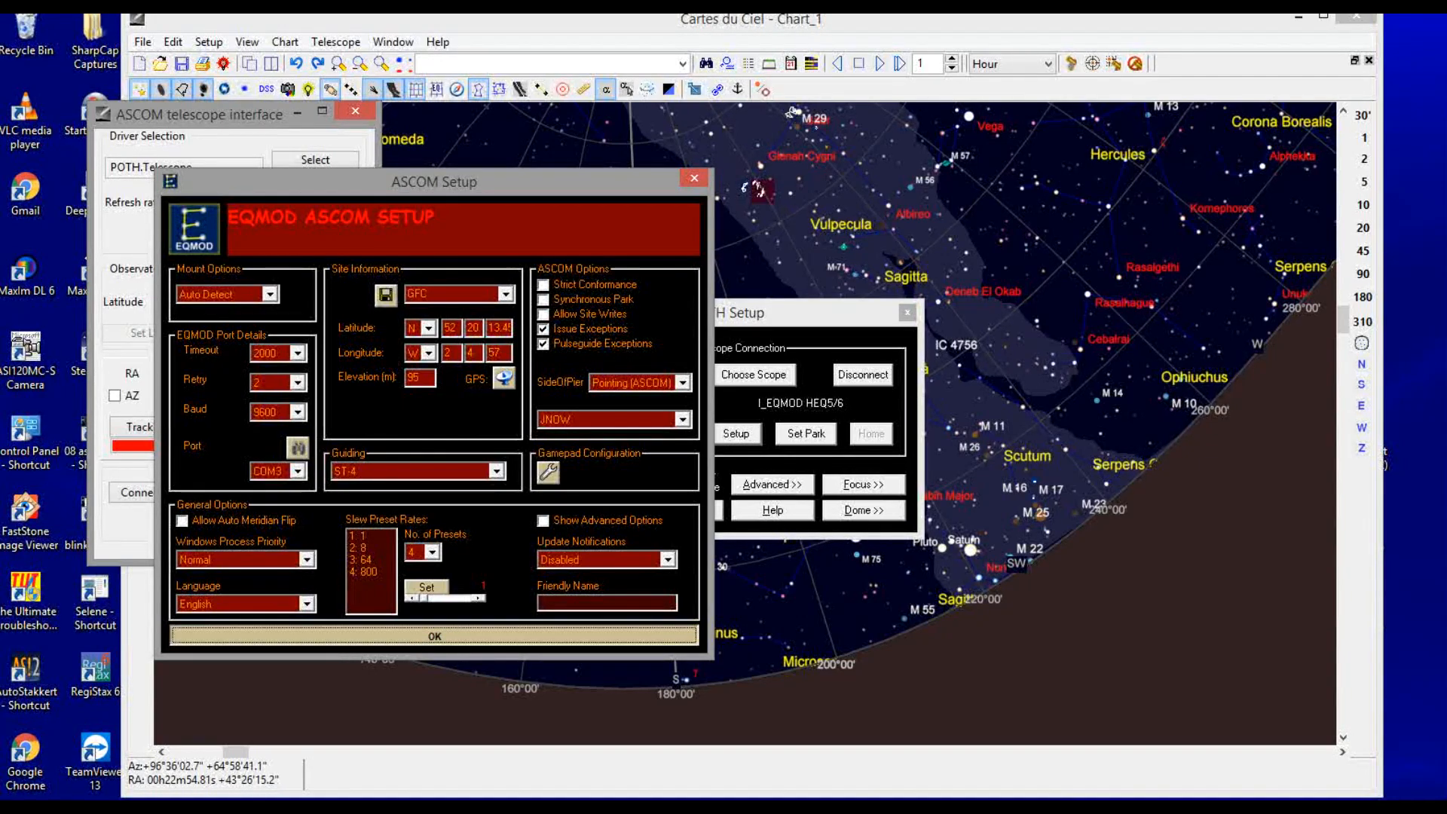
click(438, 634)
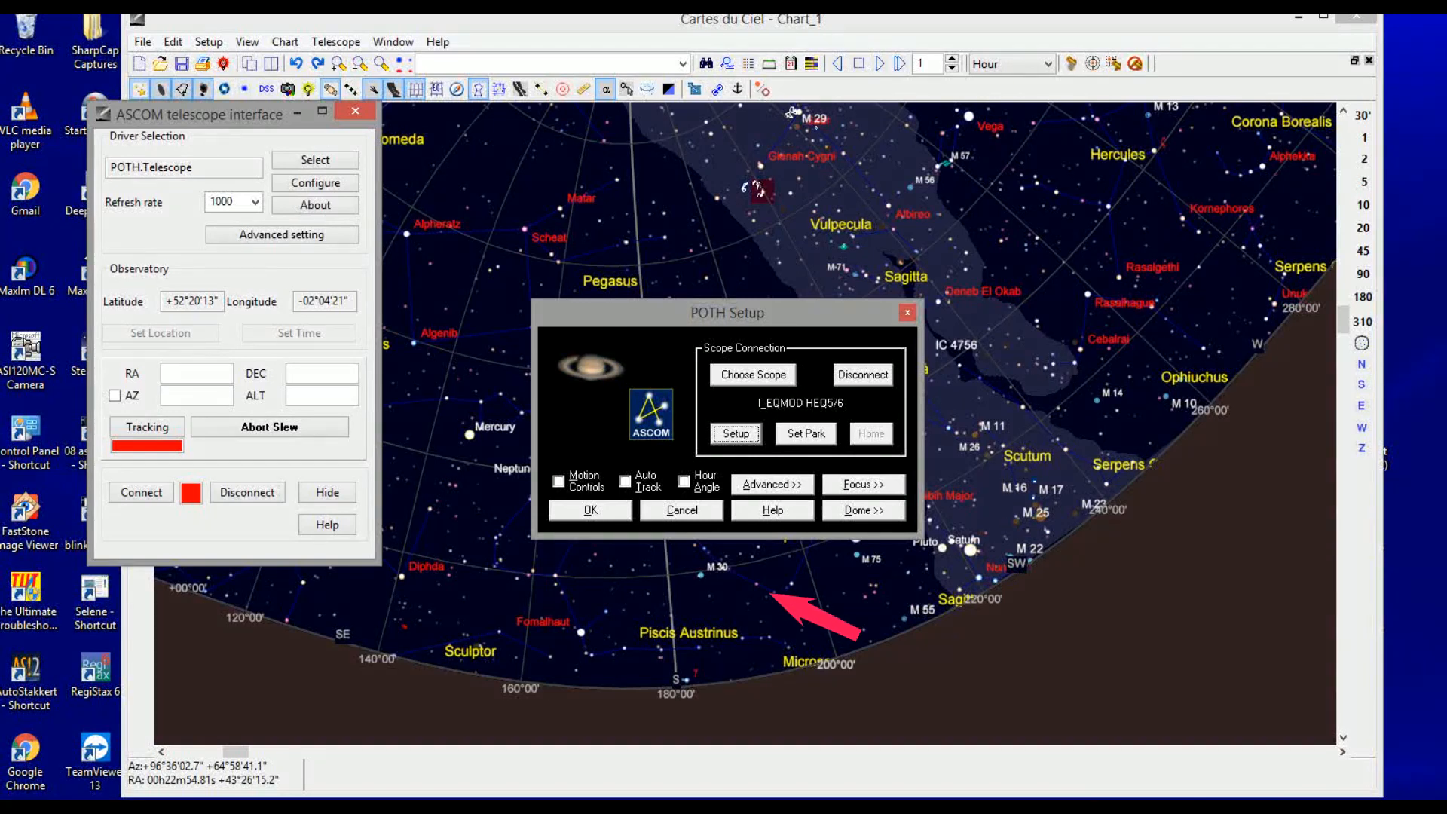
mouse_move(590, 509)
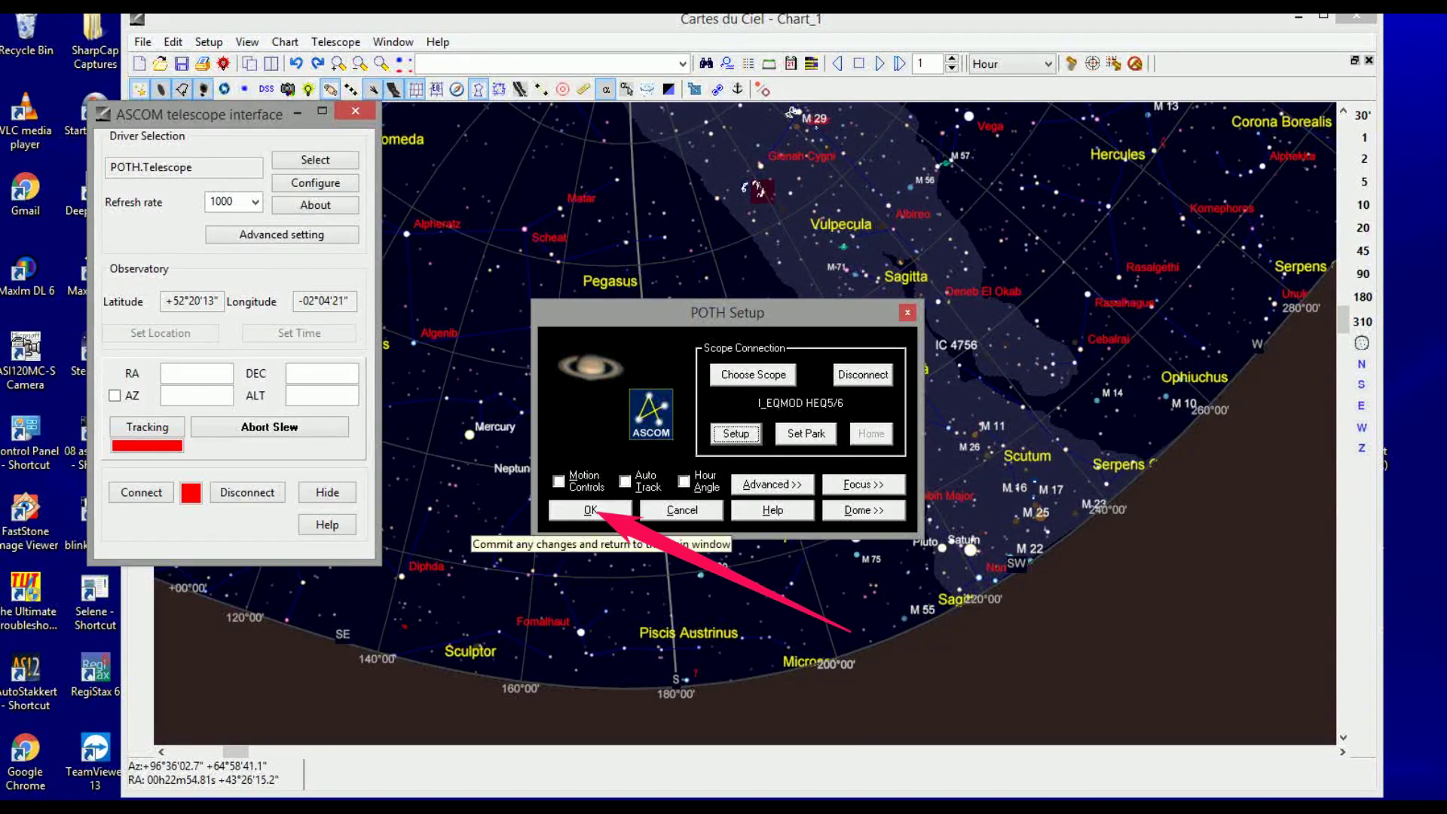
click(589, 509)
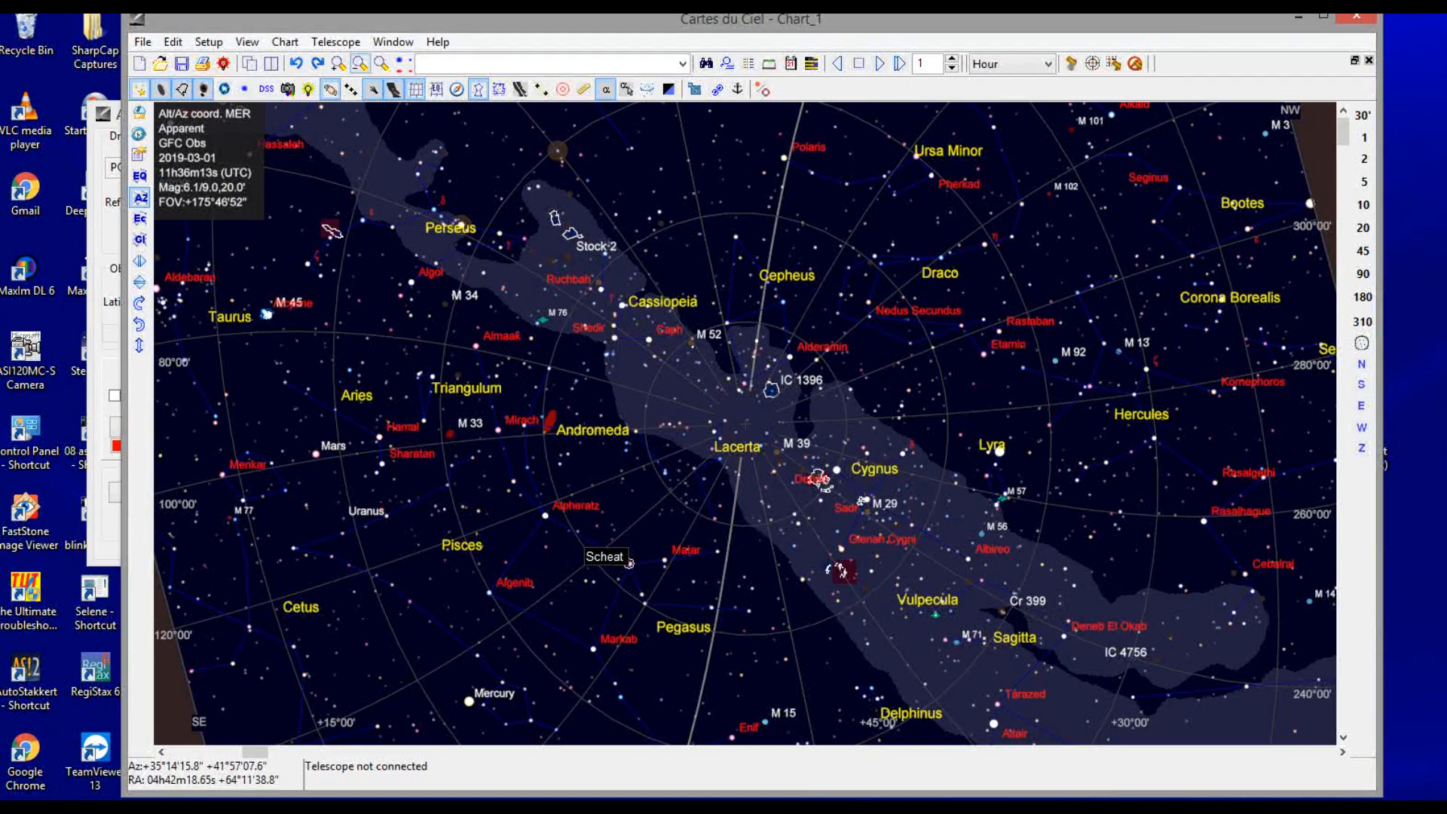
- Connect Cartes du Ciel to the telescope from the Telescope control panel
click(351, 39)
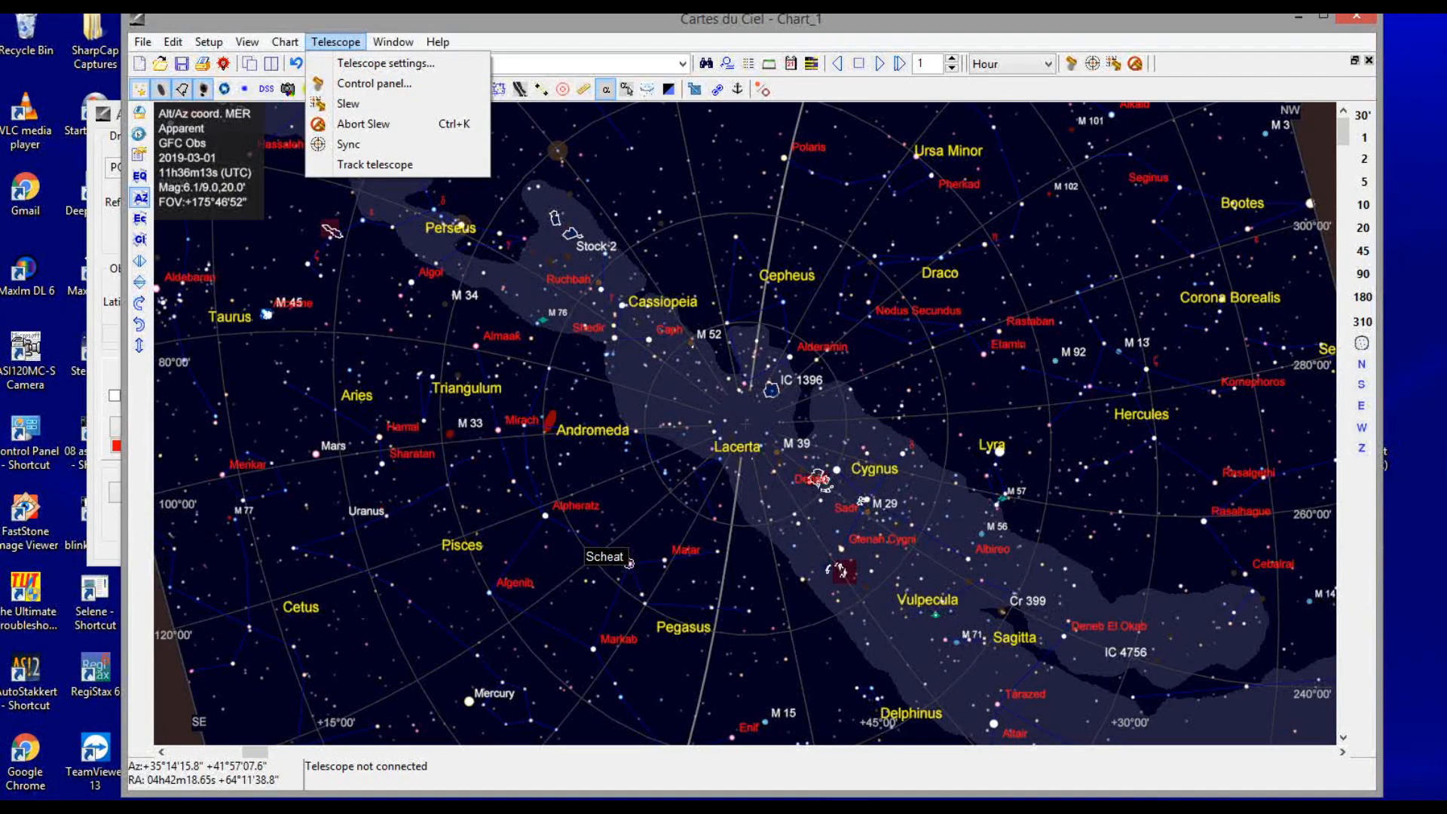
mouse_move(395, 84)
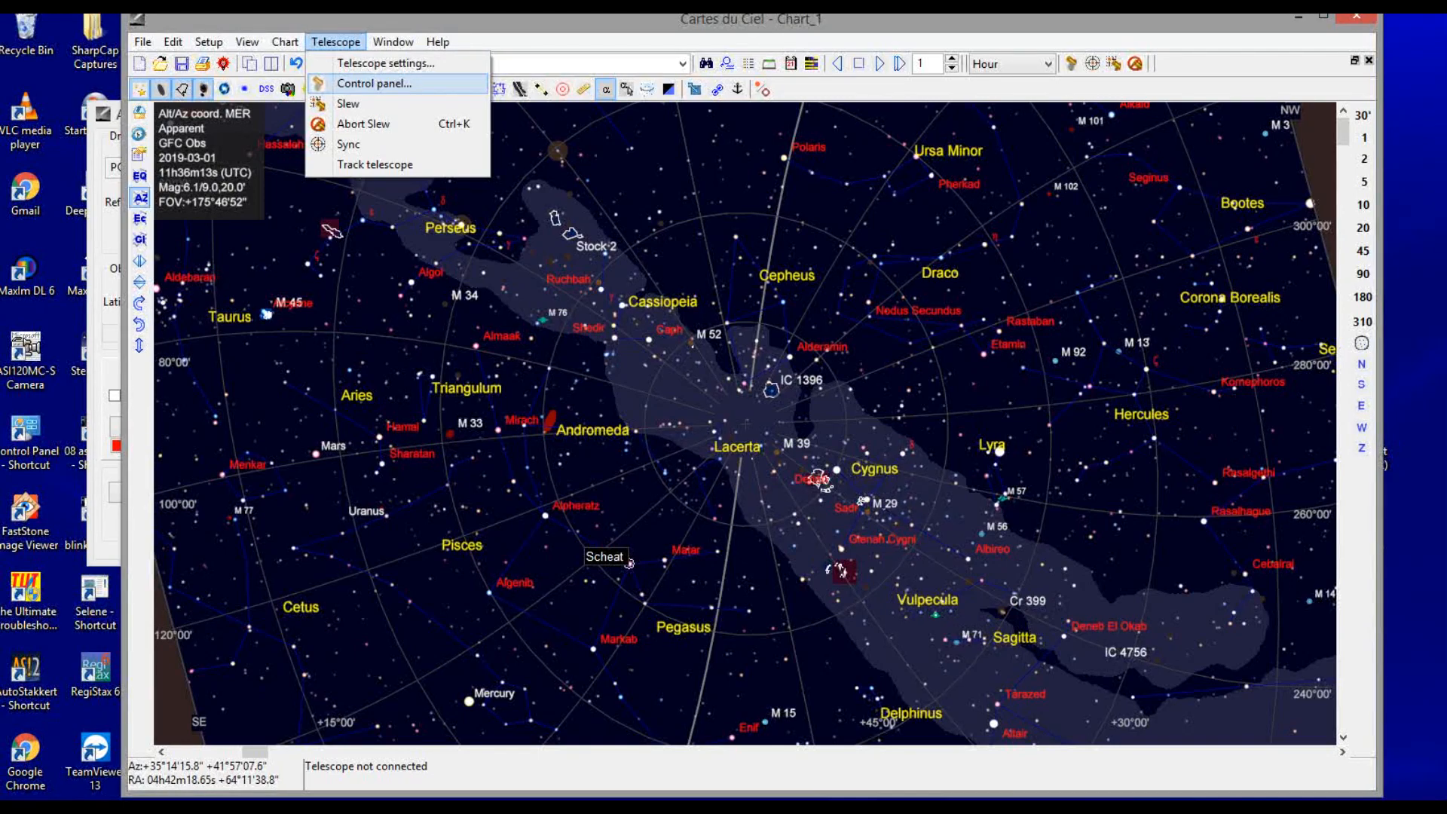
click(386, 83)
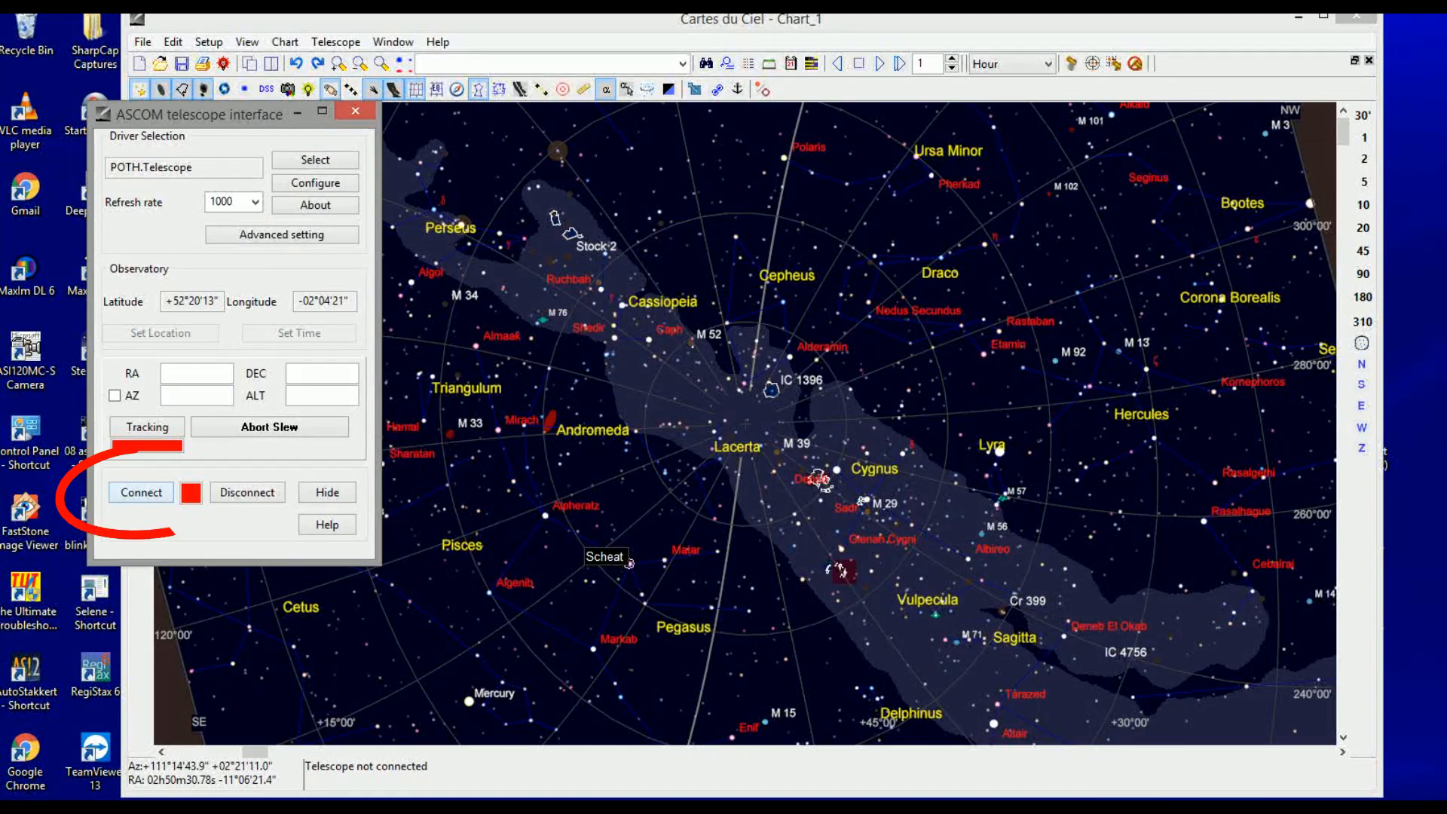
click(141, 492)
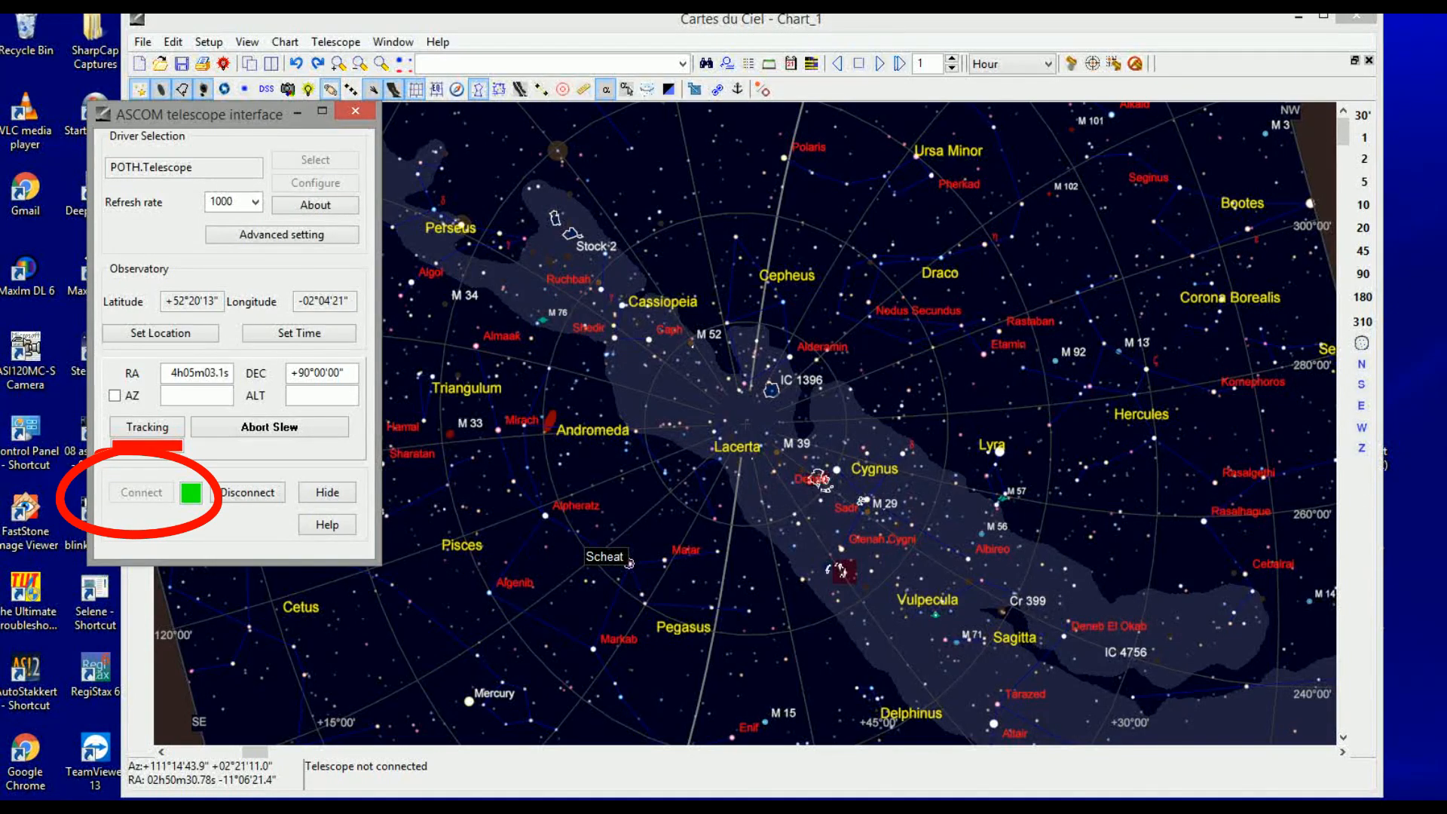
click(141, 492)
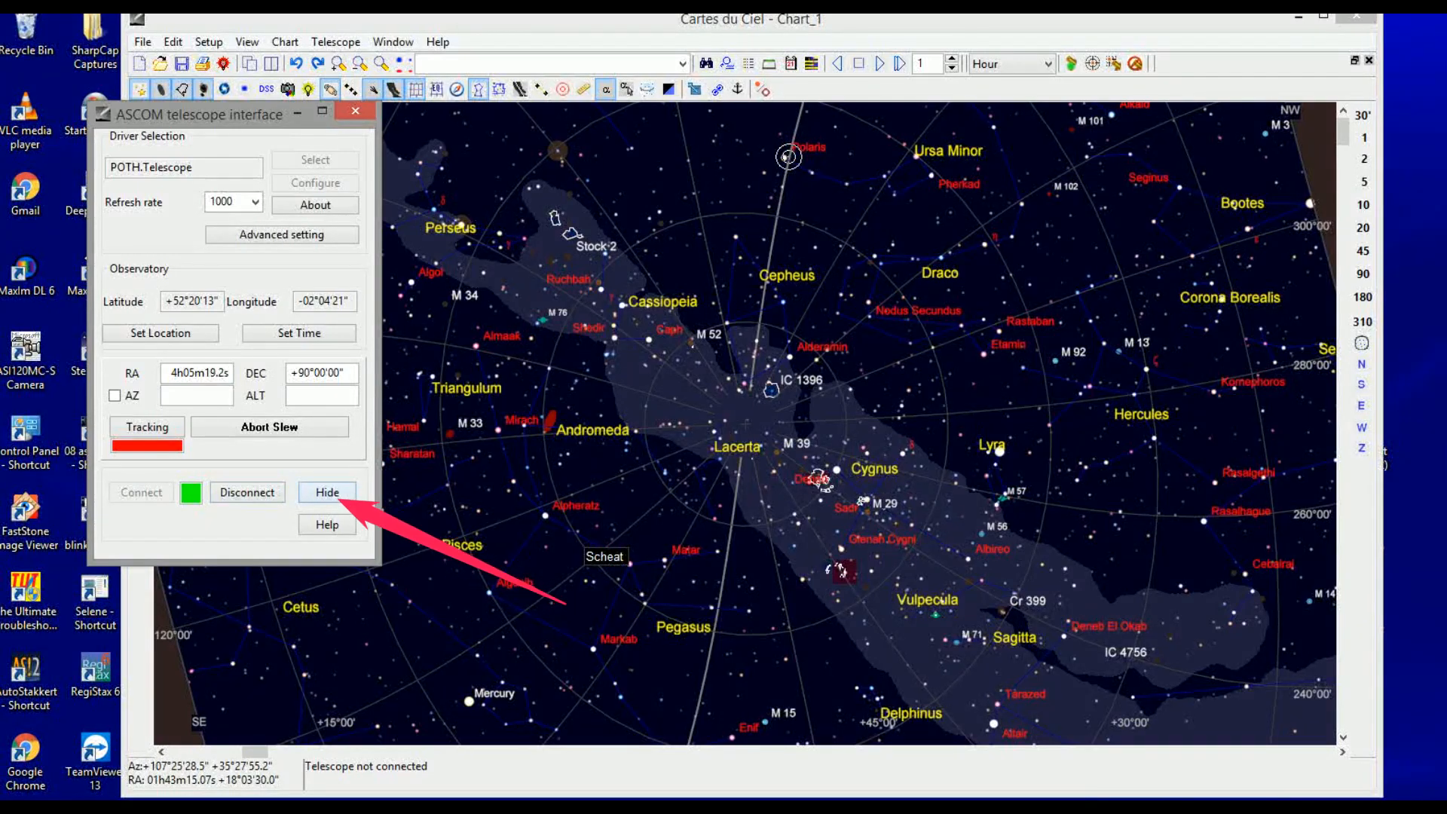
- Hide the telescope interface and attempt a slew to Scheat, refused while parked
click(327, 492)
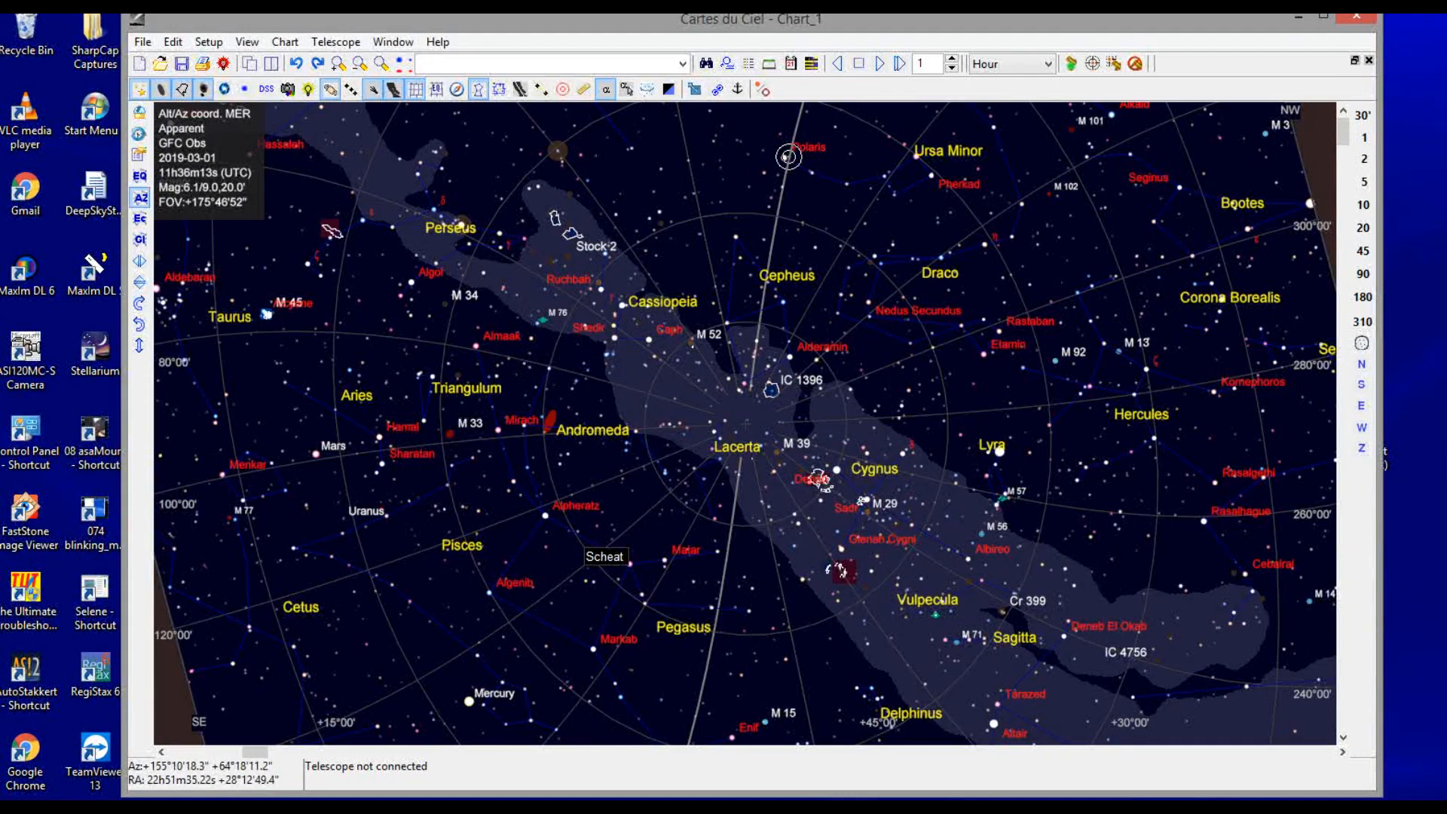
click(633, 563)
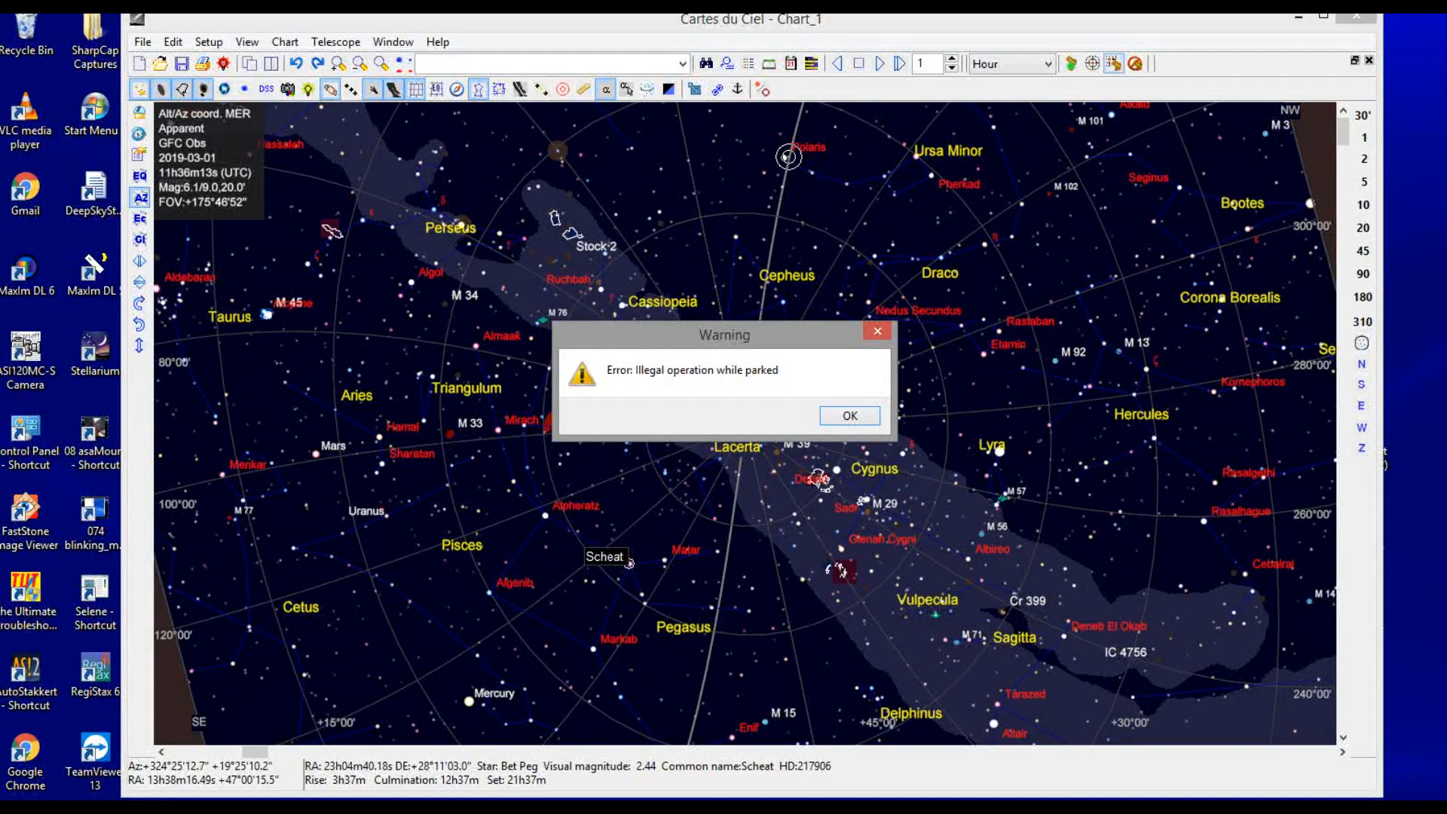
- Bring up the EQMOD HEQ5/6 window and click UNPARK
click(849, 415)
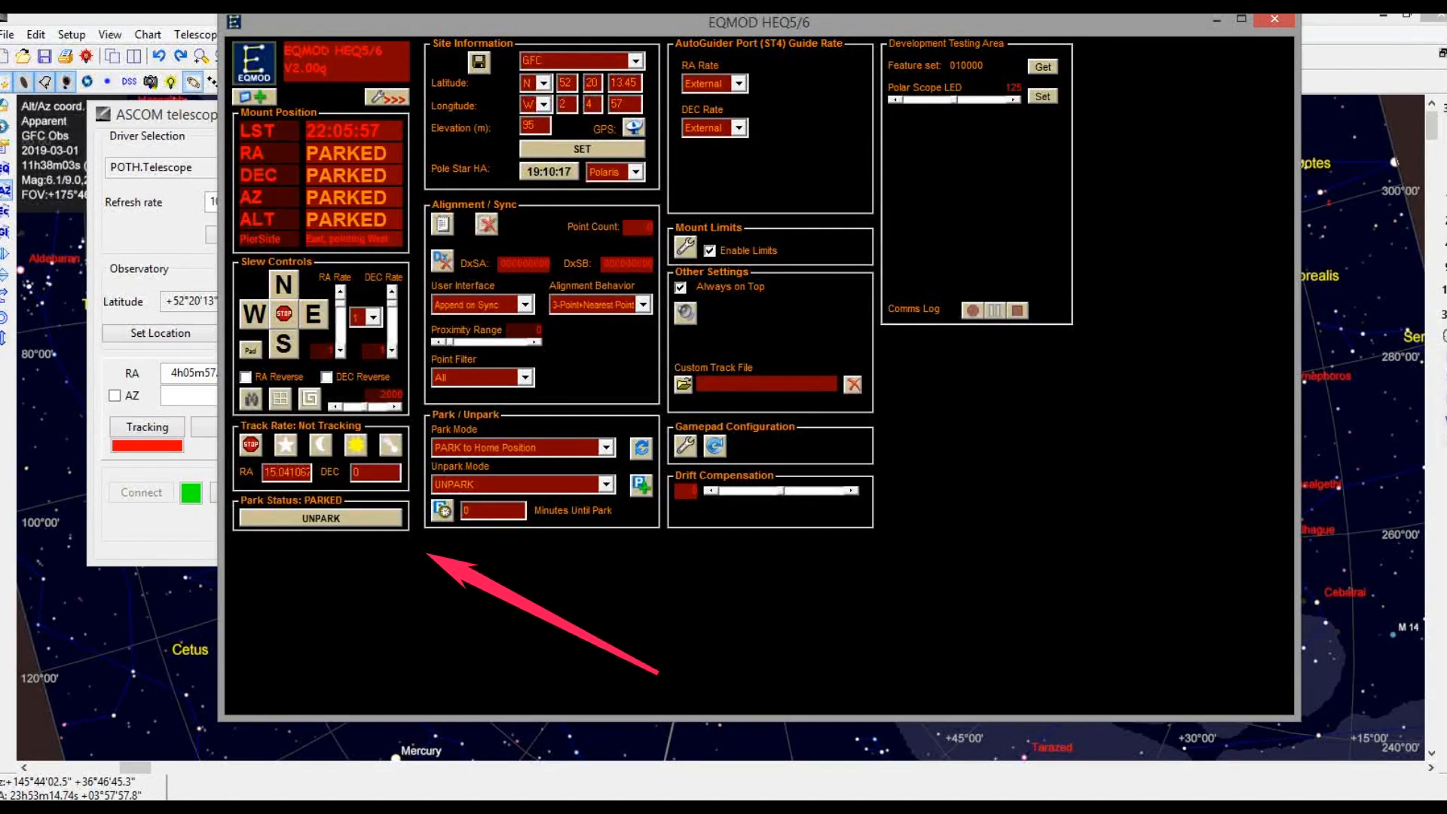
click(320, 519)
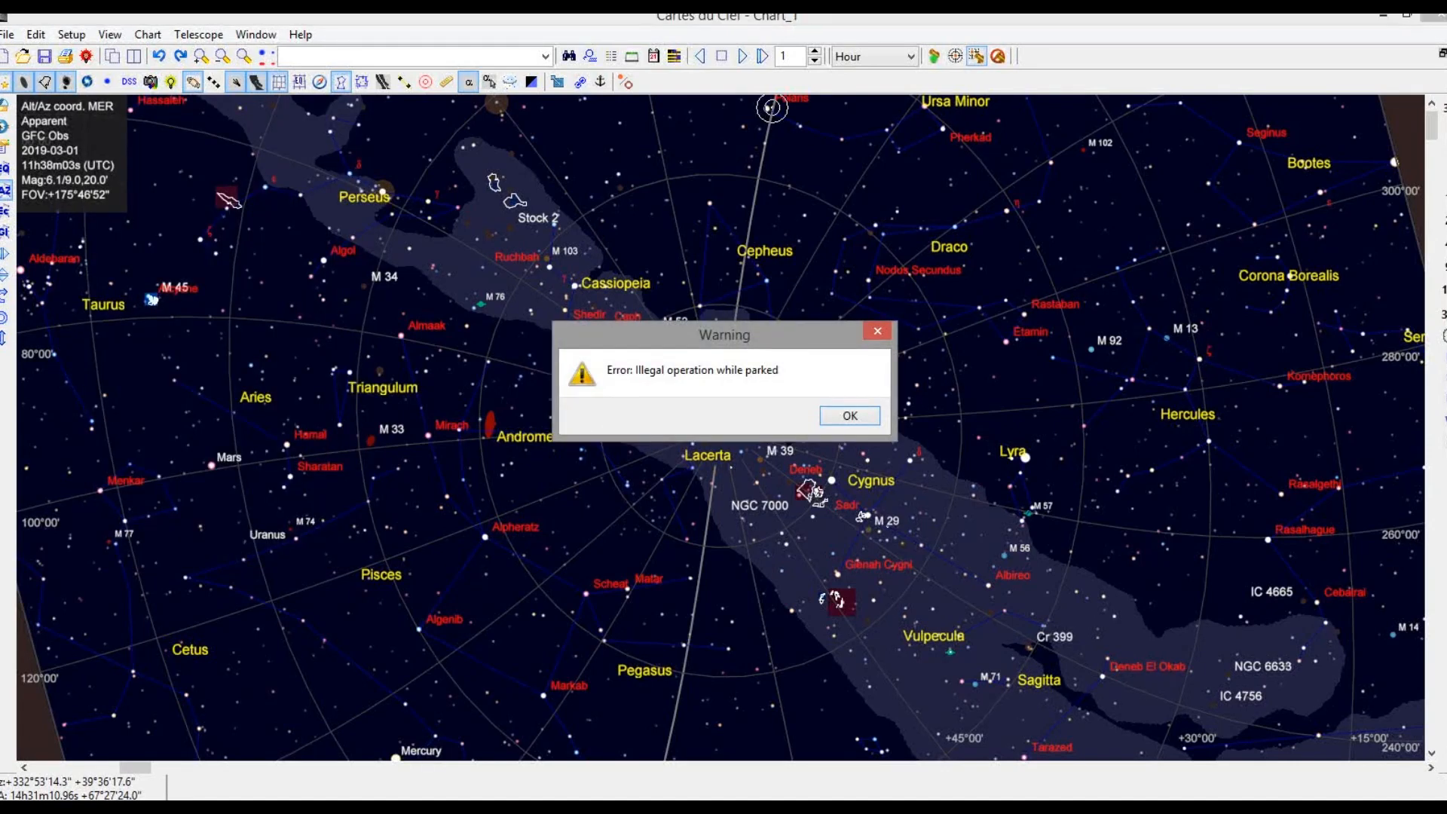
- Dismiss the parked warning and disconnect the telescope via Telescope settings
click(849, 415)
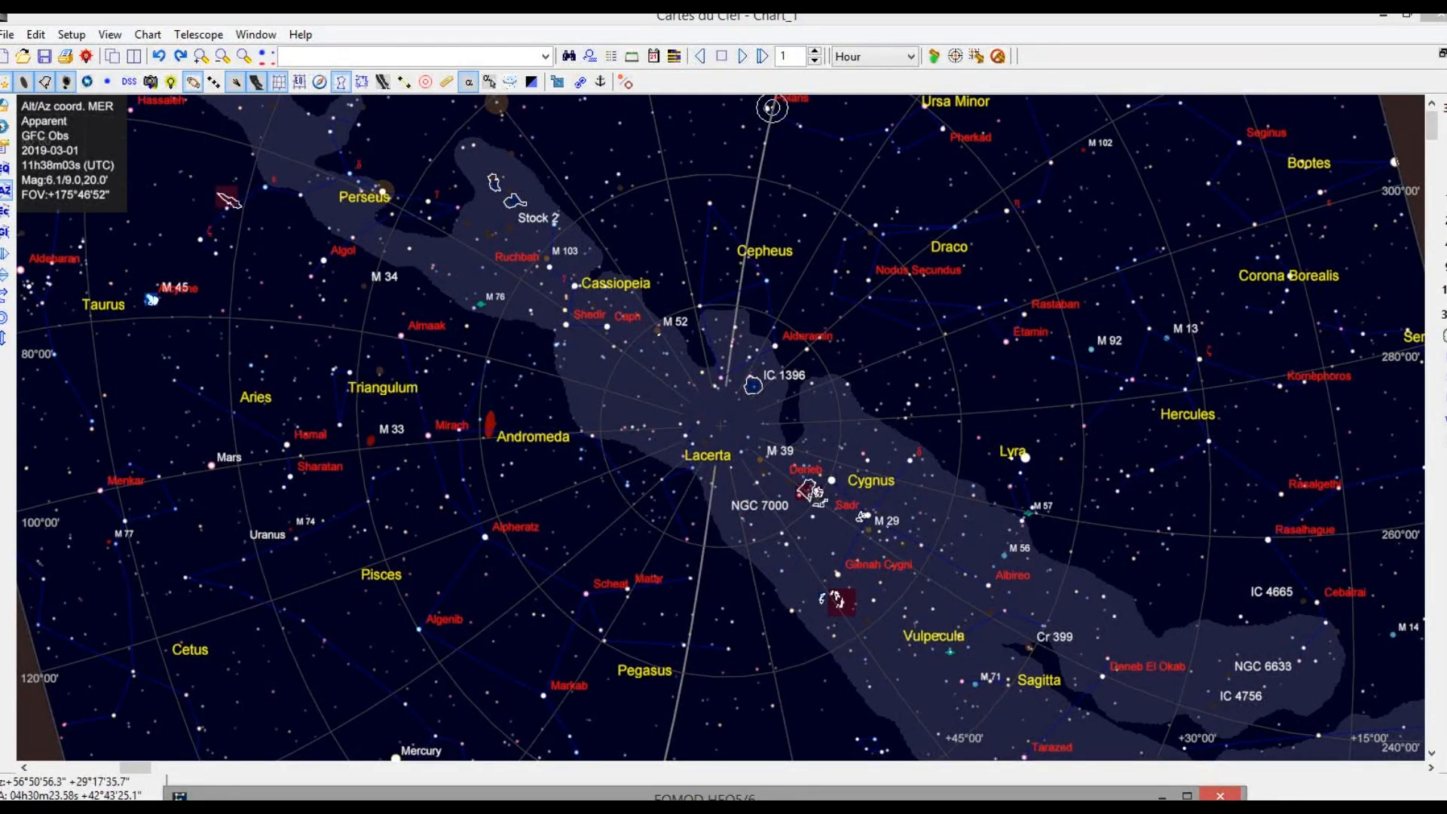
click(198, 34)
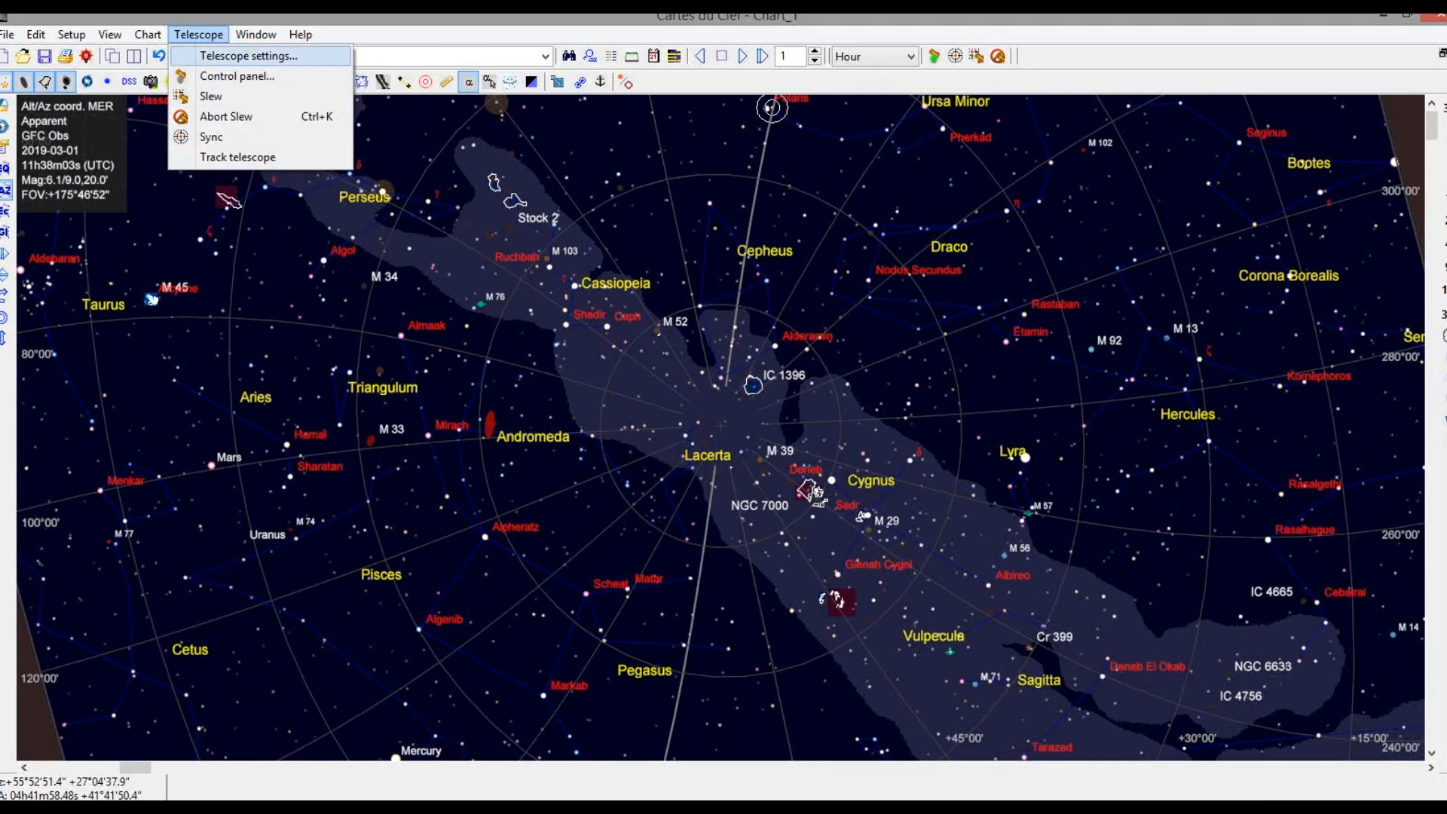
click(245, 55)
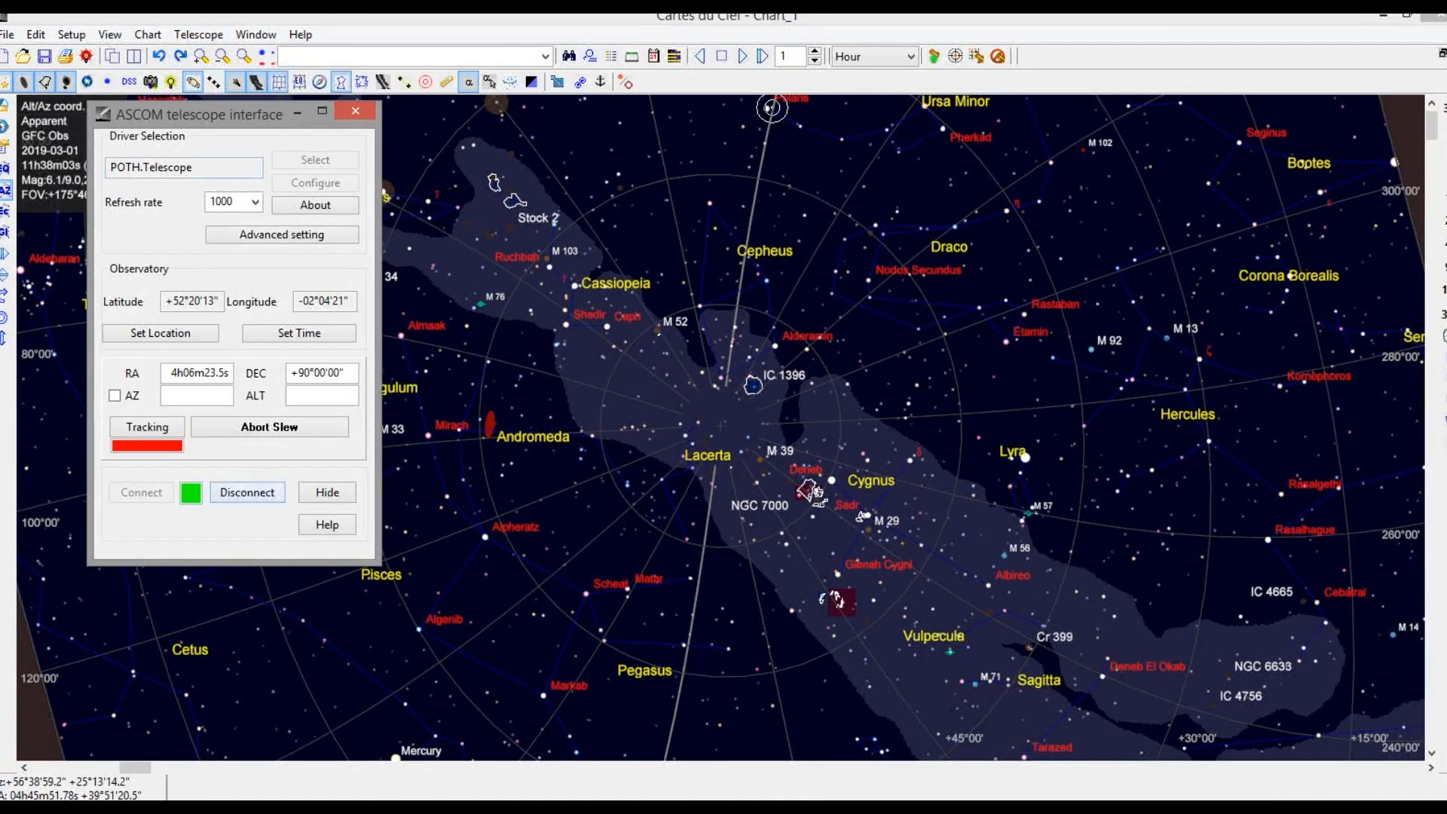
click(247, 492)
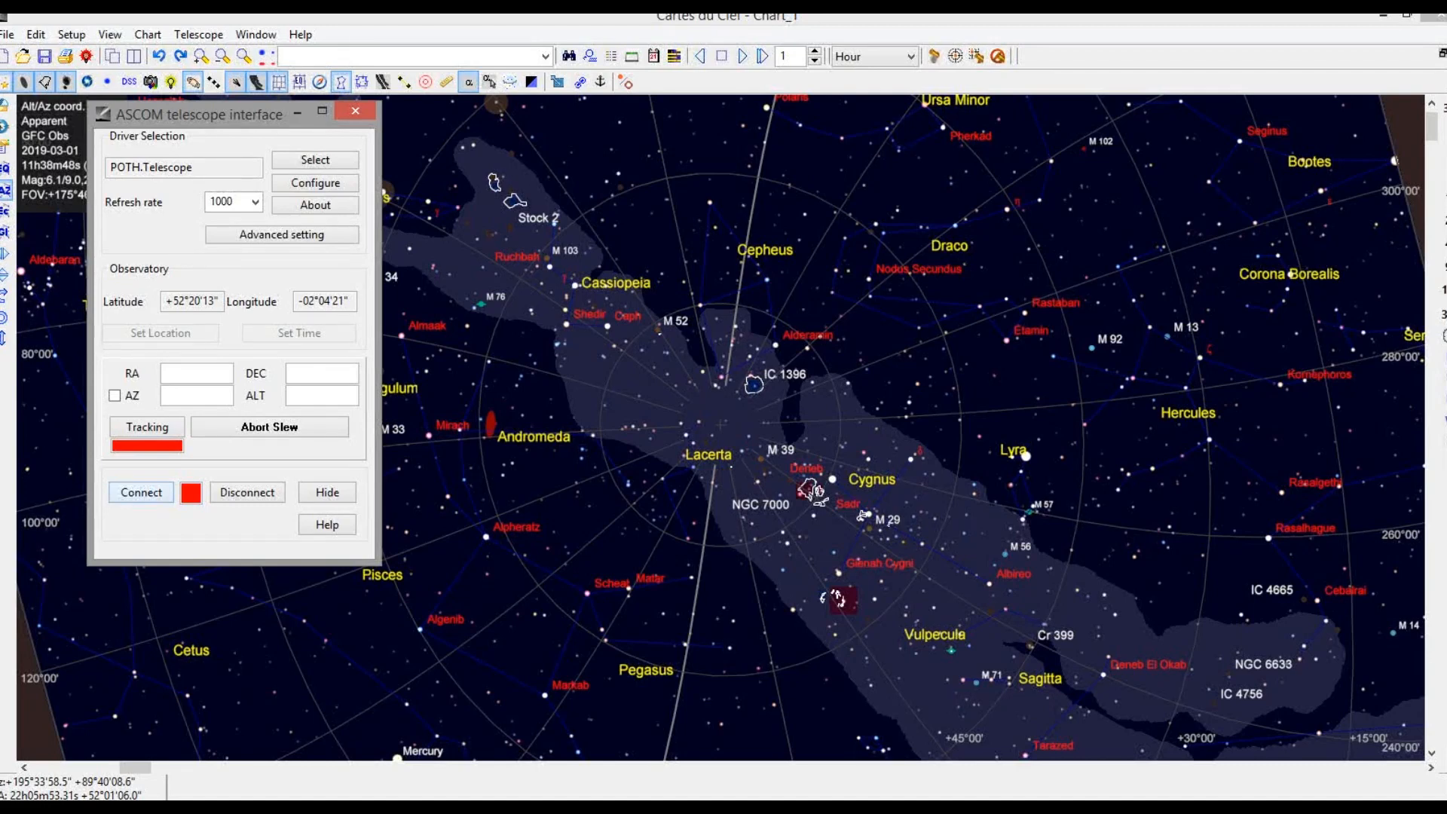
- Reconnect the telescope so its marker lands on Scheat in Pegasus
click(140, 492)
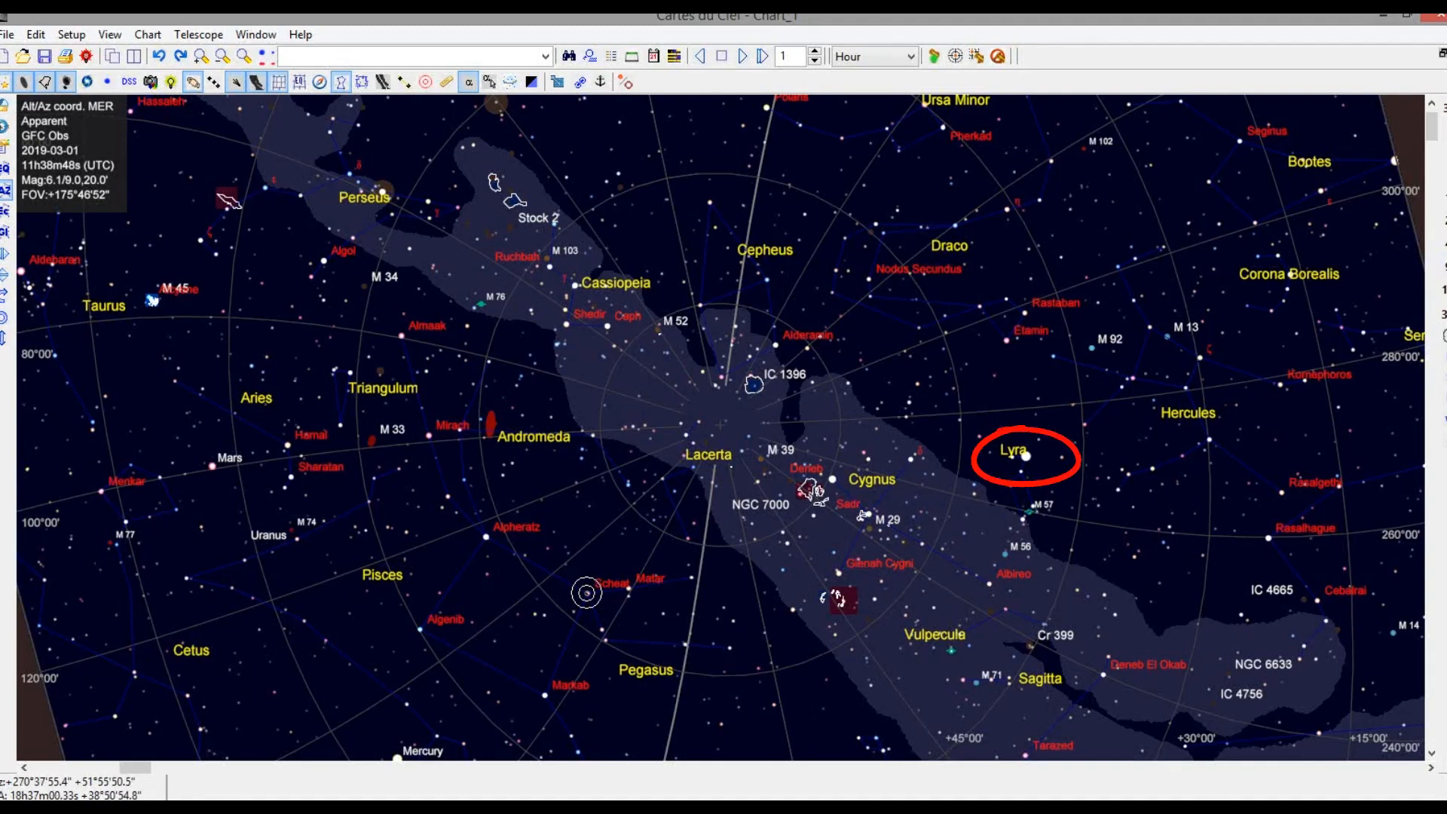
- Select Vega in Lyra on the chart and slew the telescope to it
click(1026, 456)
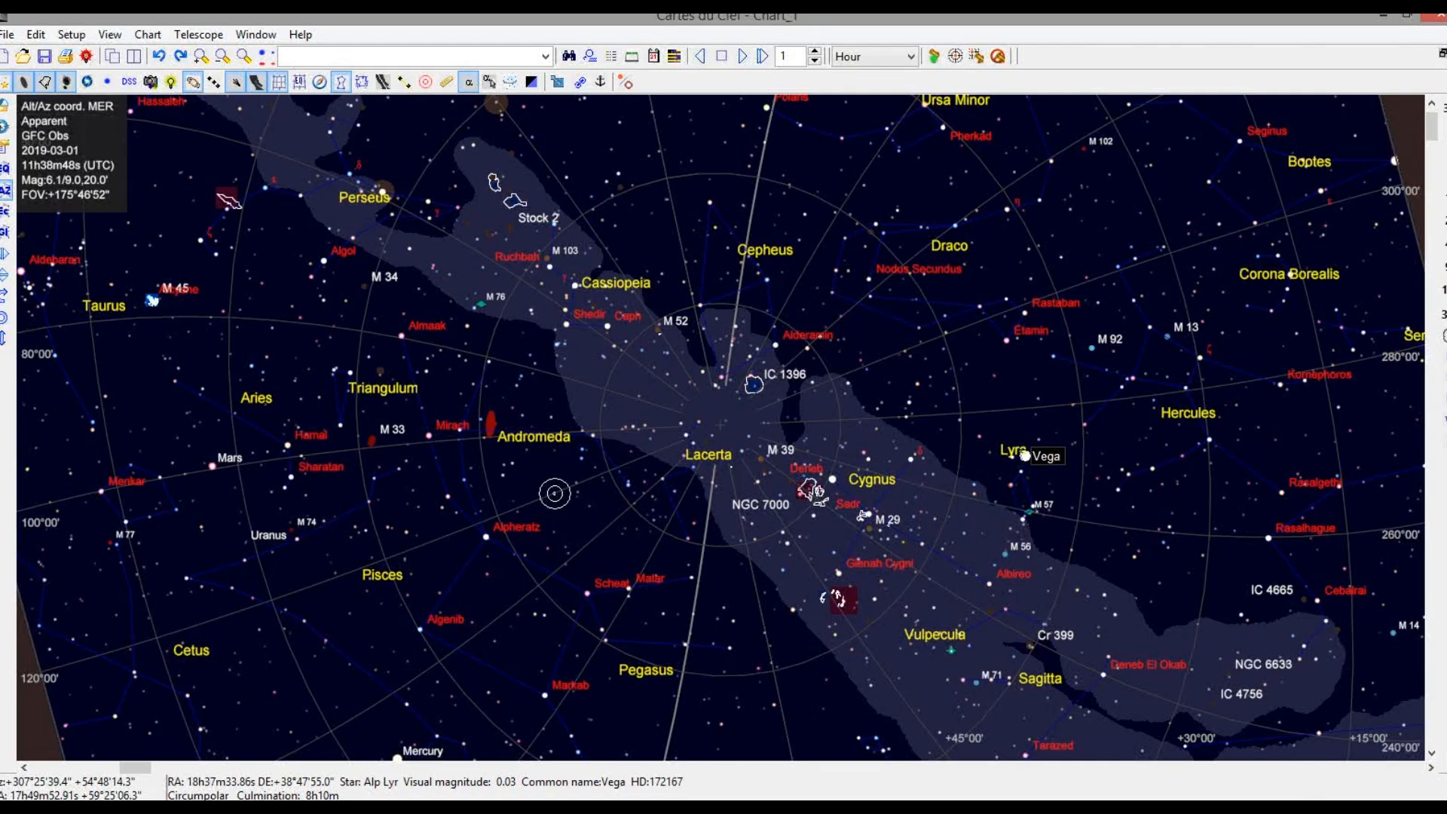
click(544, 424)
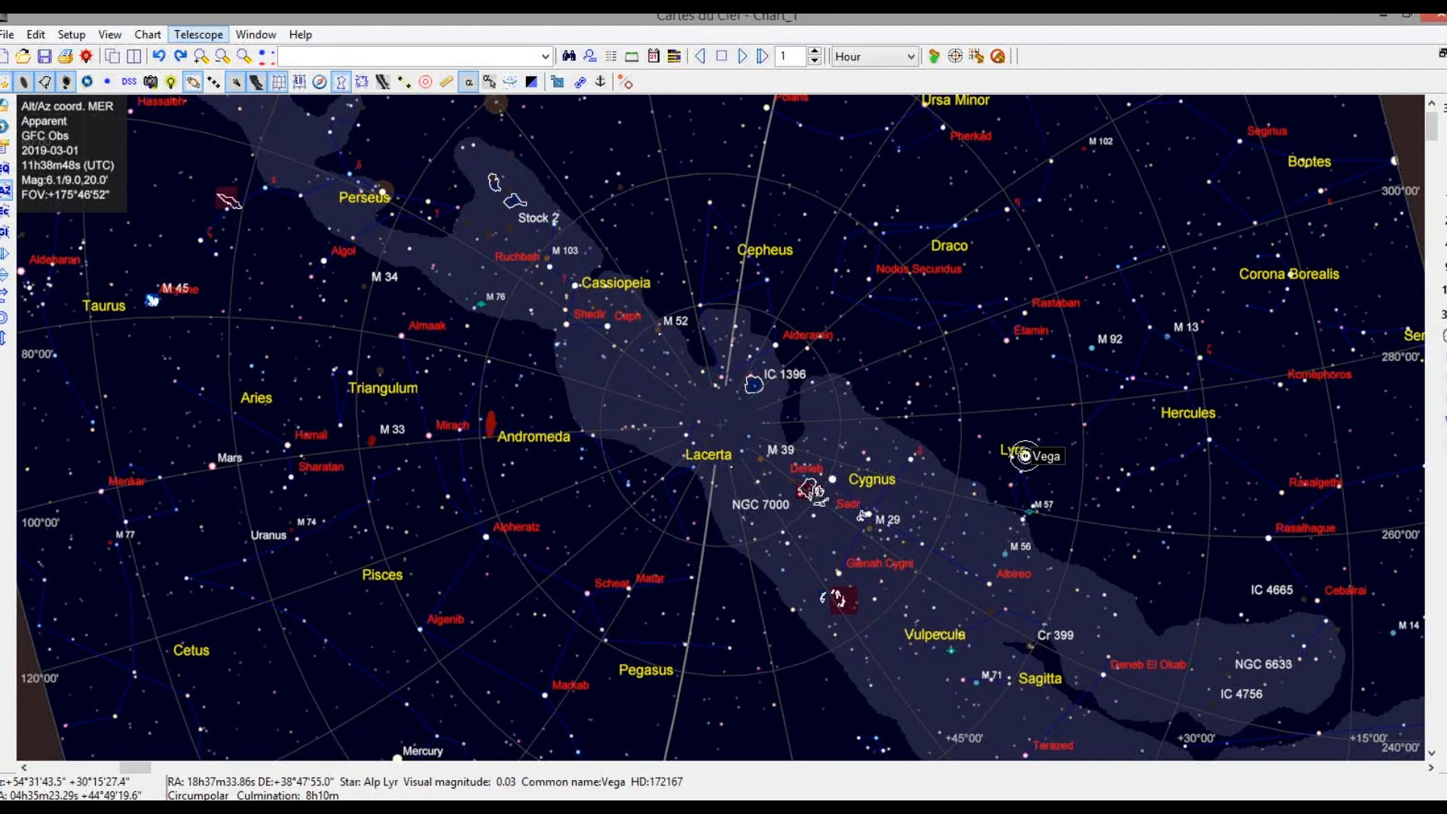
- From the Telescope menu's control panel, park the mount at its home position
click(199, 35)
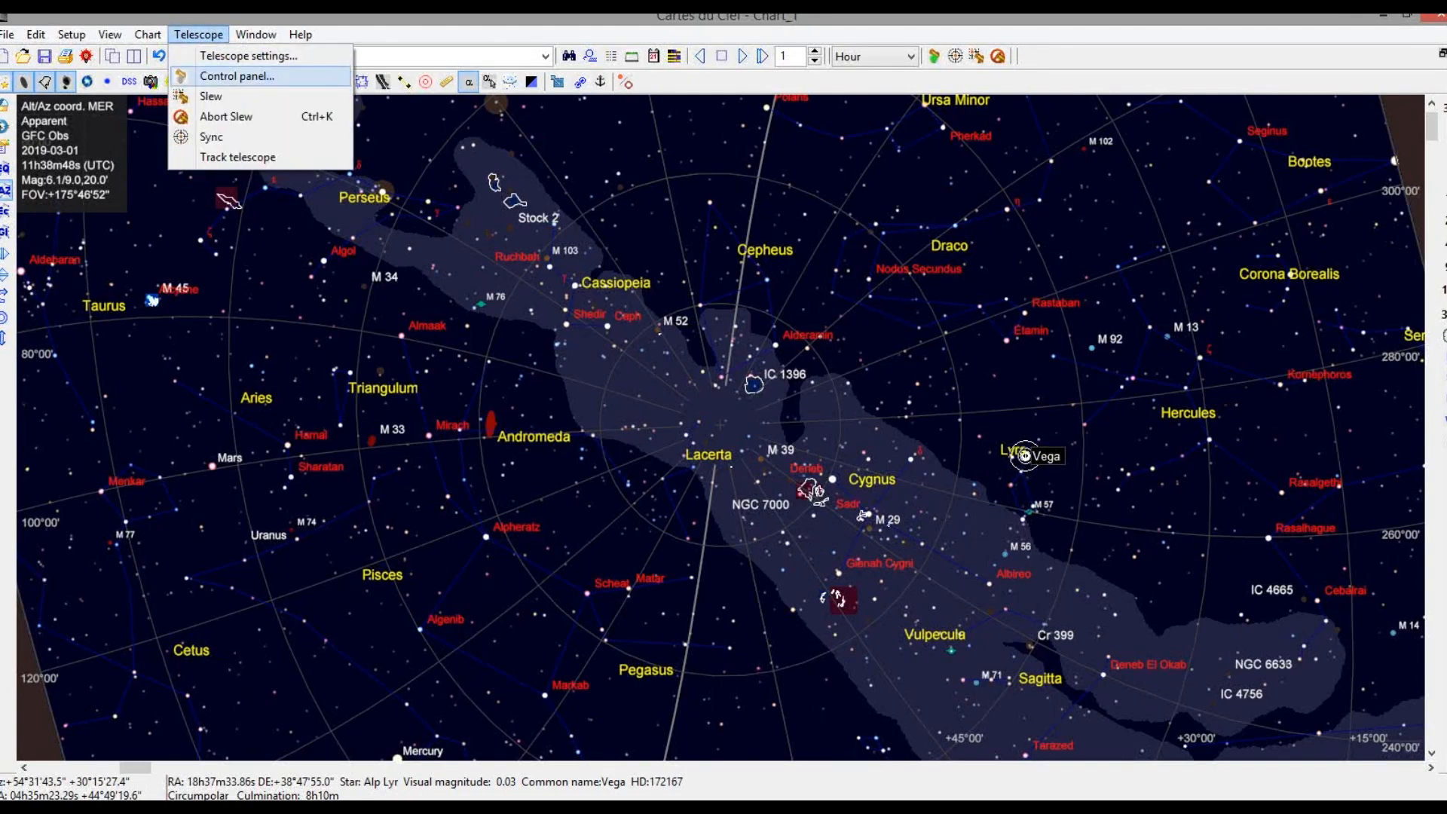
click(248, 75)
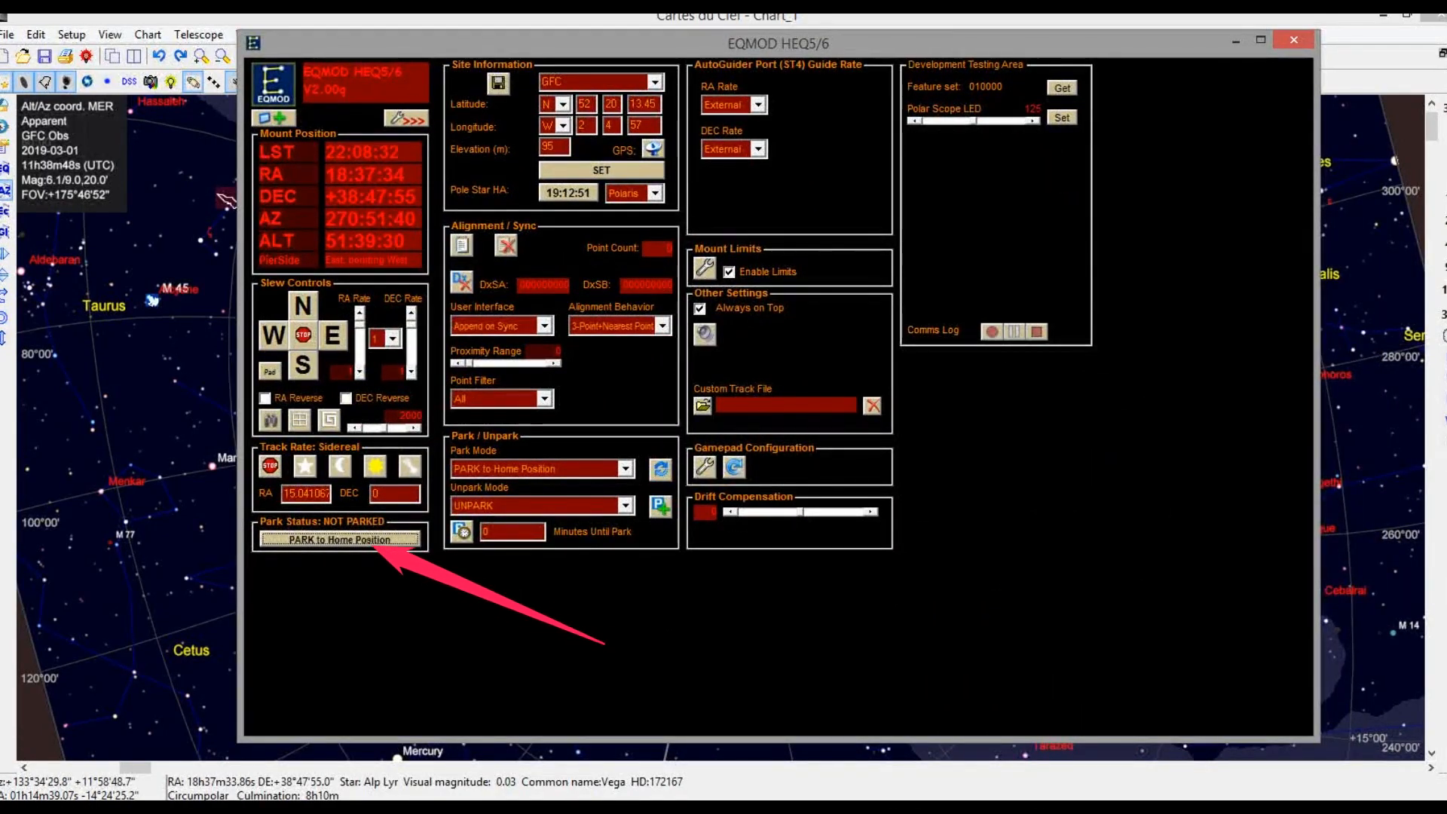
click(340, 538)
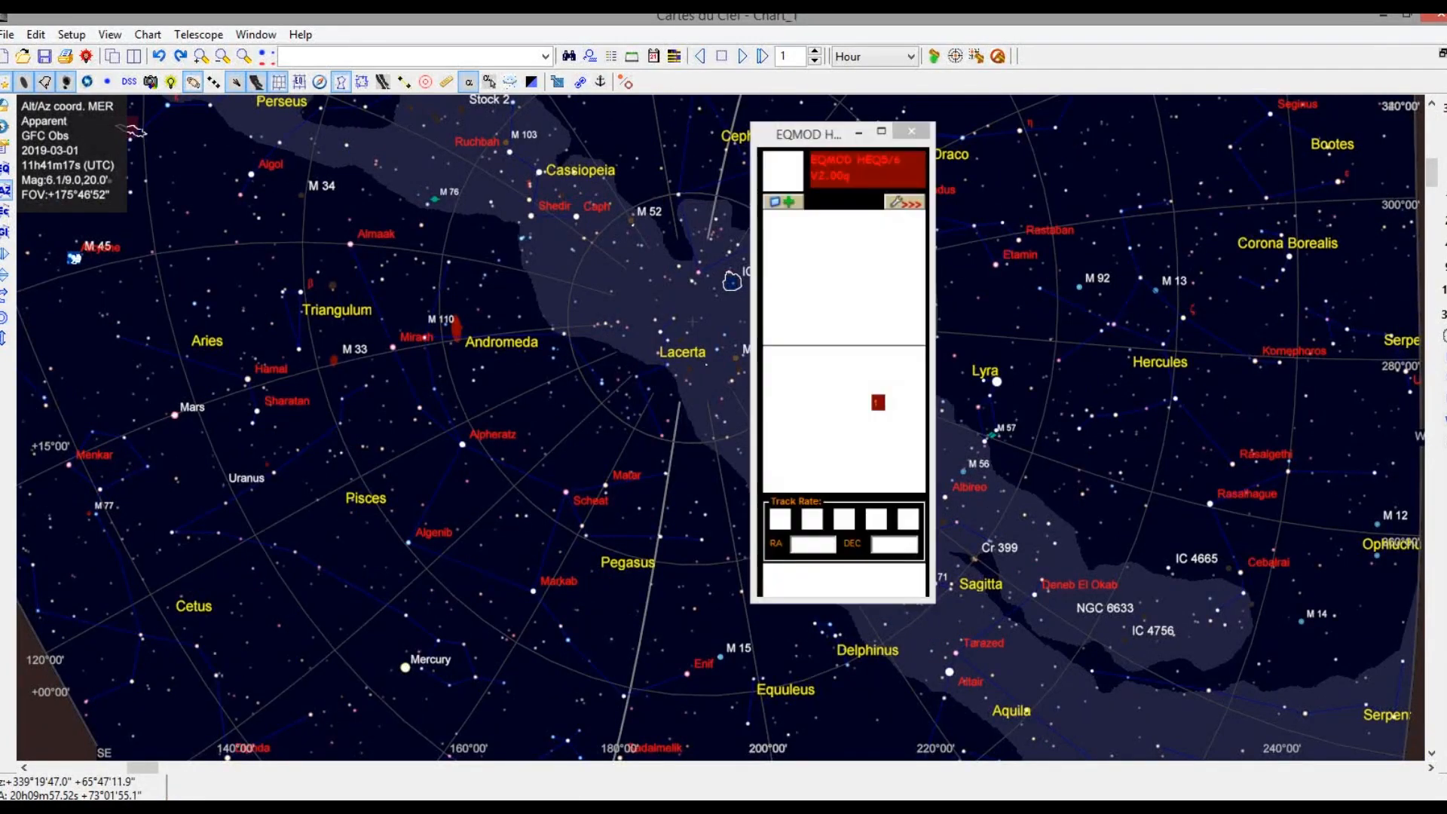
- Switch the chart to equatorial coordinates and move the EQMOD window off it
click(910, 130)
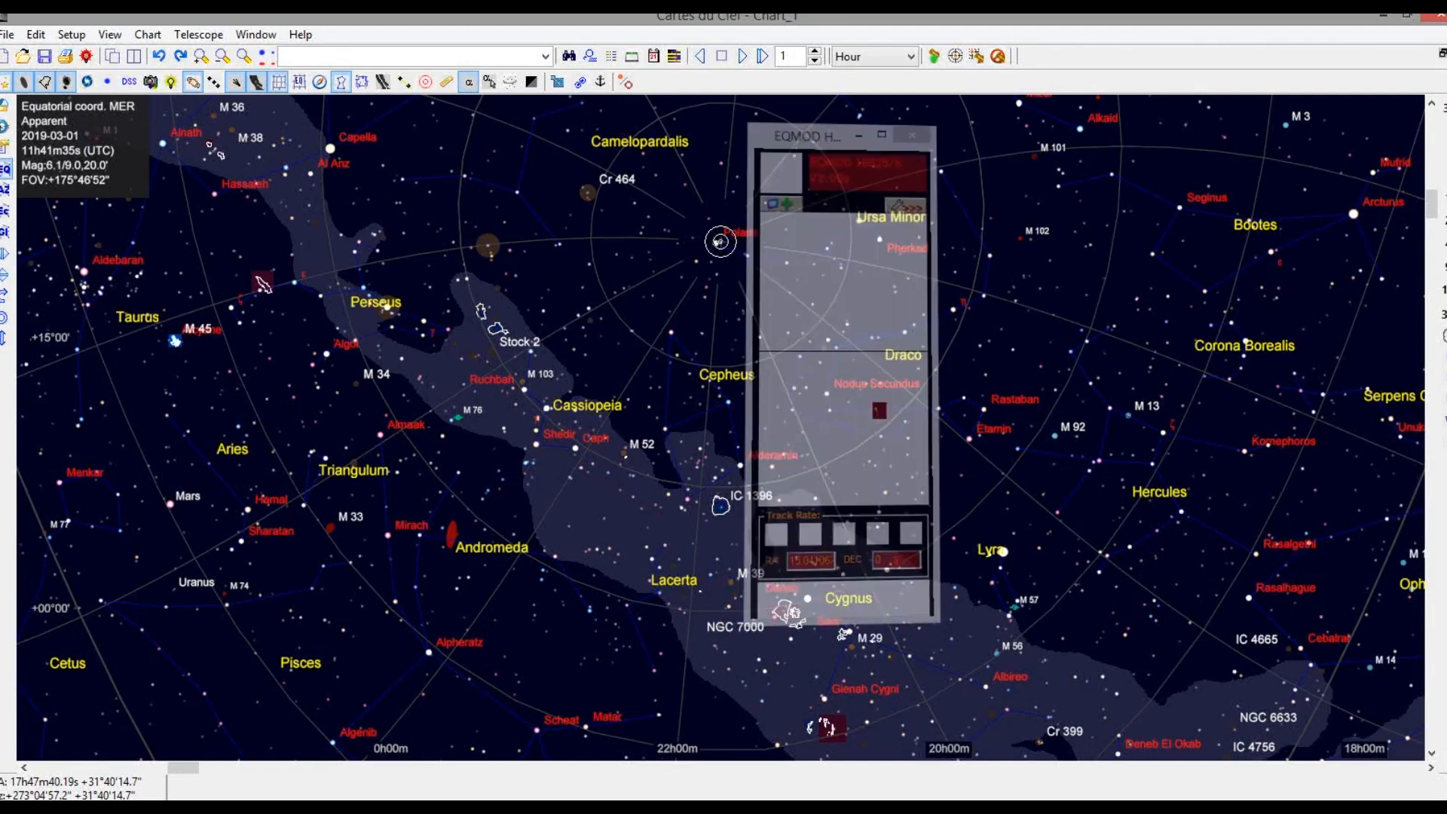
click(911, 135)
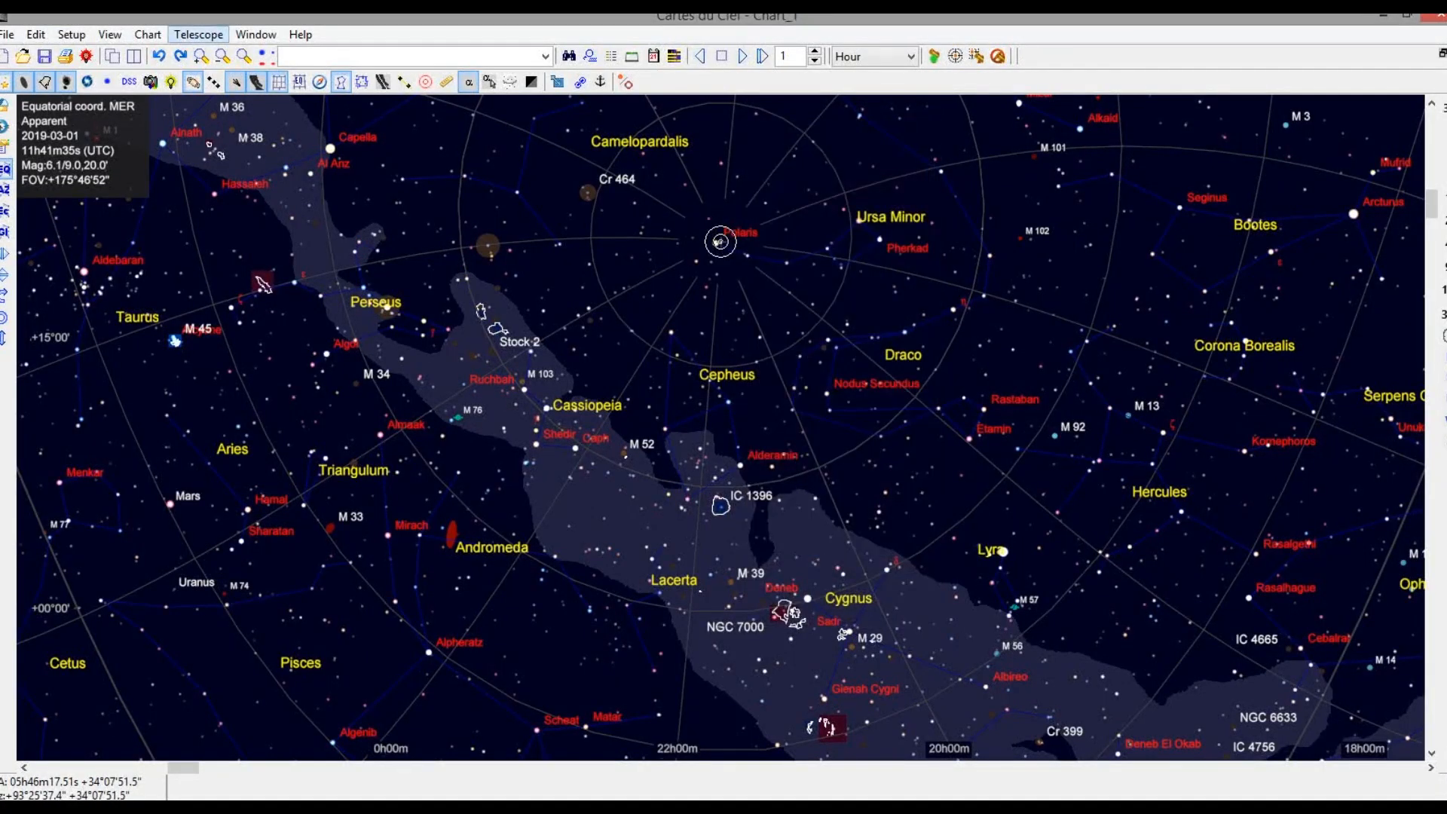
- Disconnect the telescope, then close Cartes du Ciel and answer the save-configuration prompt
click(197, 34)
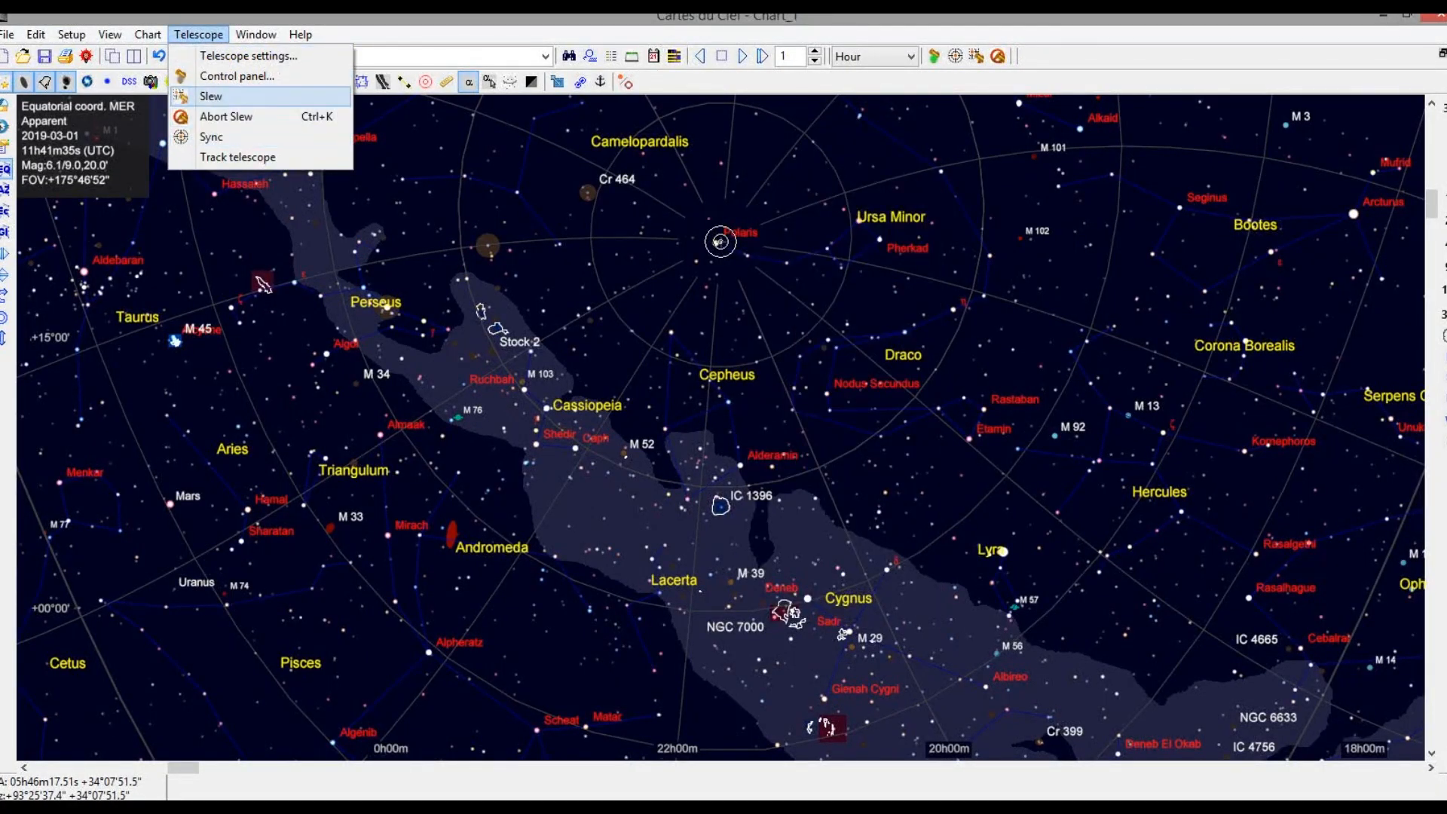
click(245, 75)
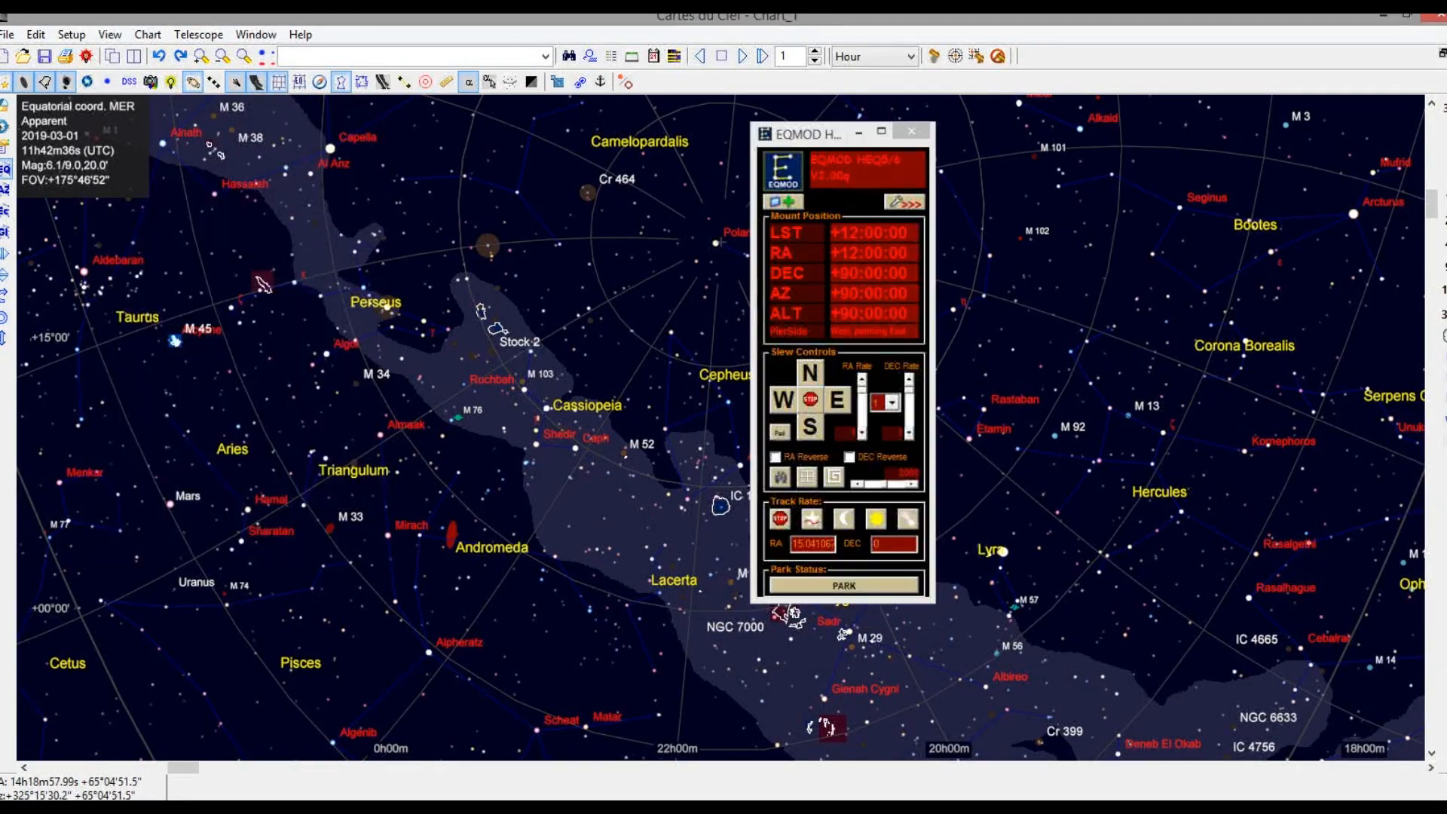
click(910, 131)
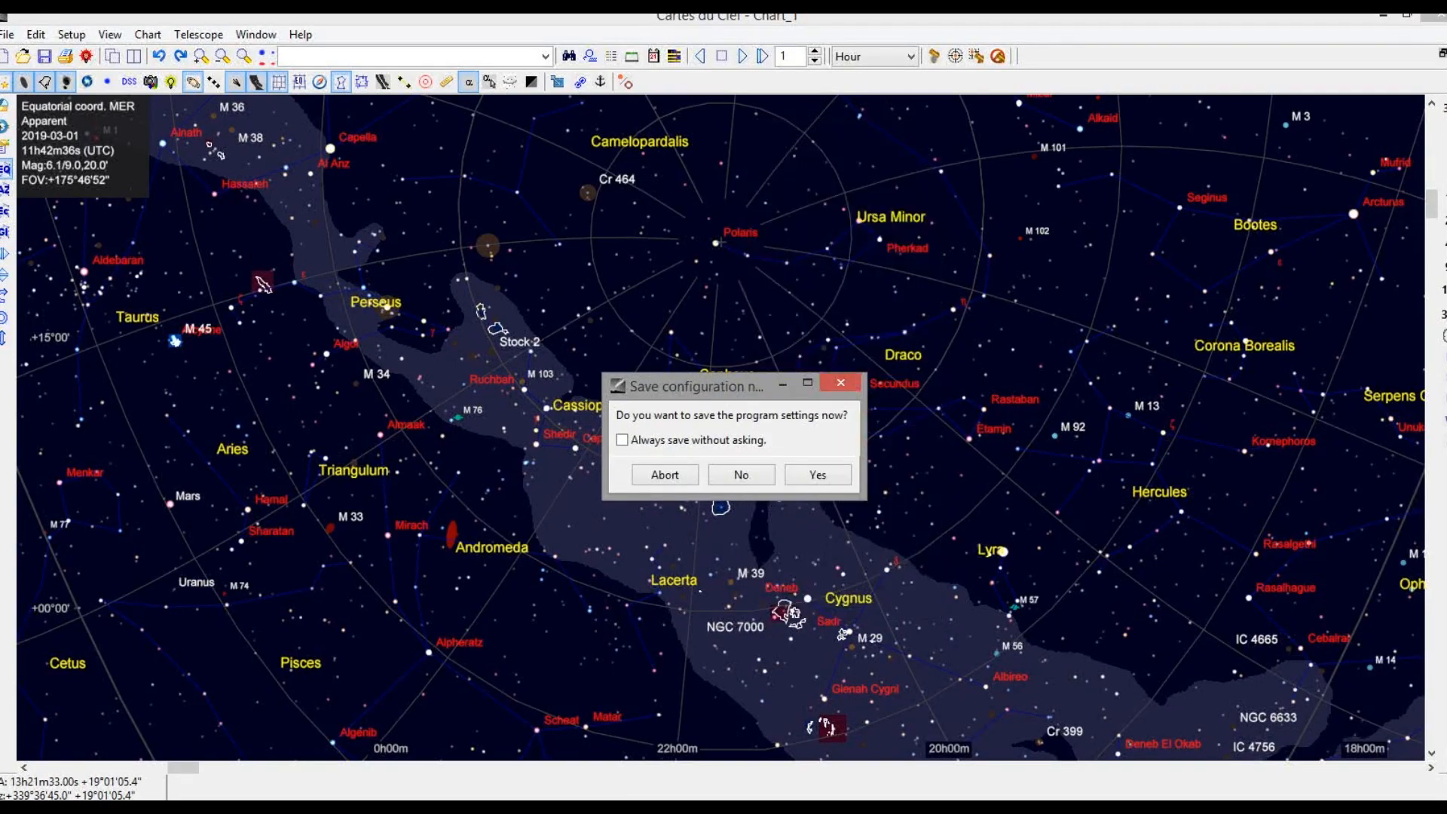
click(818, 475)
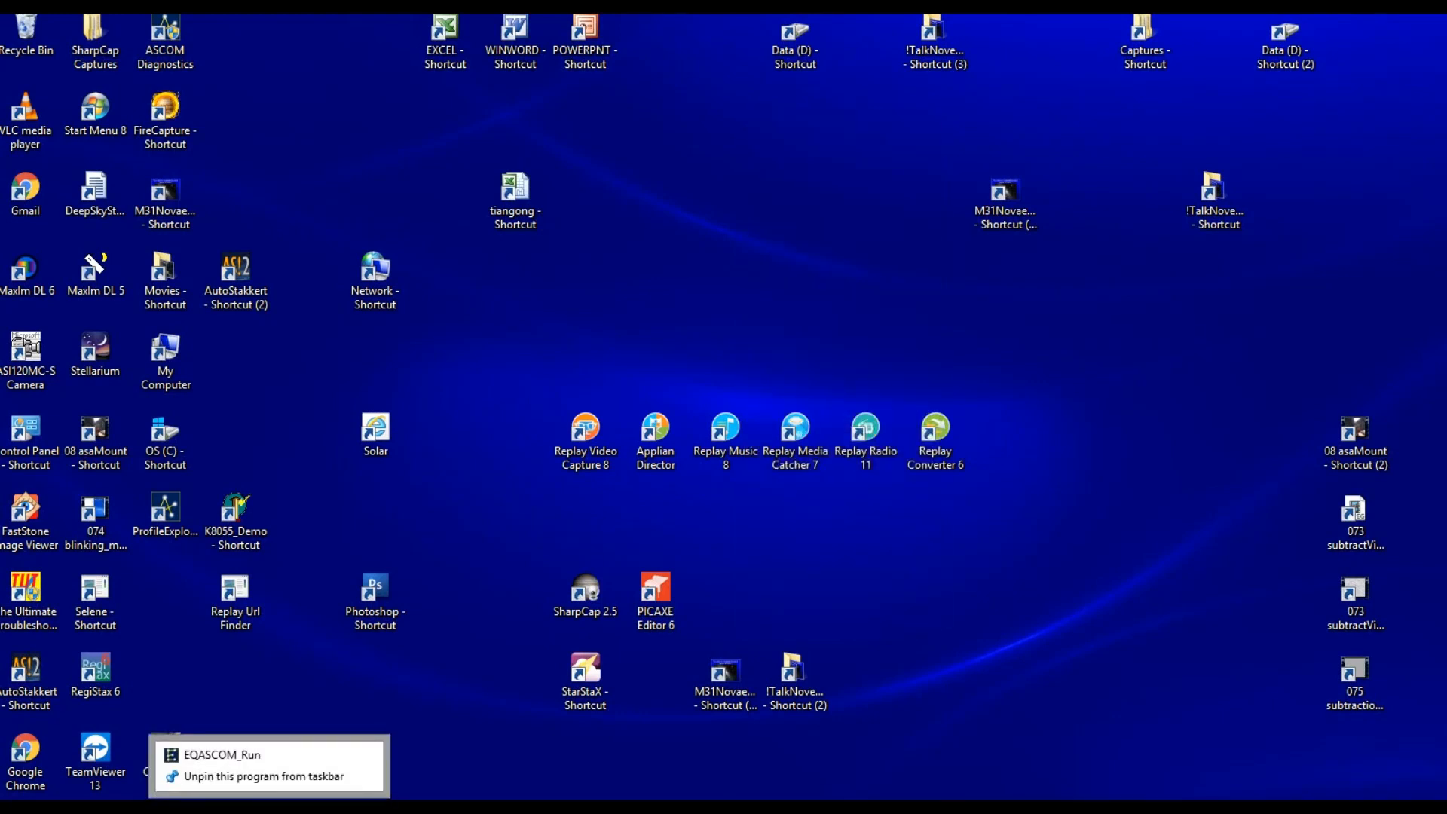
- Restore the EQMOD HEQ5/6 driver window from EQASCOM_Run and close it
click(210, 756)
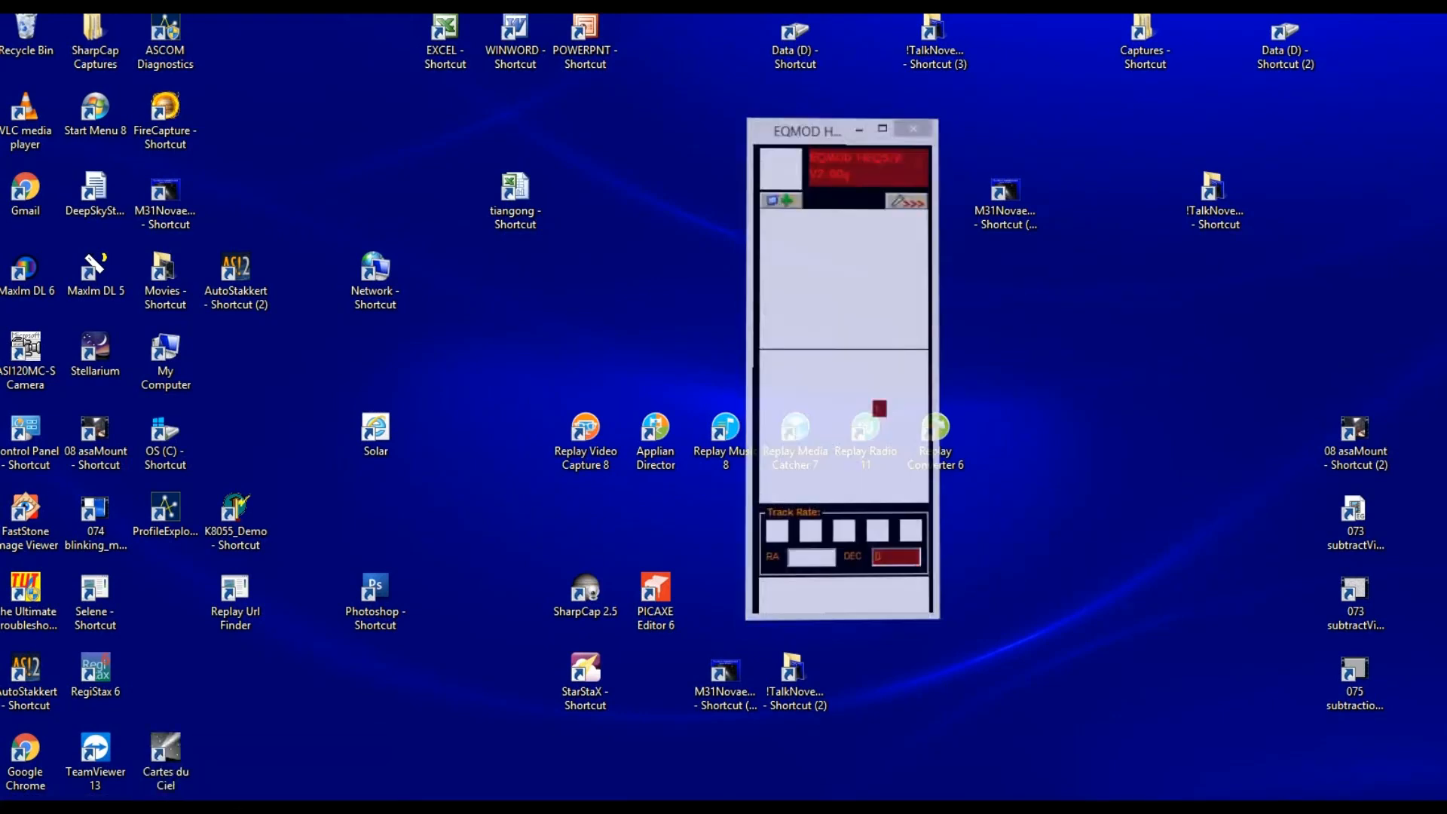
click(912, 129)
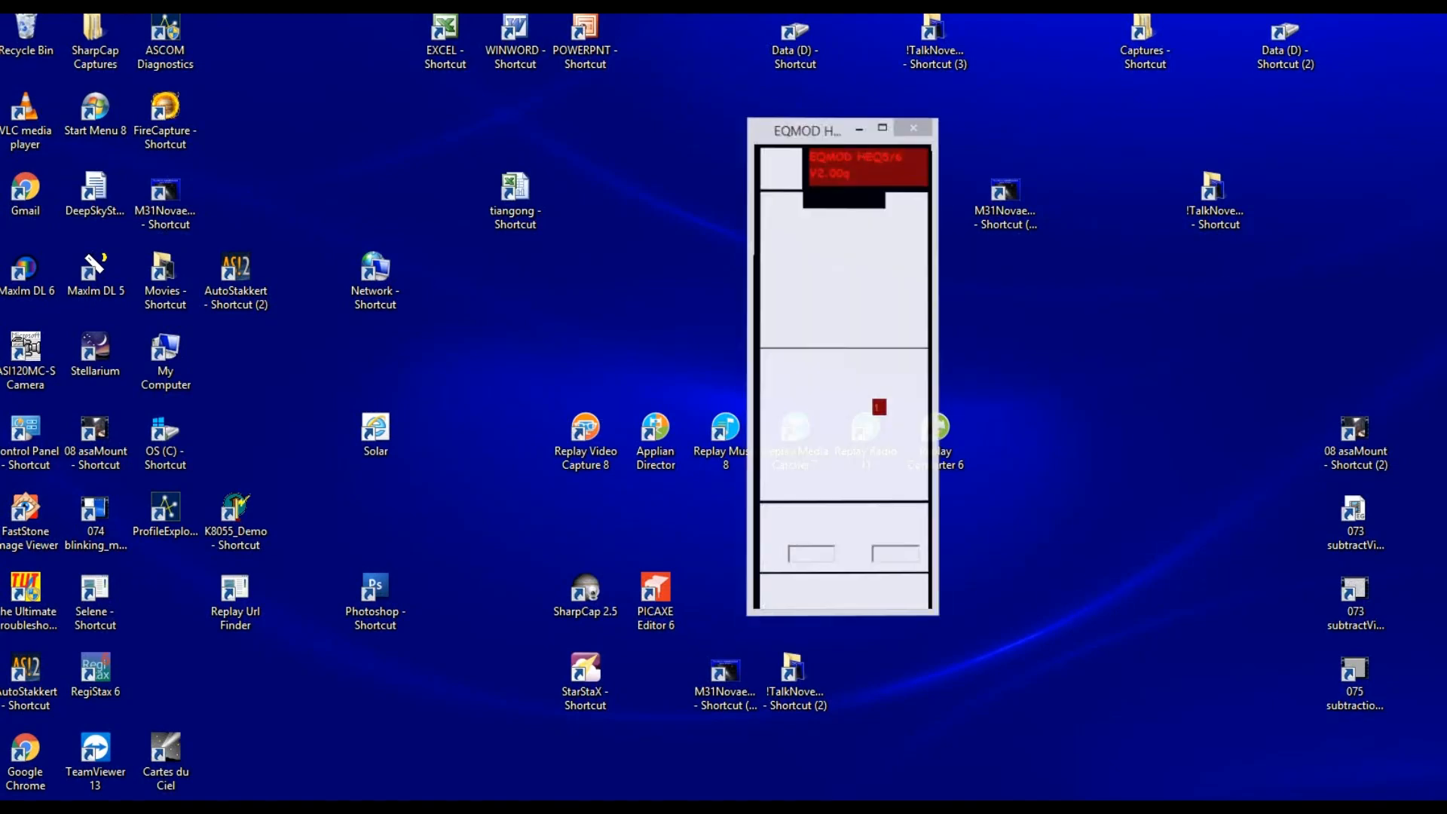
click(912, 128)
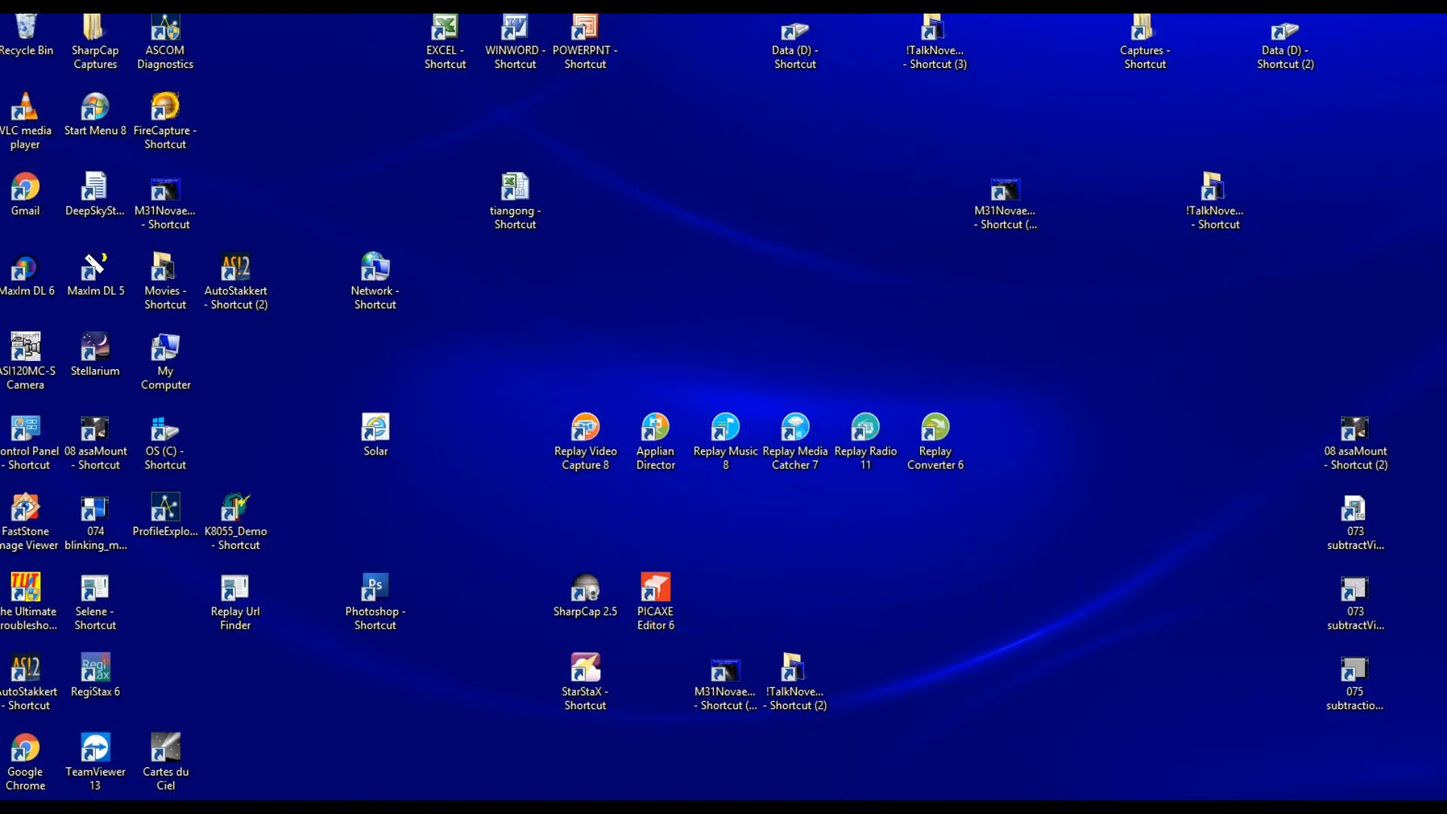